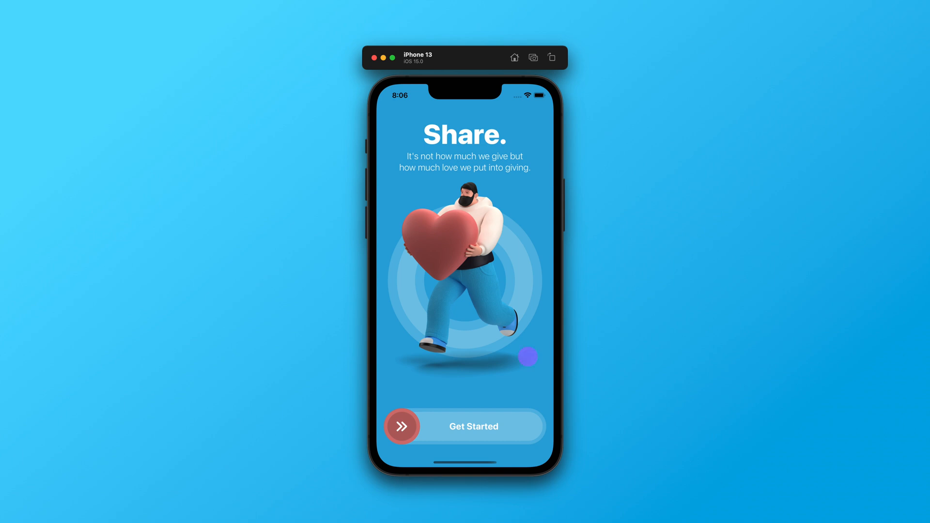
# Step: Tap the red chevron through to Home, Restart to onboarding, then go through to Home again
pyautogui.click(403, 426)
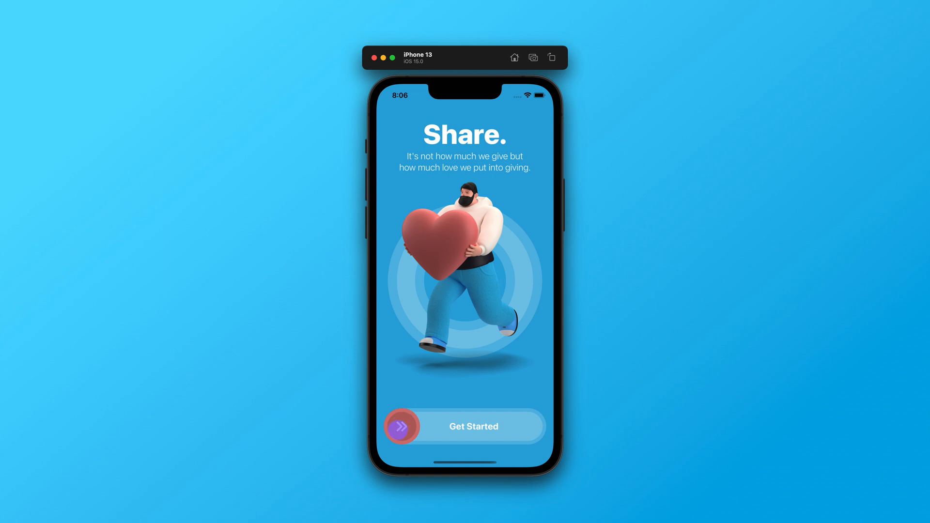
pyautogui.click(464, 427)
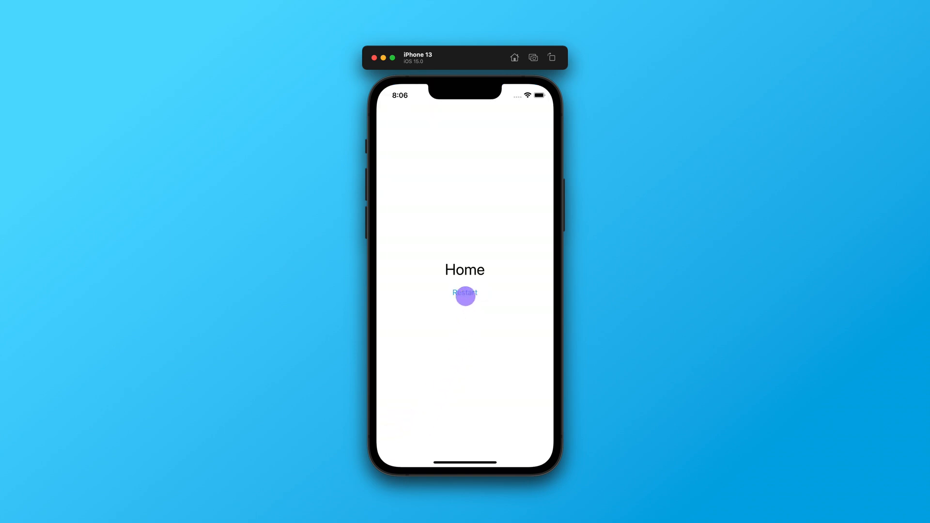
pyautogui.click(464, 292)
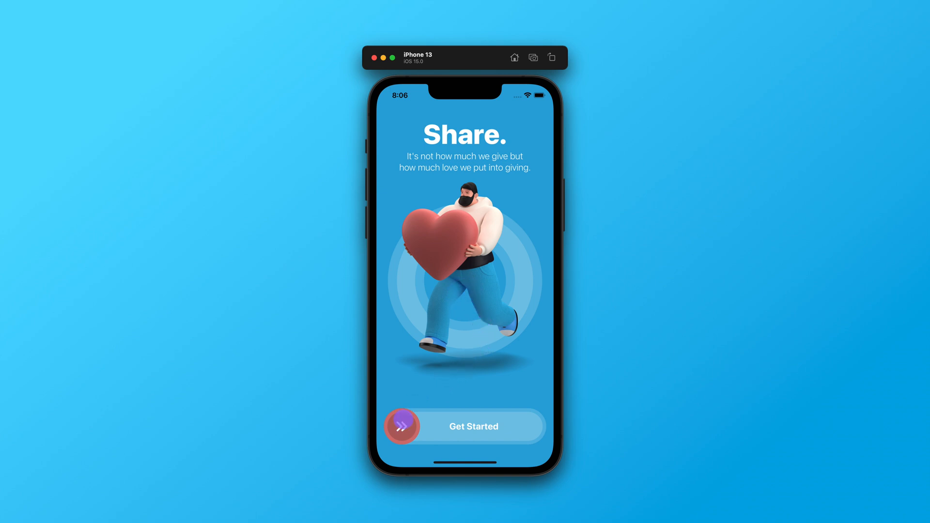
pyautogui.click(472, 426)
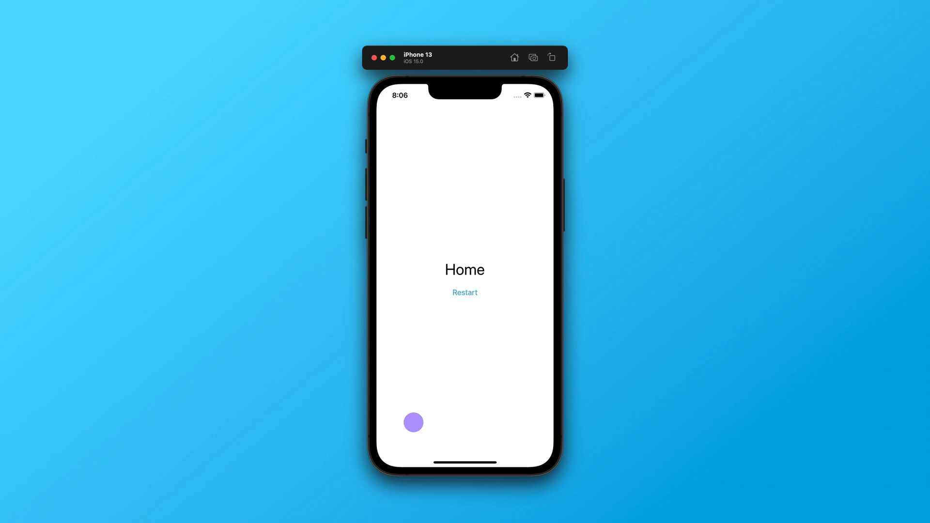
pyautogui.click(464, 292)
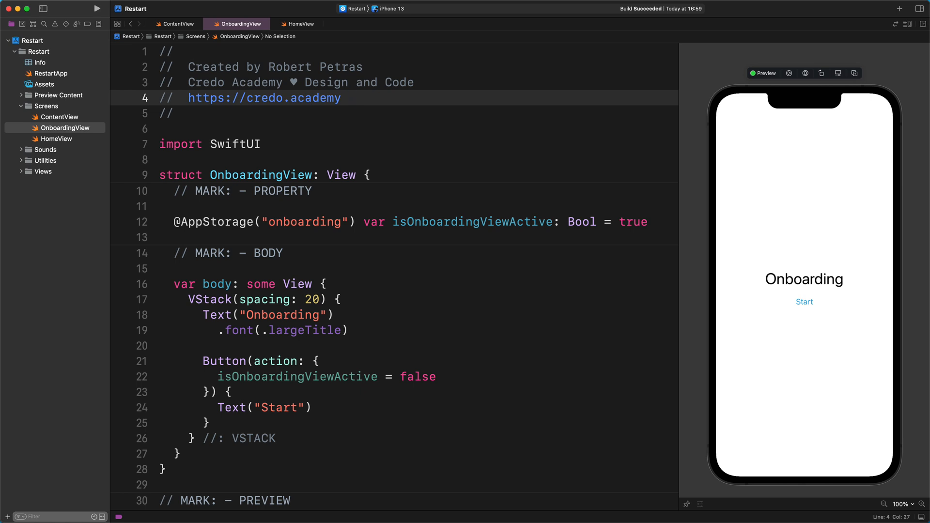
# Step: Wrap OnboardingView's VStack inside a ZStack via Embed in ZStack
pyautogui.scroll(-3)
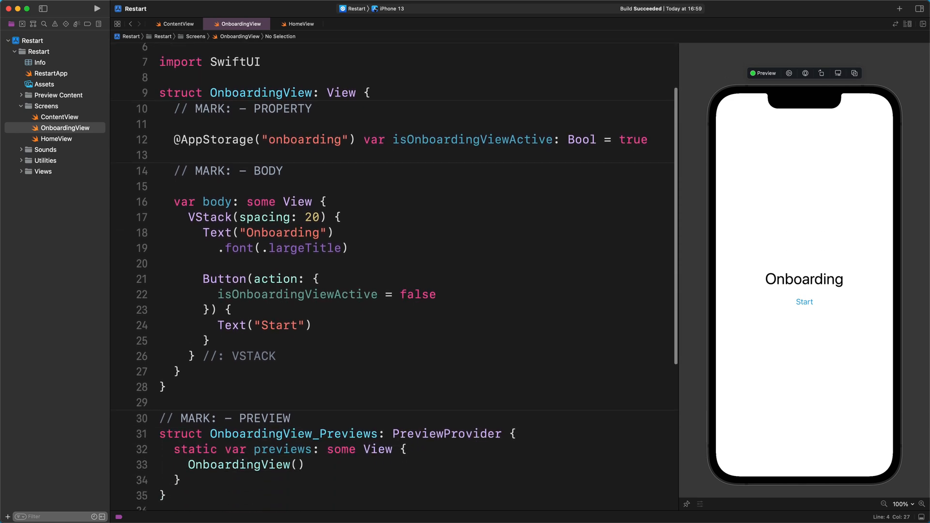
pyautogui.scroll(-3)
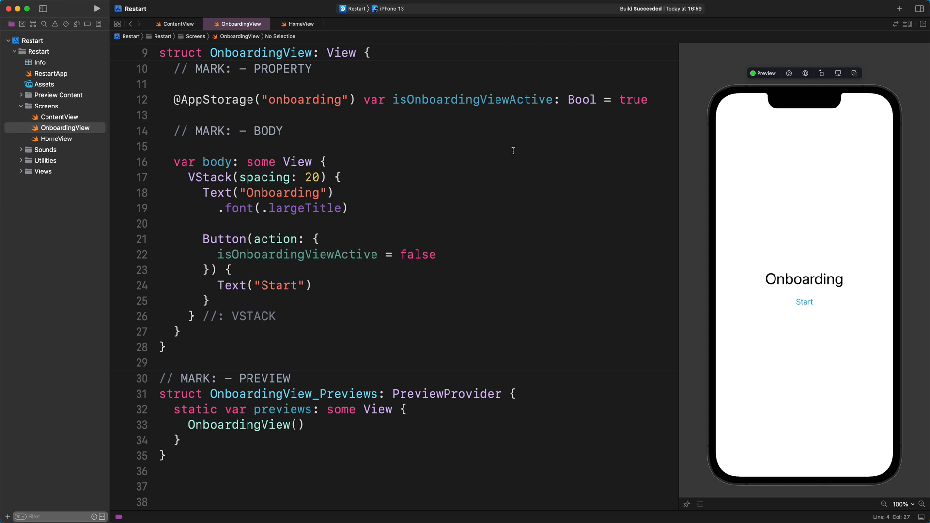
pyautogui.click(226, 176)
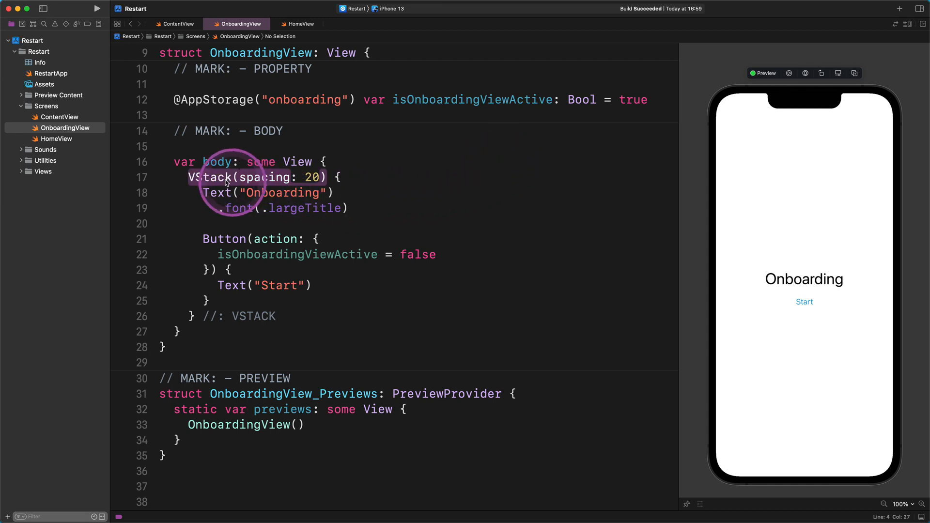
pyautogui.click(210, 176)
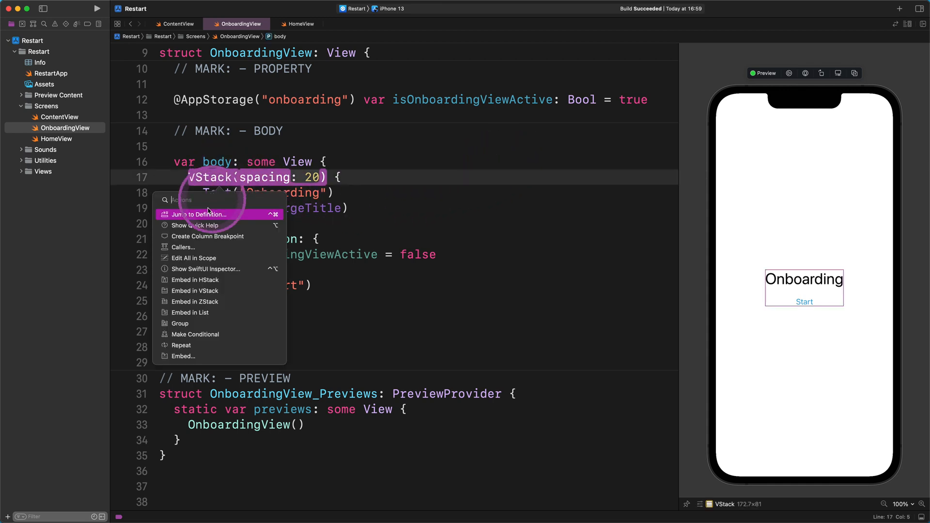
pyautogui.moveTo(190, 301)
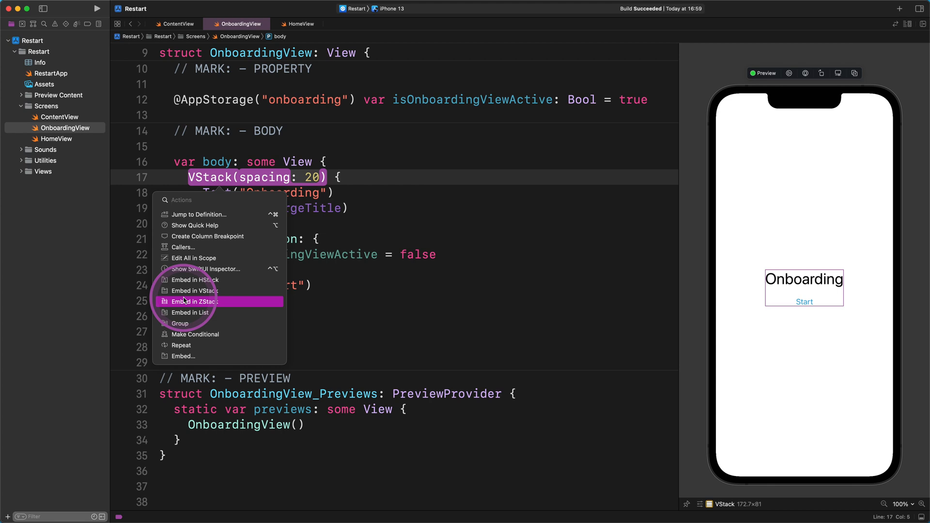
pyautogui.click(194, 301)
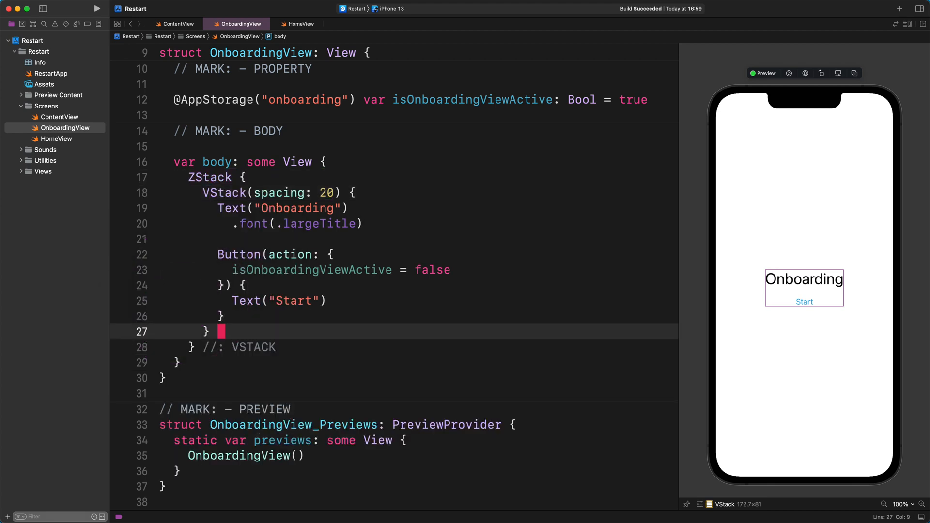
# Step: Label the closing brace with a //: VSTACK comment
pyautogui.write('//:')
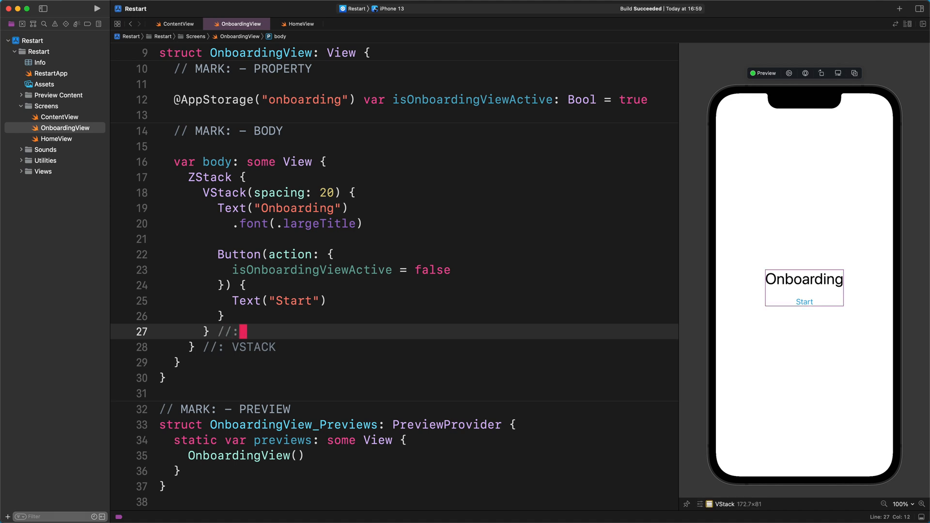
pyautogui.write('VSTA')
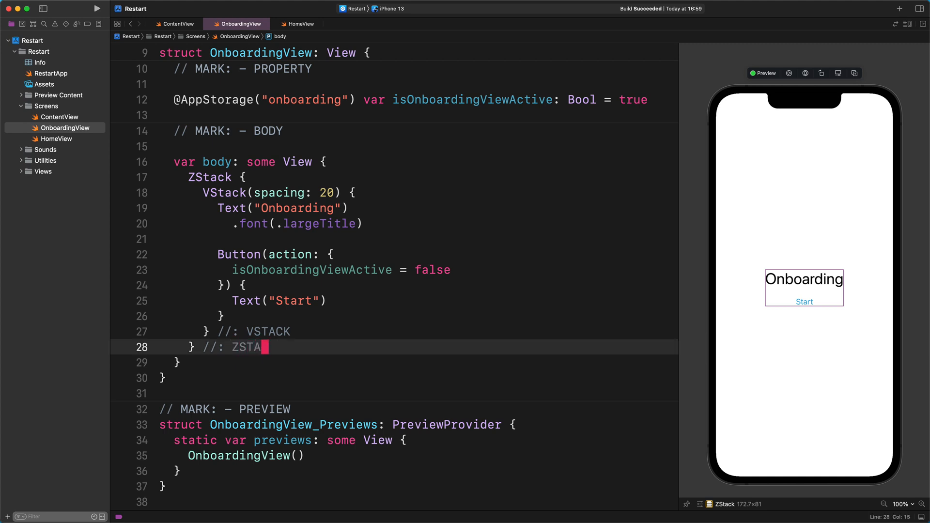
pyautogui.write('CK')
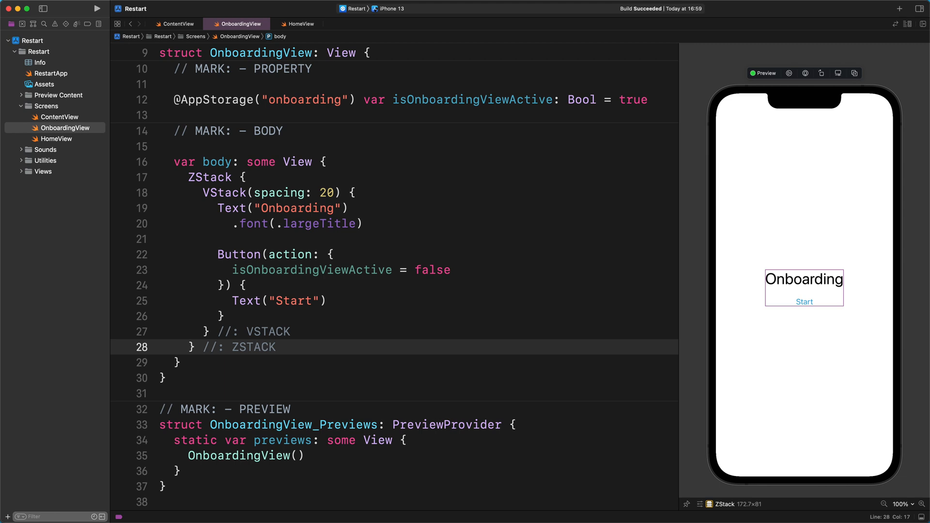
pyautogui.moveTo(522, 313)
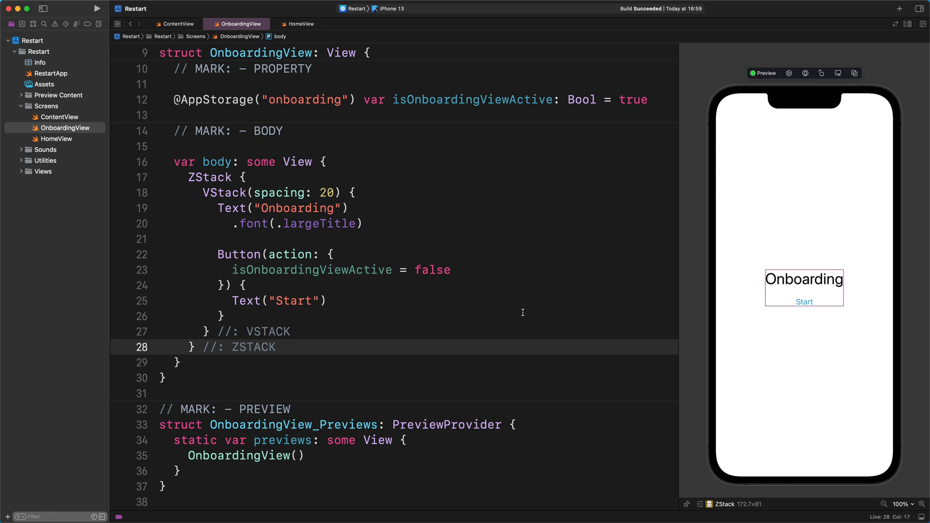
# Step: Add Color("ColorBlue").ignoresSafeArea(.all, edges: .all) as the ZStack's first line
pyautogui.click(469, 169)
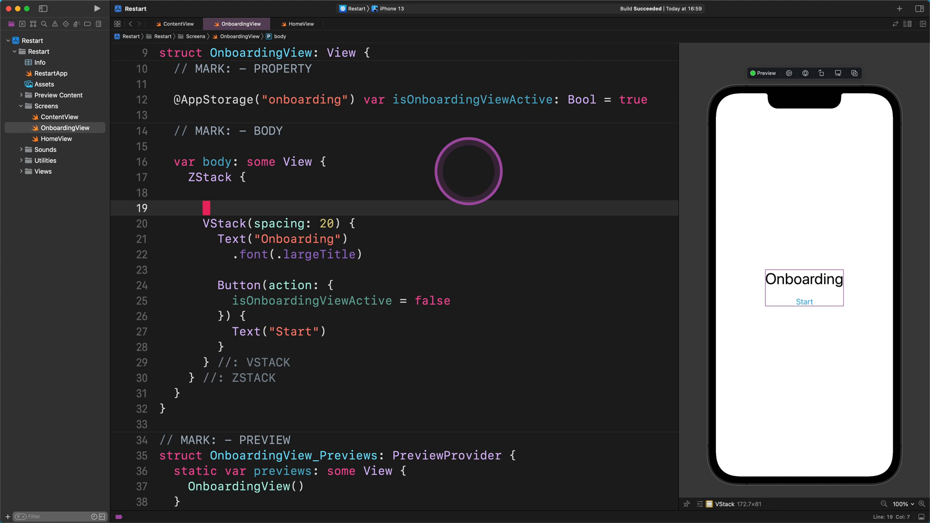
pyautogui.write('Color("ColorBlue')
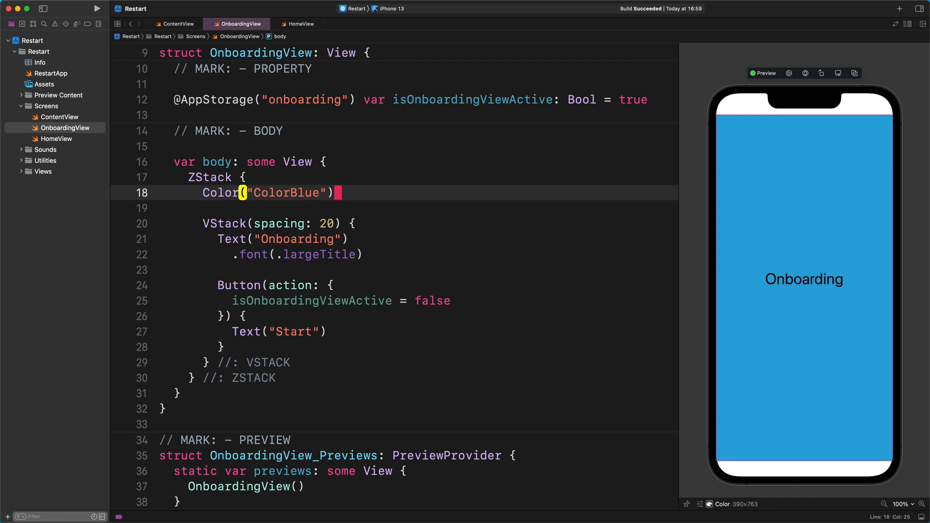
pyautogui.write('.ignoresSafeArea()')
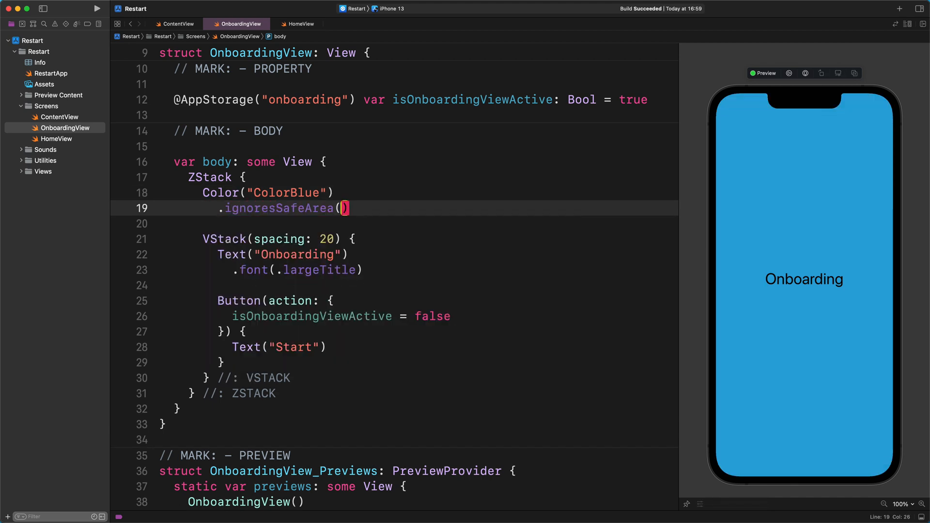
pyautogui.write('.all, edges: .all')
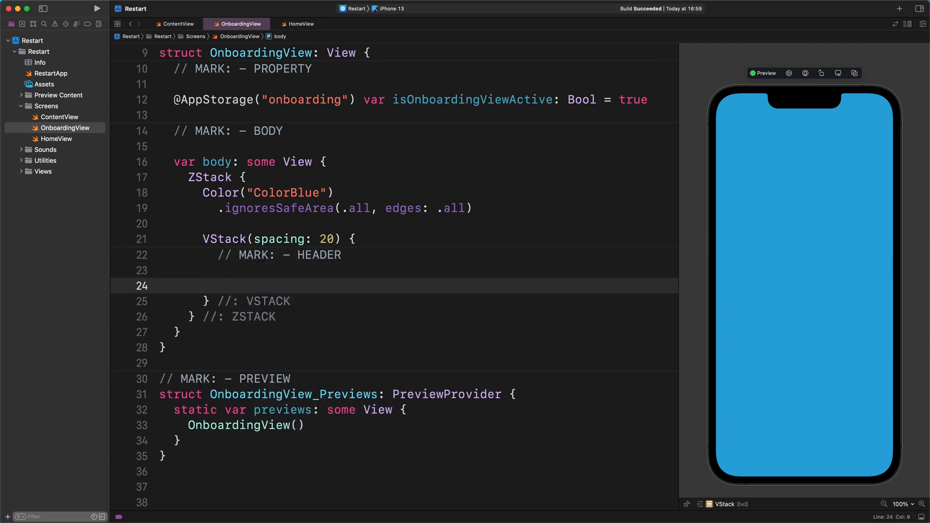
# Step: Add // MARK: - CENTER and FOOTER comments outlining the VStack's sections
pyautogui.write('// MARK: - CENTER')
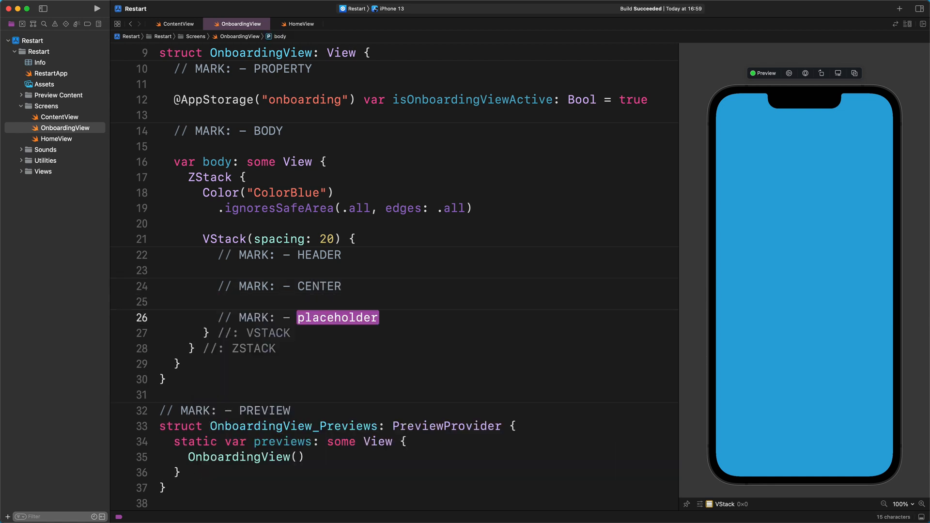
pyautogui.write('FOOTER')
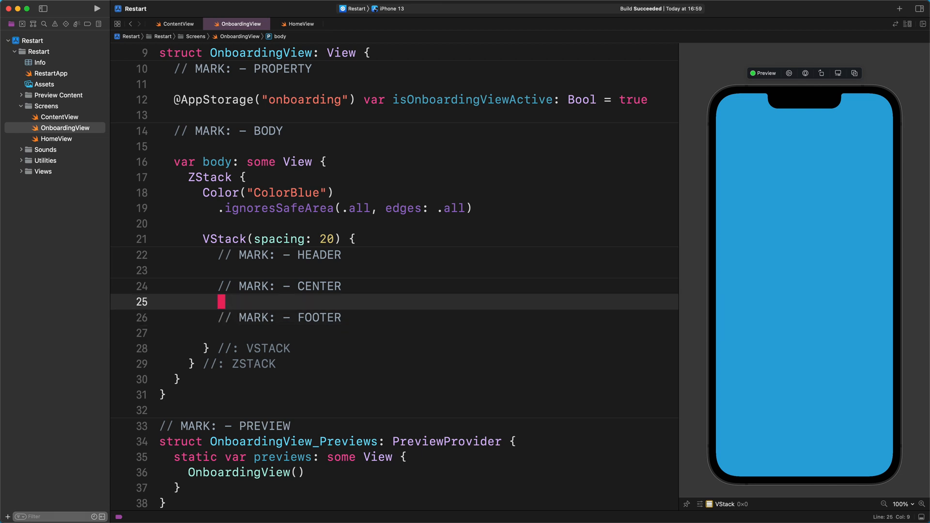
# Step: Add a Spacer and an inner VStack(spacing: 0) closed with a //: HEADER comment
pyautogui.write('Spa')
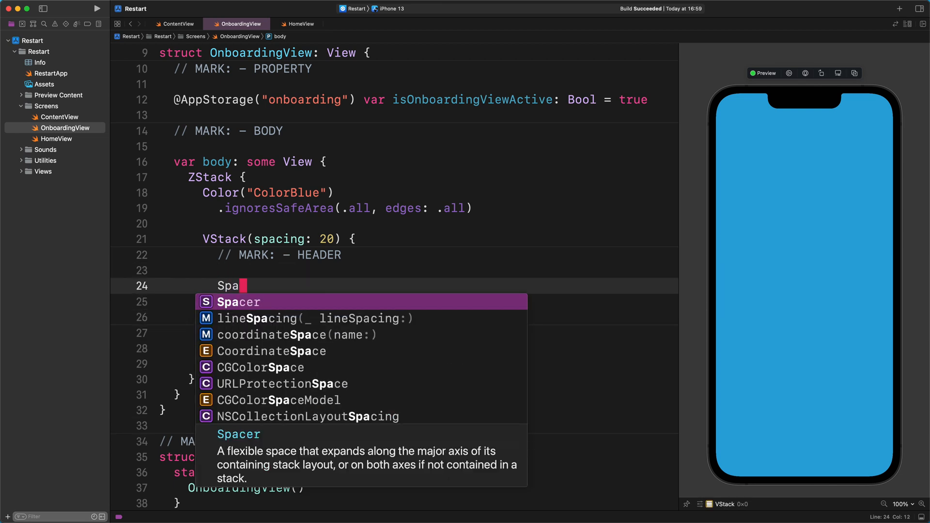
pyautogui.press('return')
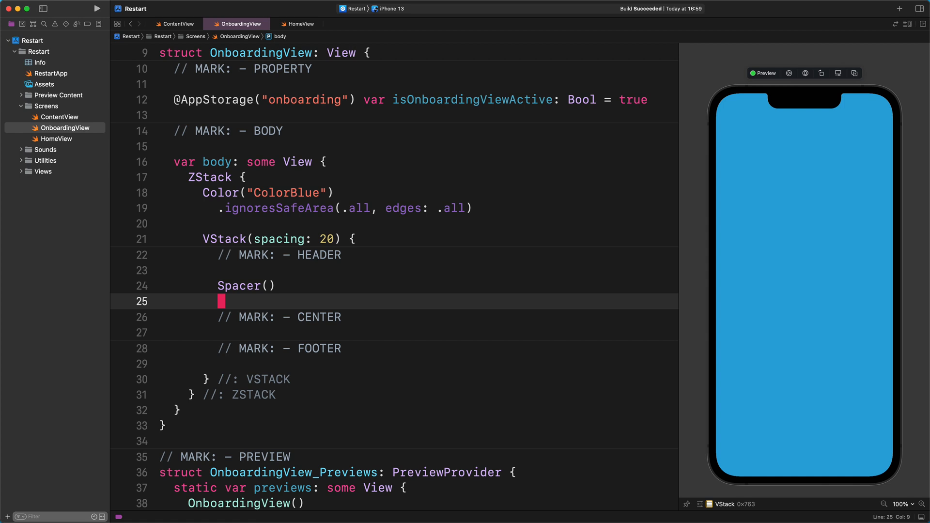
pyautogui.write('VStack(spacing:')
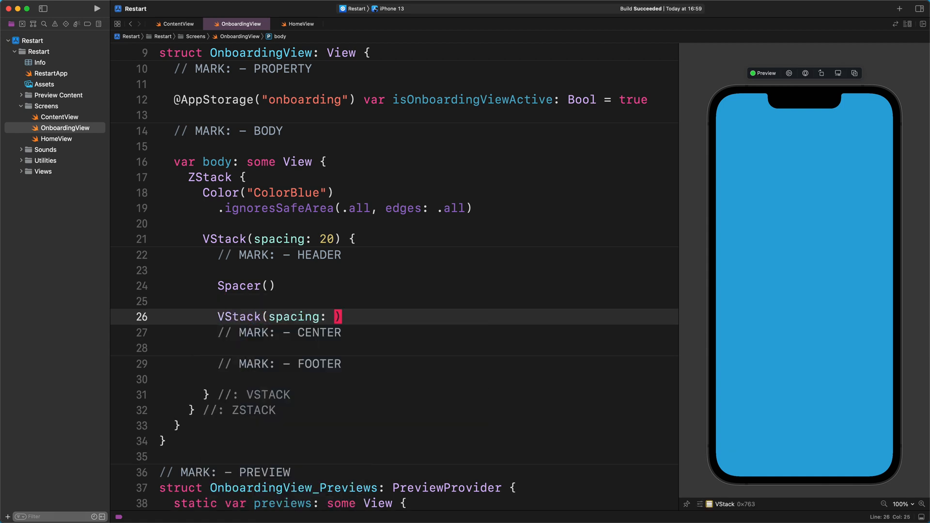
pyautogui.write('0) {')
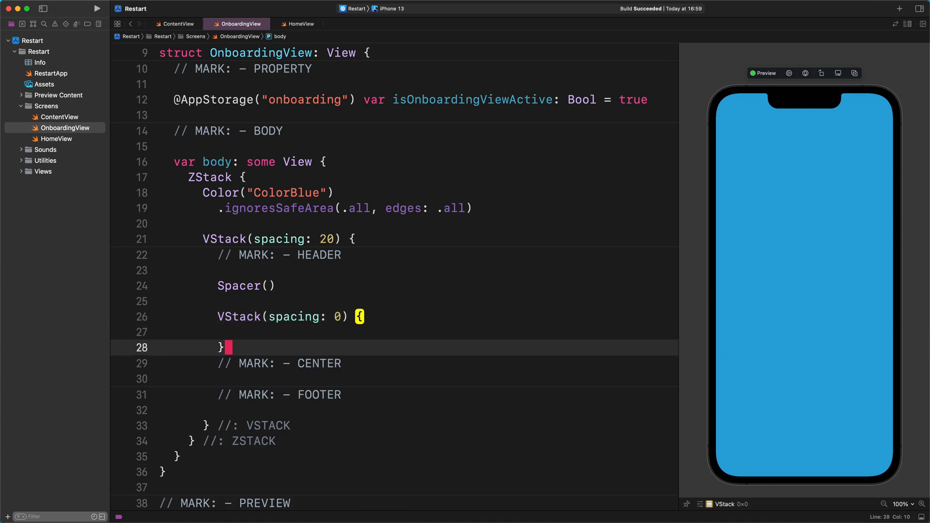
pyautogui.write('//:')
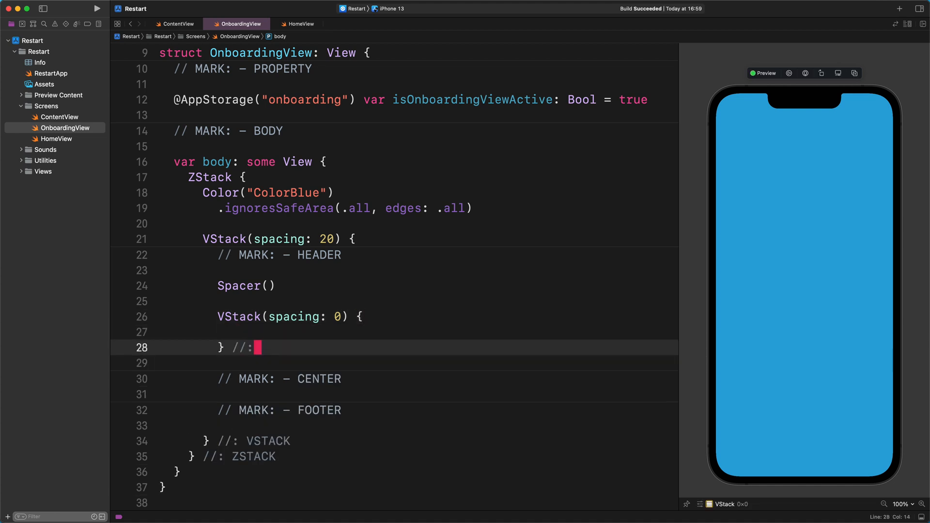
pyautogui.write('HEADER')
pyautogui.click(395, 331)
pyautogui.write('Text("S')
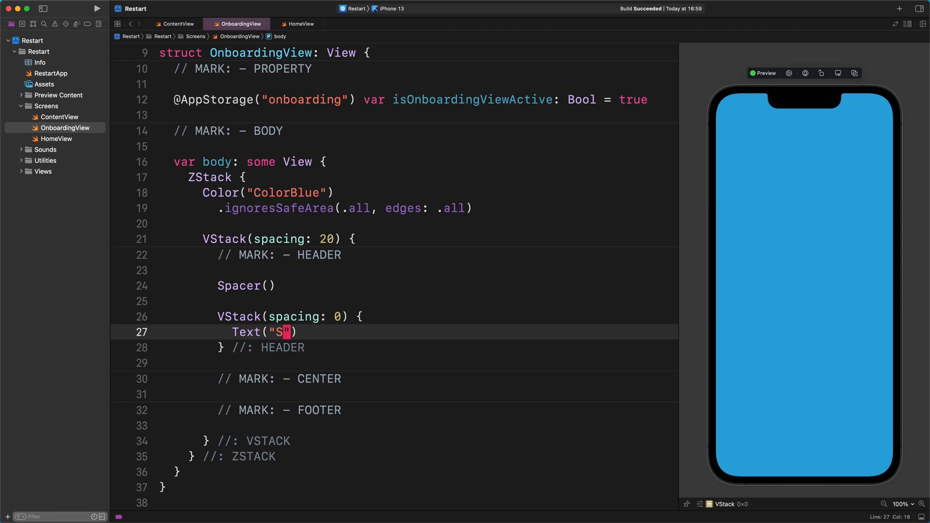
# Step: Add a "Share." Text with size-60 system font, heavy weight and white foreground colour
pyautogui.write('hare."')
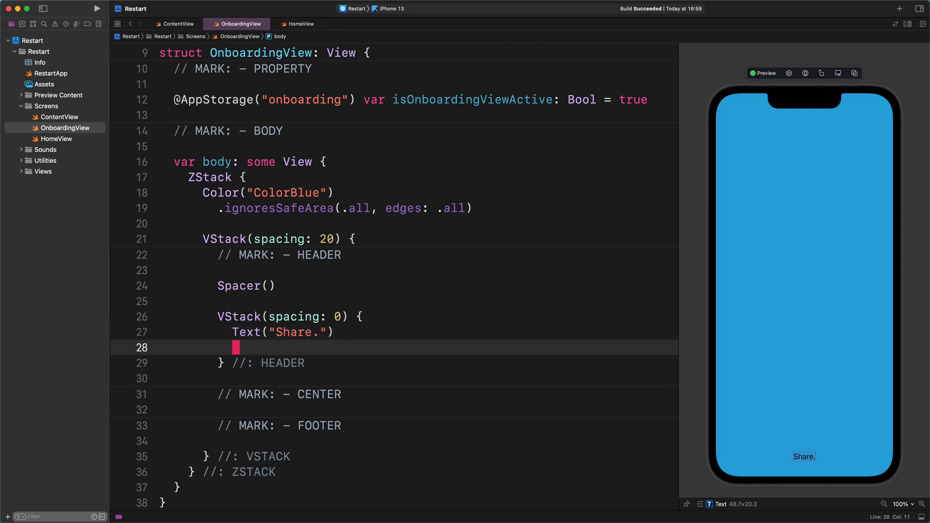
pyautogui.write('.font(.system(size: 60))')
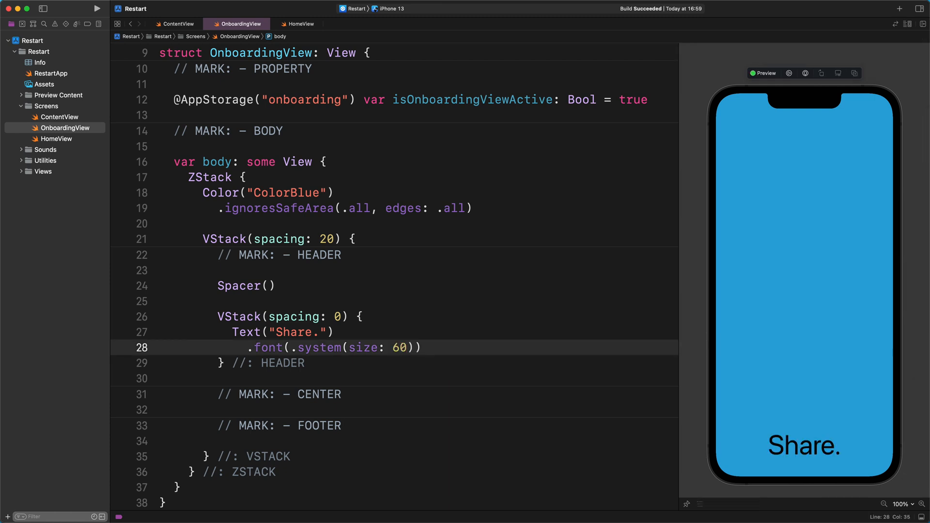
pyautogui.write('.f')
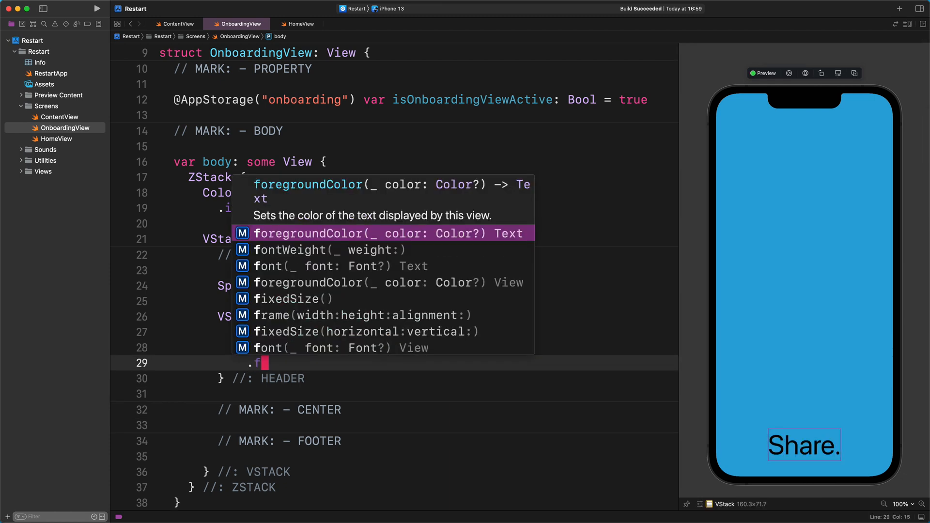
pyautogui.write('ontWeight(.heavy')
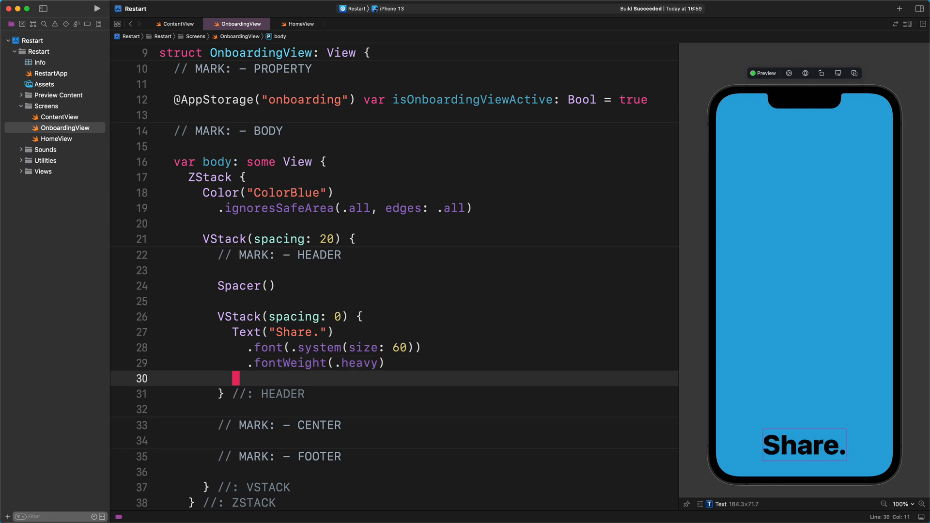
pyautogui.write('.foregroundColor(.white')
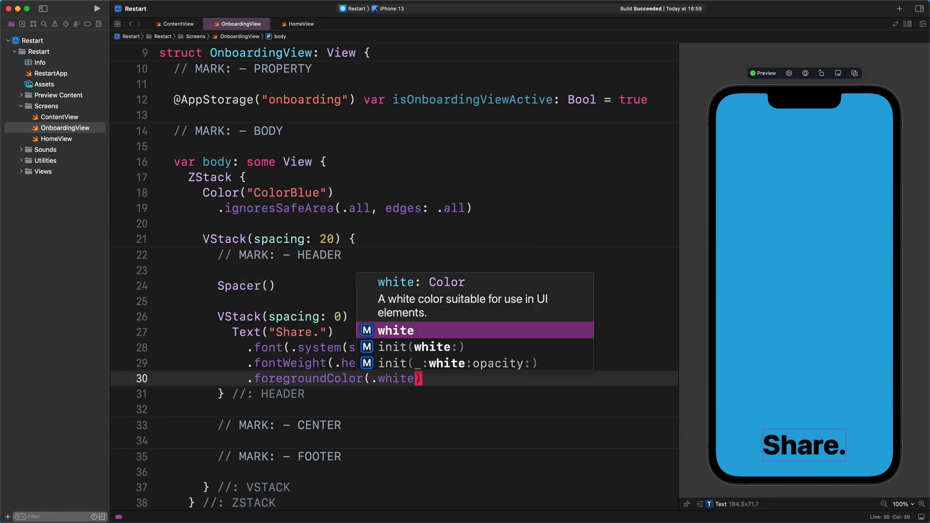
pyautogui.press('Return')
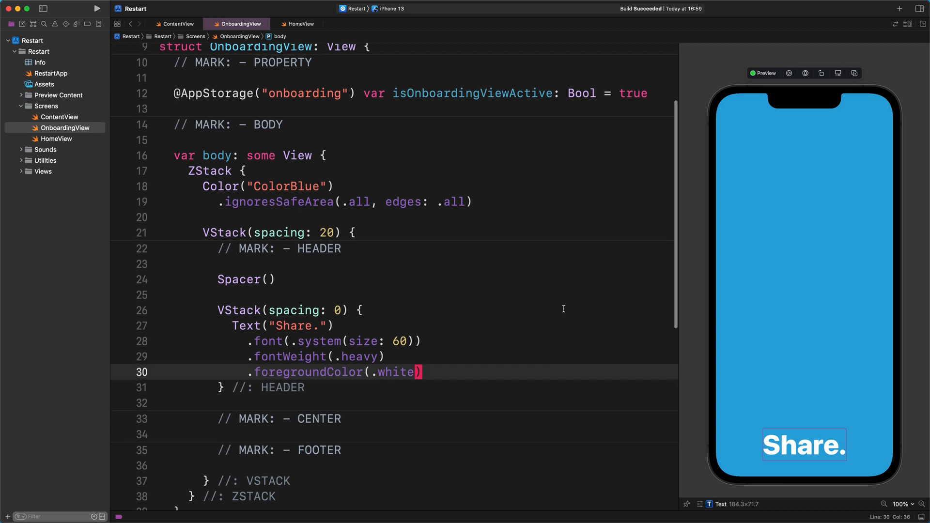
# Step: Add a multiline Text with the "It's not how much we give…" tagline
pyautogui.scroll(-3)
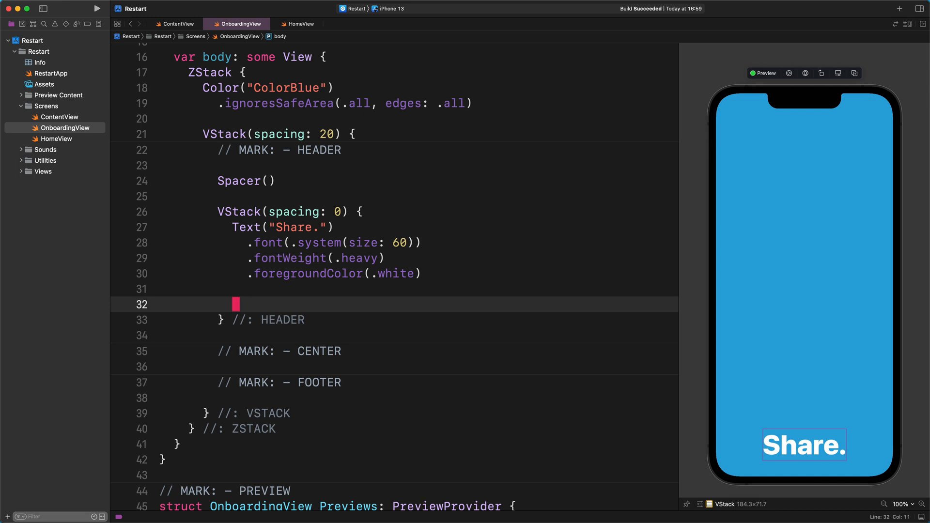
pyautogui.write('Text("")')
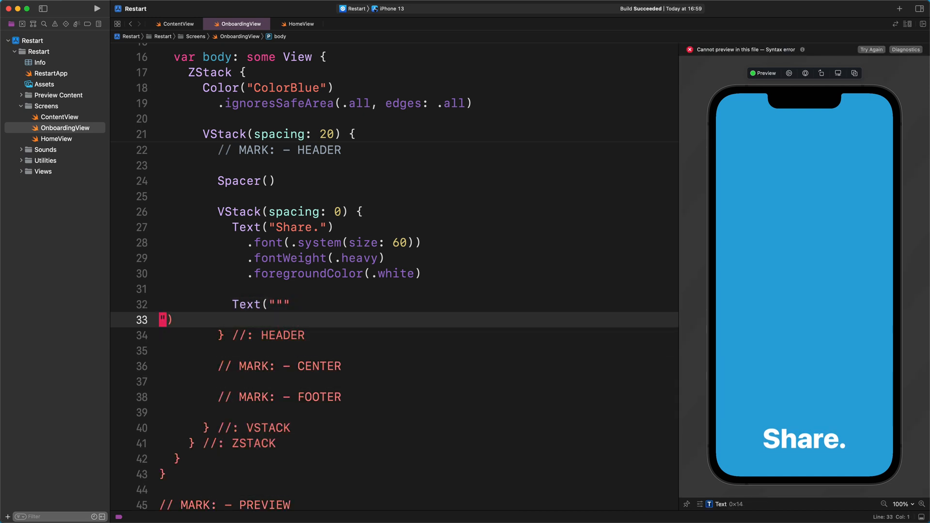
pyautogui.write('""')
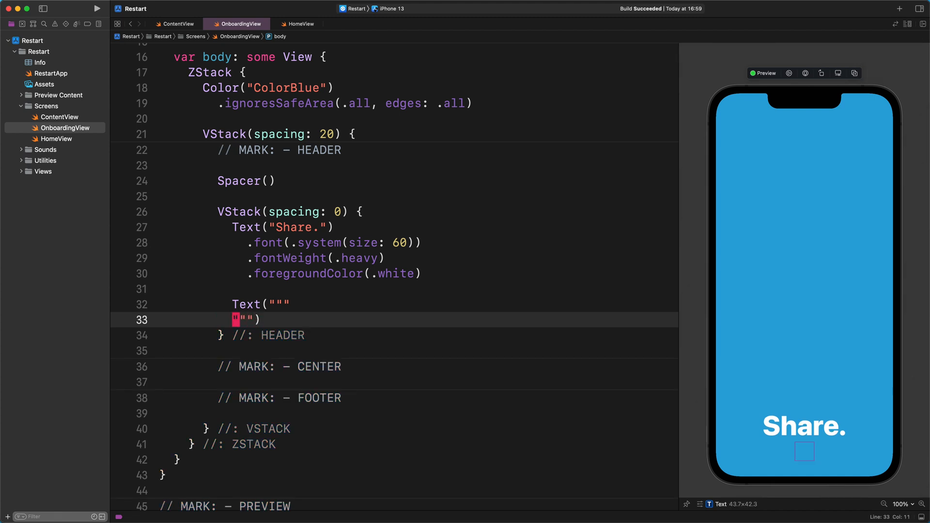
pyautogui.press('Return')
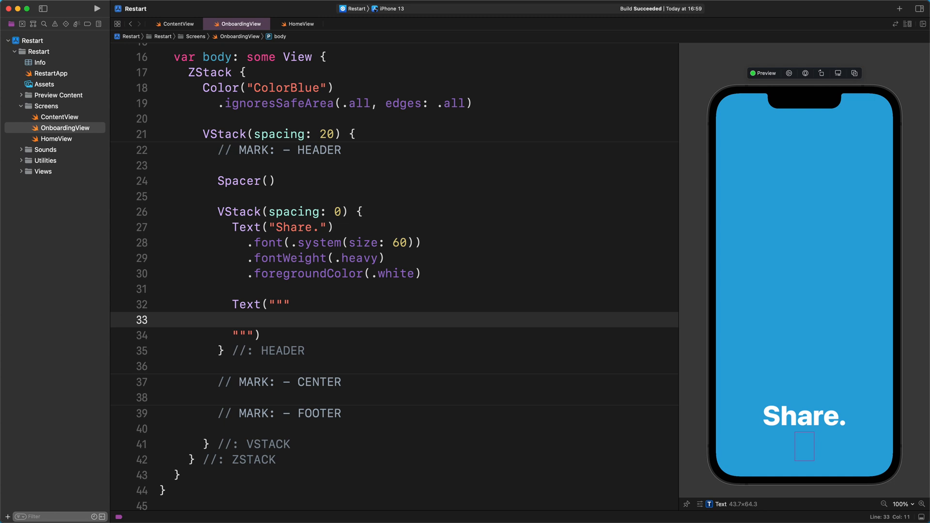
pyautogui.write("It's not how much we give but")
pyautogui.write('how much love we put into giving')
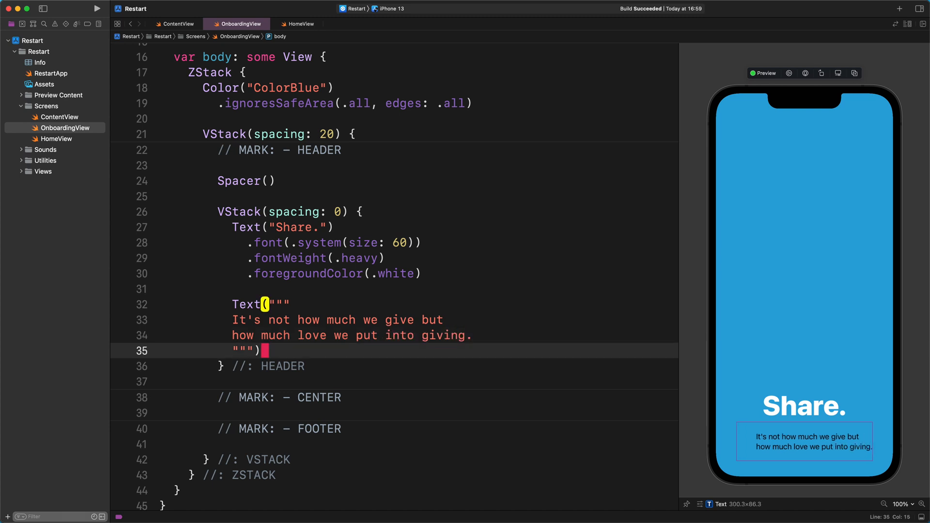
# Step: Style the tagline with title3 font, light weight, white colour, centred alignment and horizontal padding 10
pyautogui.write('.font(.title3')
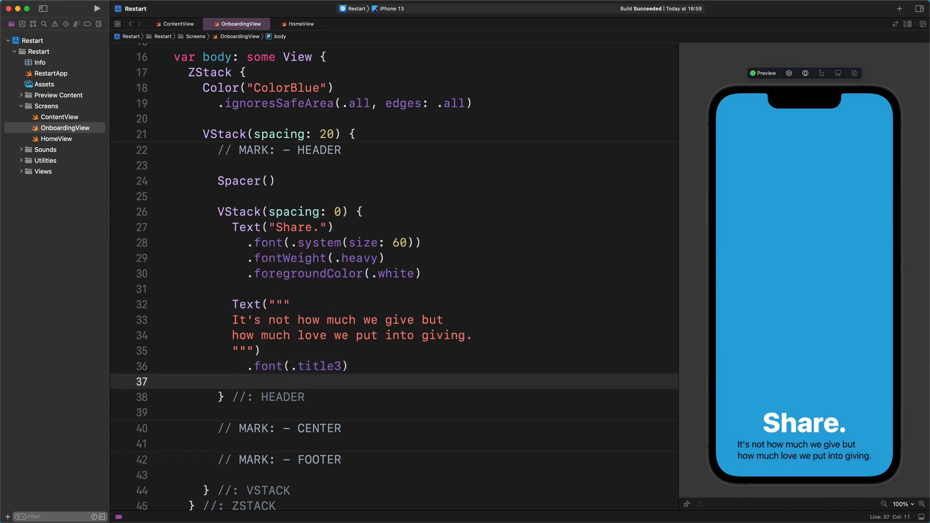
pyautogui.write('.fontWeight(.l')
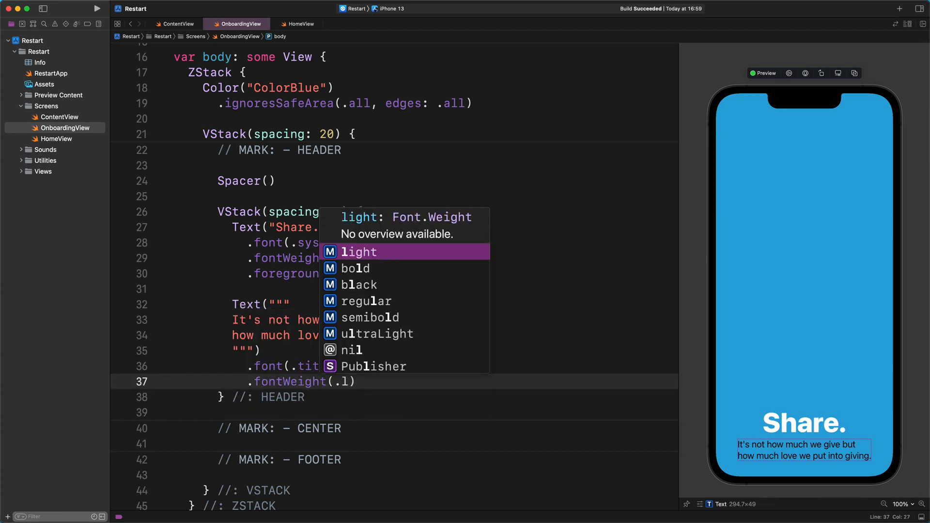
pyautogui.click(359, 250)
pyautogui.write('.foregroundColor(')
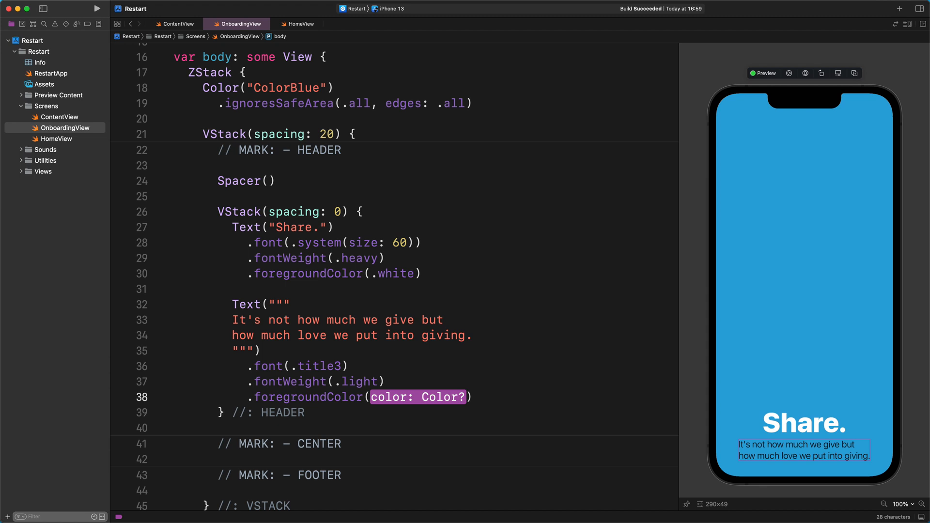
pyautogui.write('.white')
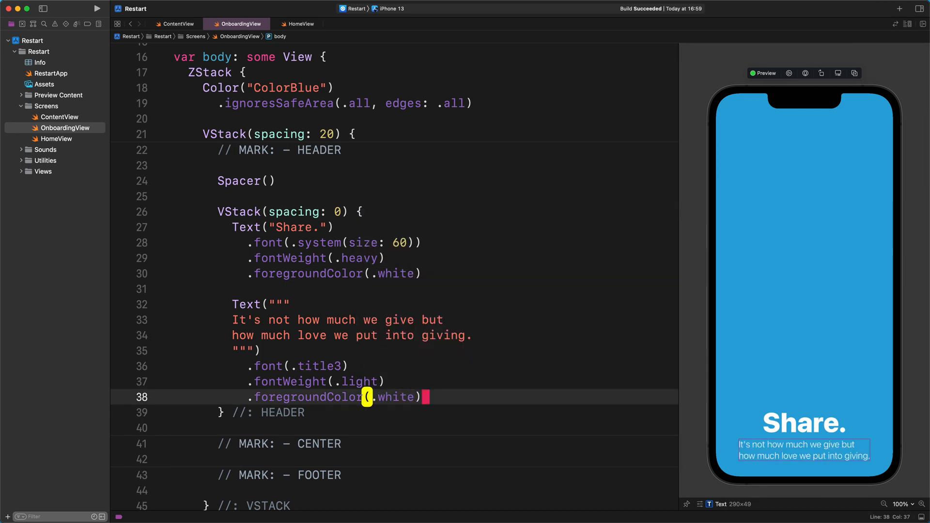
pyautogui.write('.multilineTextAlignment(.center')
pyautogui.write('.padding(')
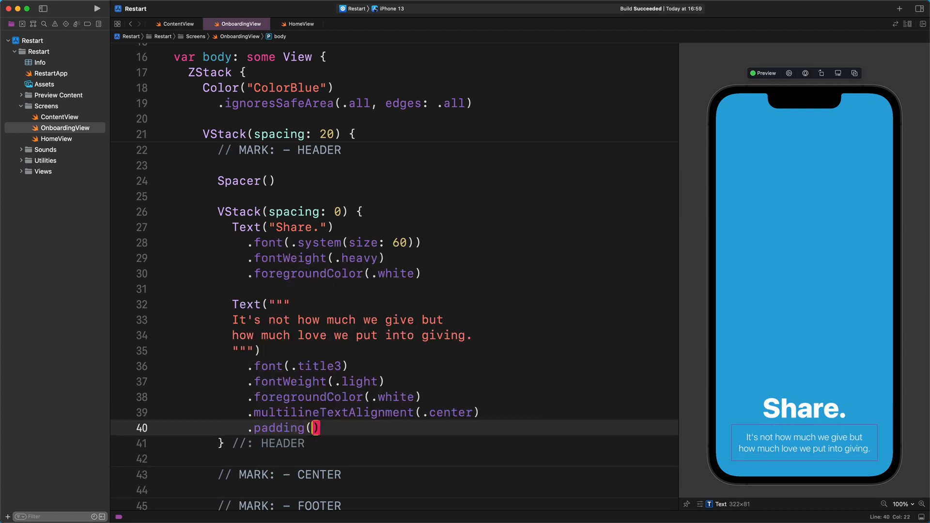
pyautogui.write('.horizontal,')
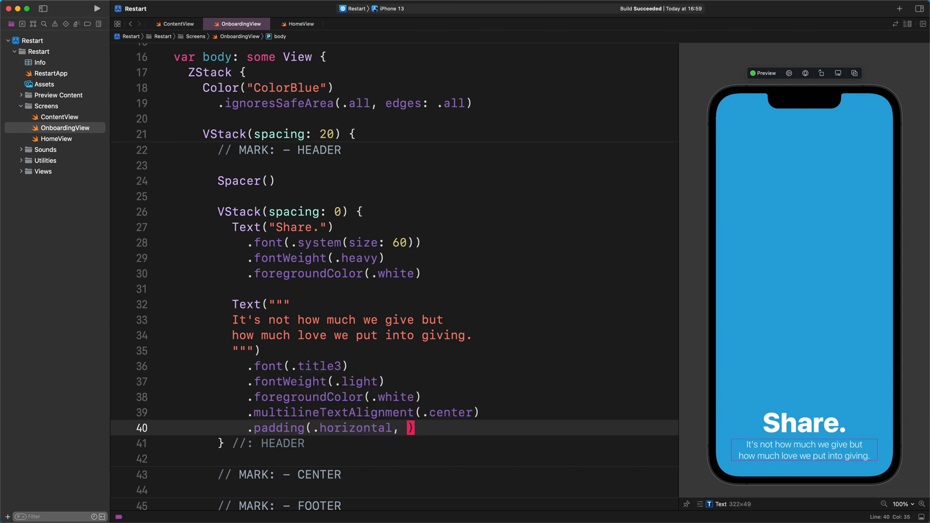
pyautogui.write('10')
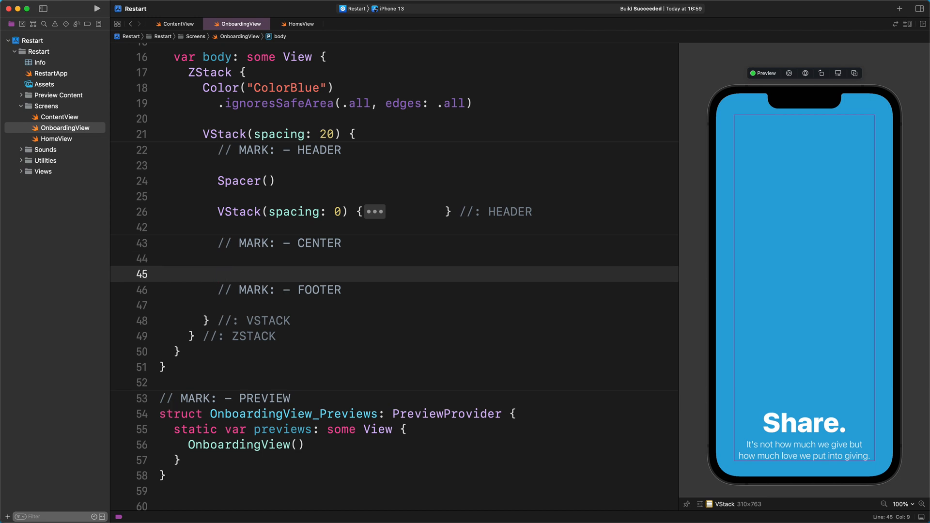
# Step: Add a ZStack commented //: CENTER with a nested ZStack commented //: ZSTACK inside
pyautogui.write('ZStack {')
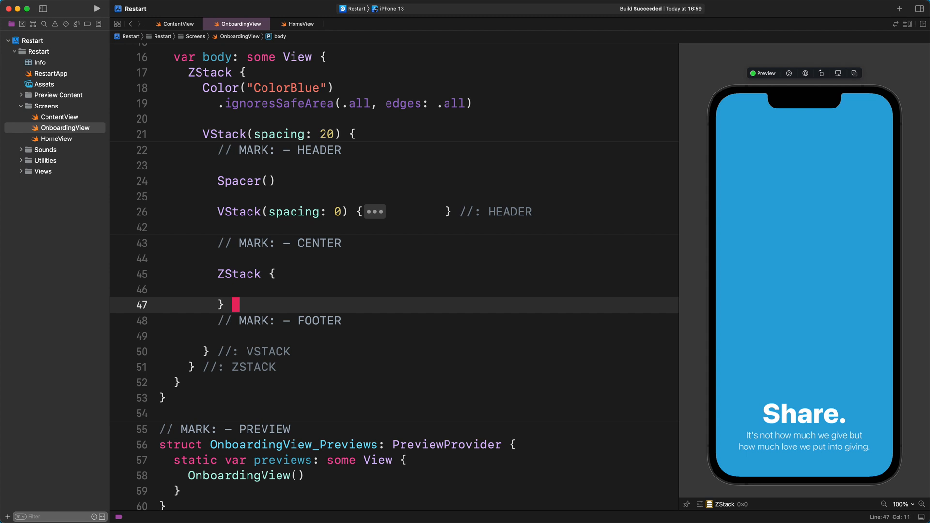
pyautogui.write('//: CENTER')
pyautogui.write('Spacer(')
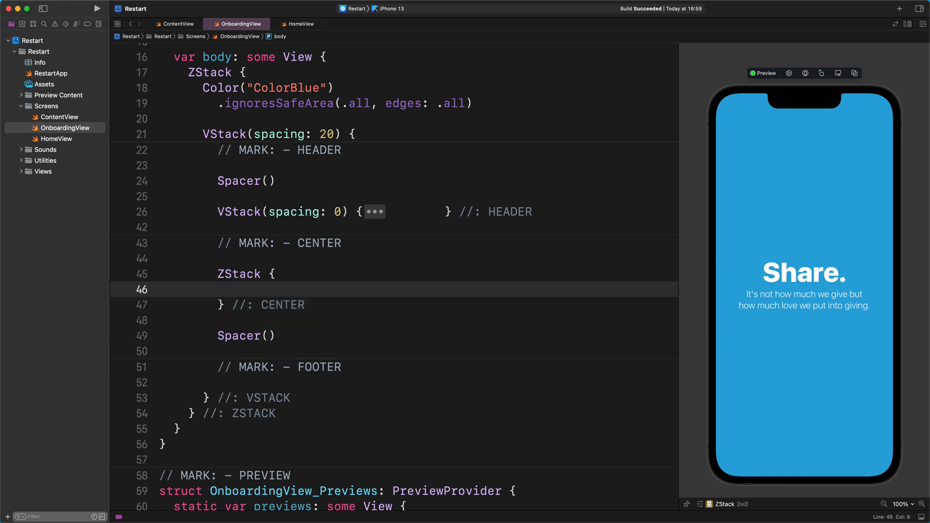
pyautogui.write('ZStack {')
pyautogui.write('} //: Z')
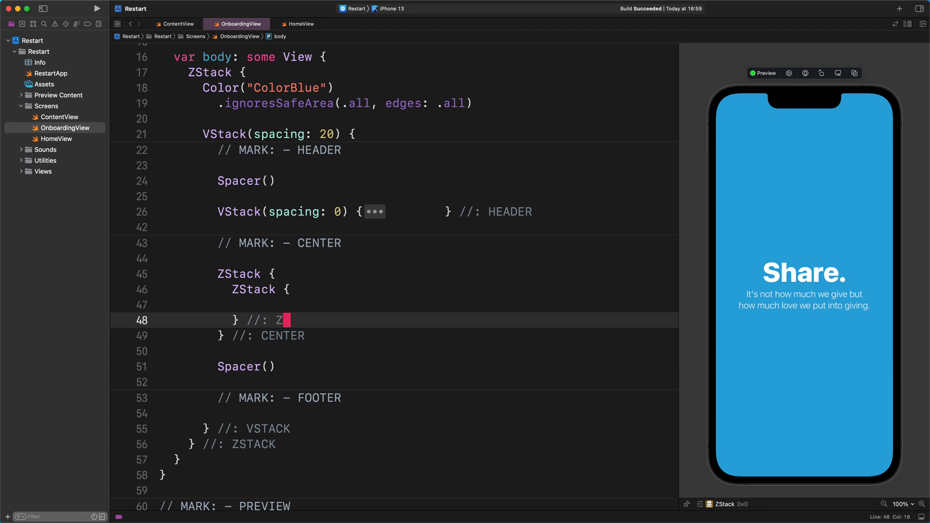
pyautogui.write('STACK')
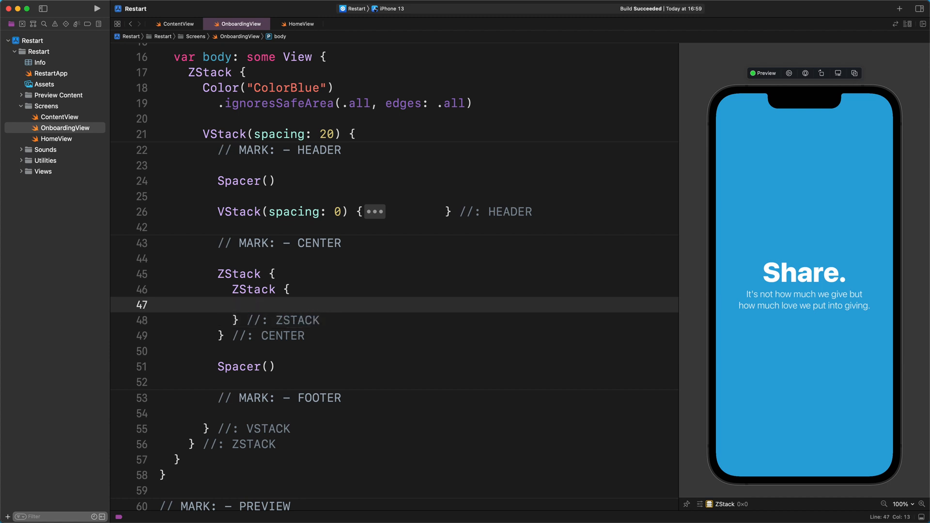
# Step: Add a Circle stroked white at 0.2 opacity with lineWidth 40 in a 260 by 260 frame
pyautogui.write('Circle(')
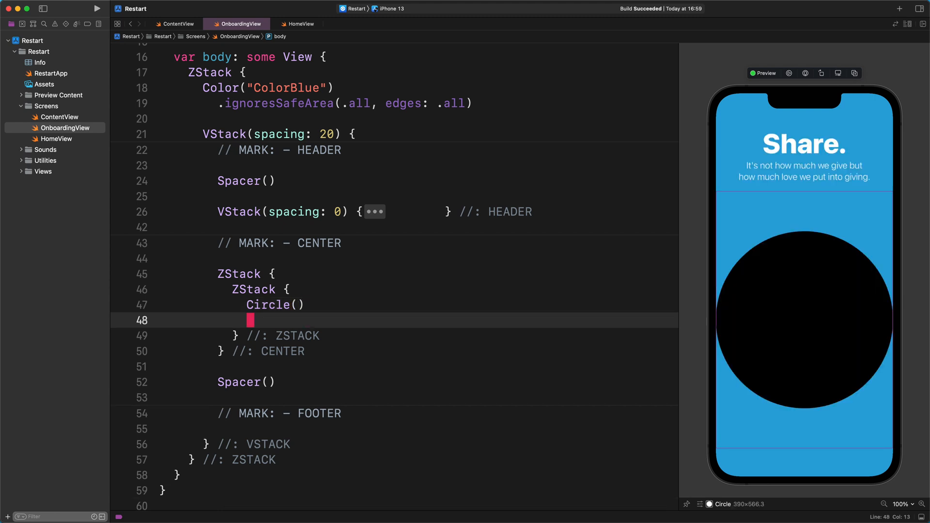
pyautogui.write('.stroke(.')
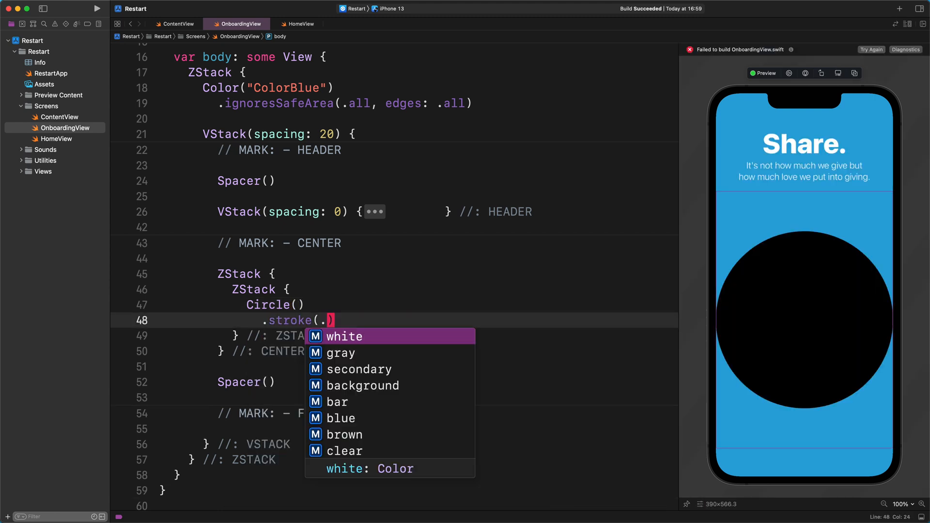
pyautogui.click(344, 336)
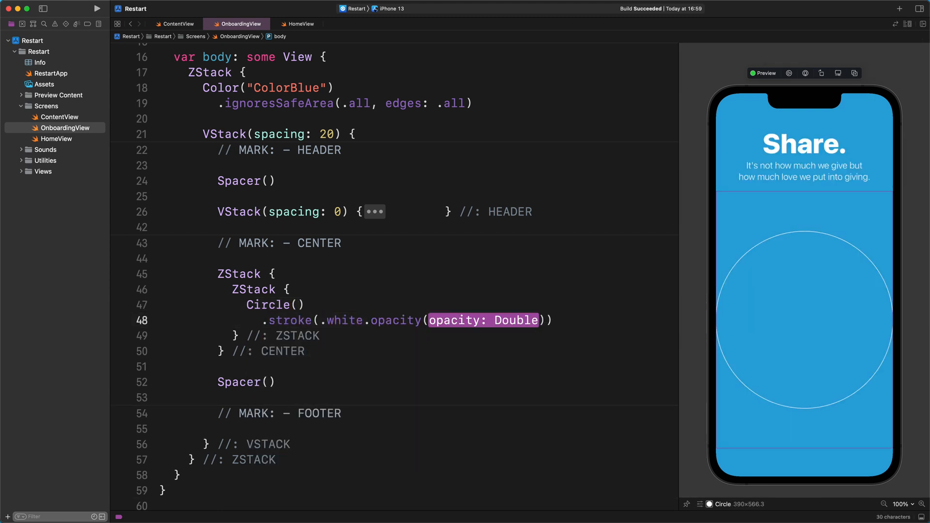
pyautogui.write('0.2')
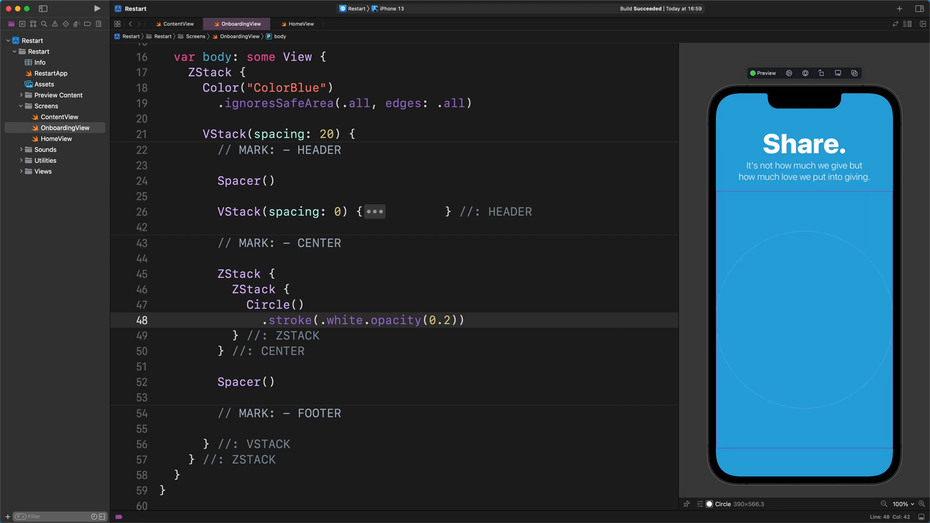
pyautogui.write(', lineWidth: 4')
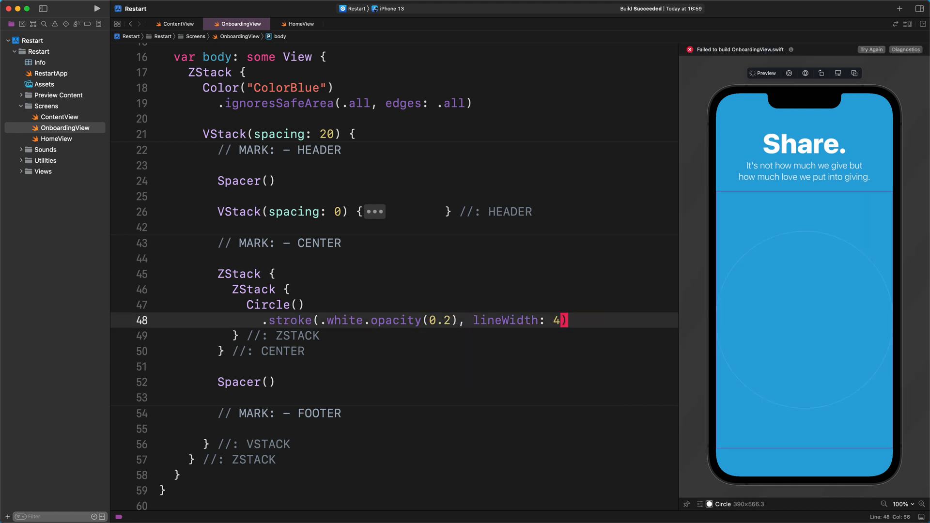
pyautogui.write('0')
pyautogui.write('.frame(width: 260, height: 260, alignment: ')
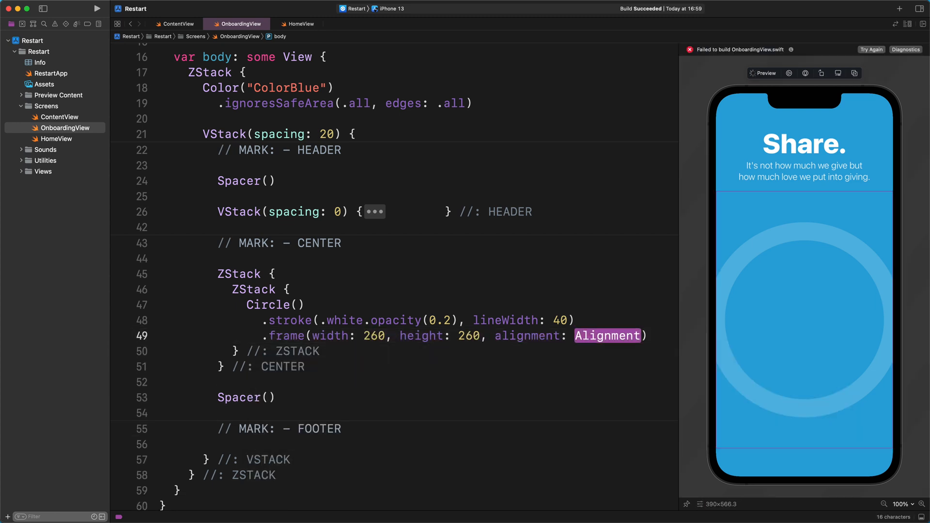
pyautogui.write('.center')
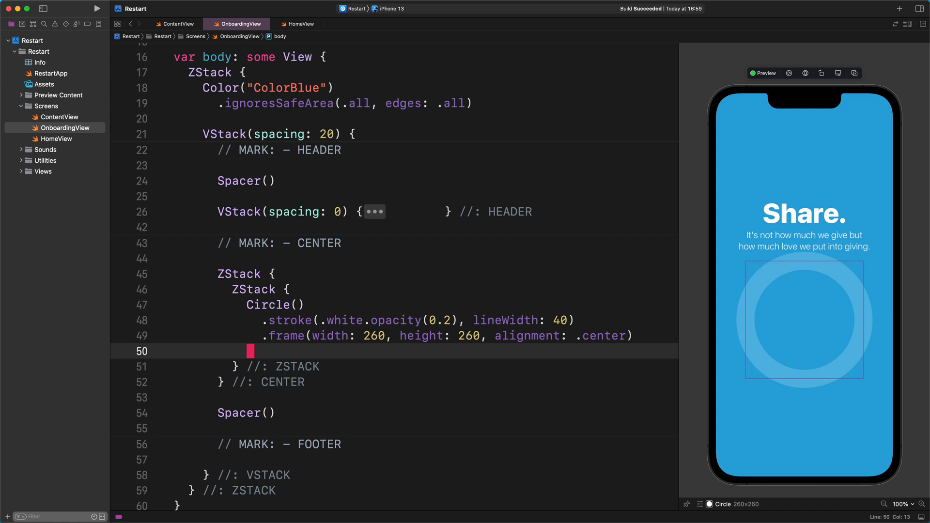
# Step: Add a second translucent white Circle with lineWidth 80 and the same 260 frame
pyautogui.write('Circle()')
pyautogui.write('.st')
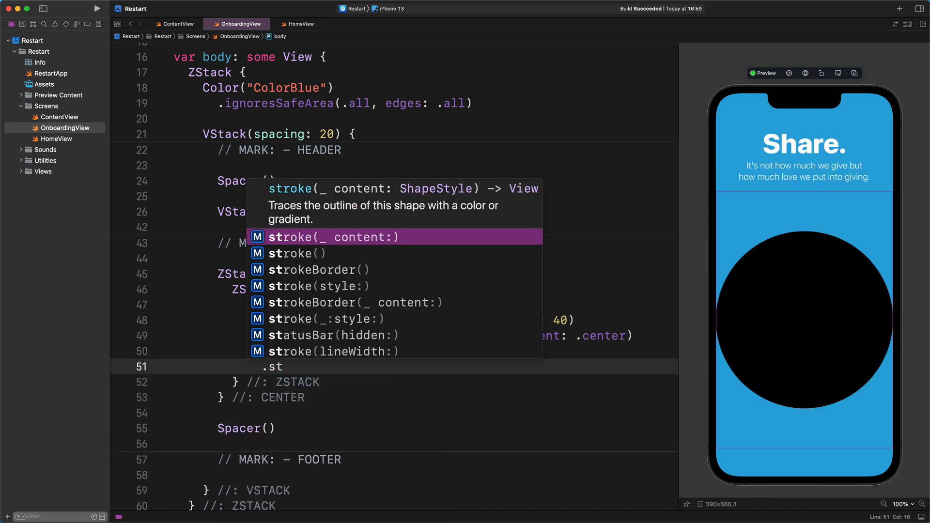
pyautogui.write('white.opacity(0.2), lineWidth: )')
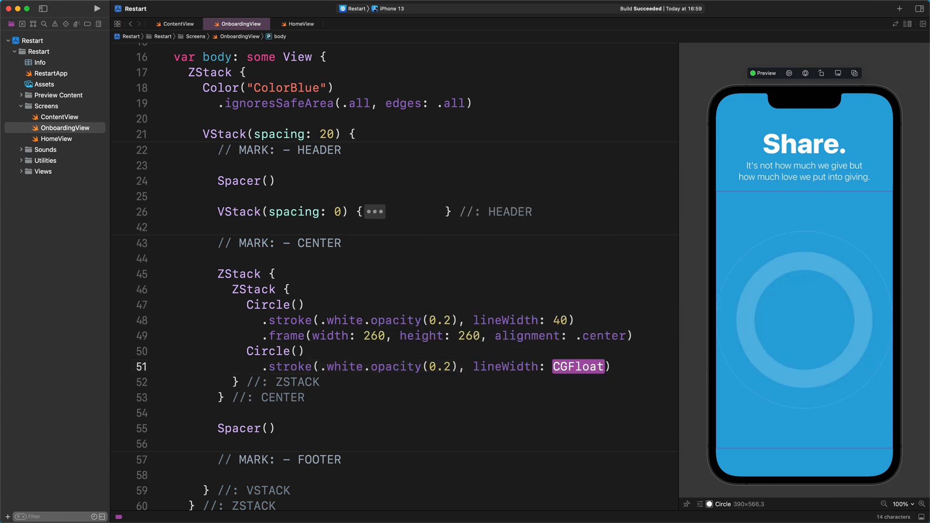
pyautogui.write('80')
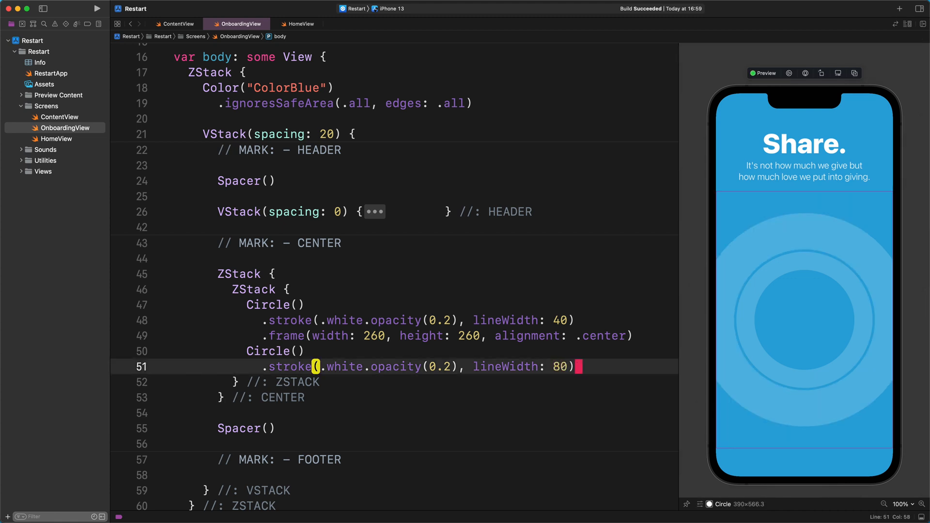
pyautogui.write('.fr')
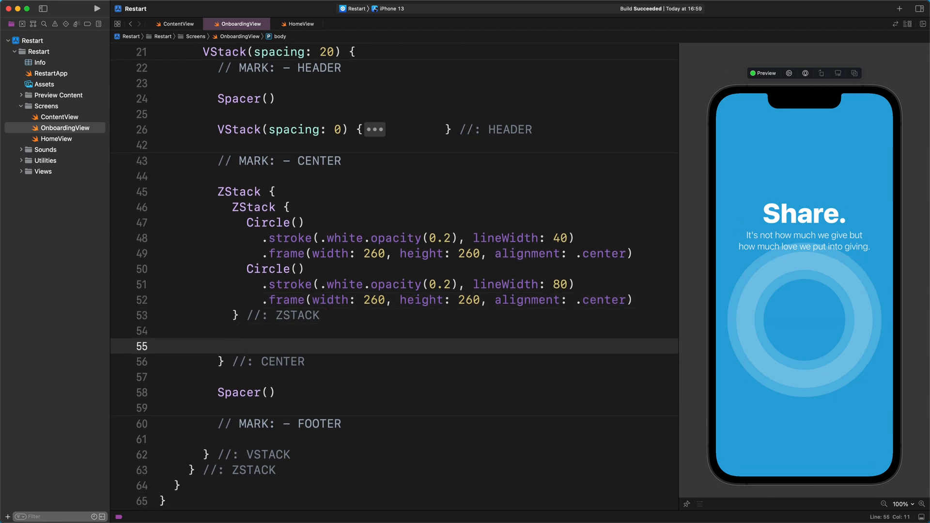
# Step: Add Image("character-1") made resizable and scaled to fit over the rings
pyautogui.write('Image("")')
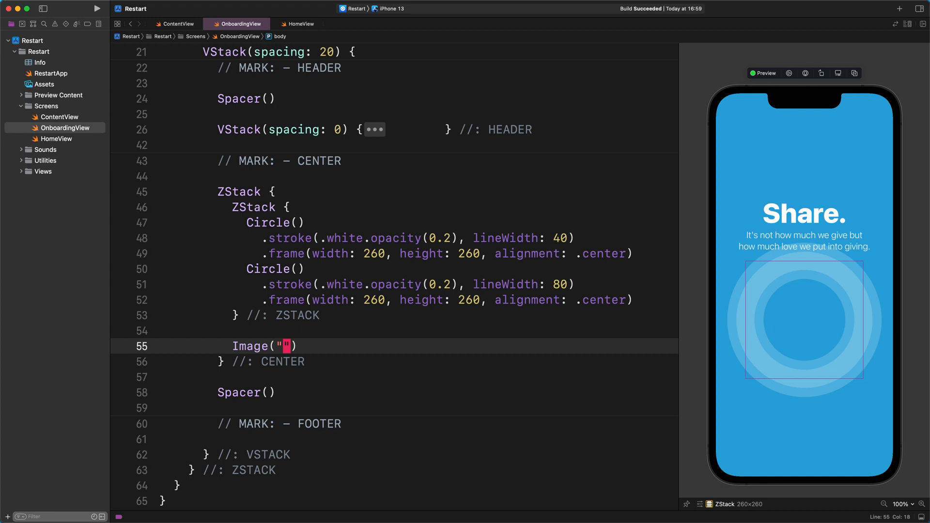
pyautogui.write('character-1')
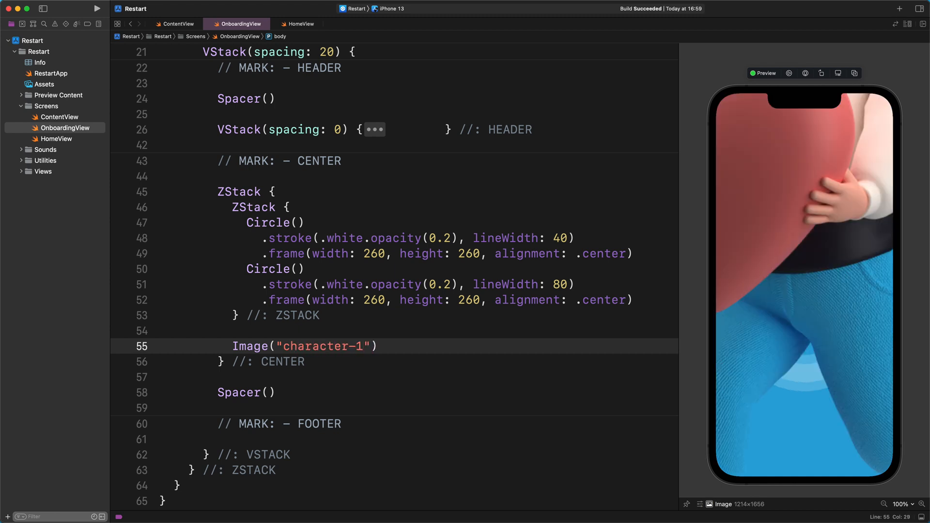
pyautogui.write('.res')
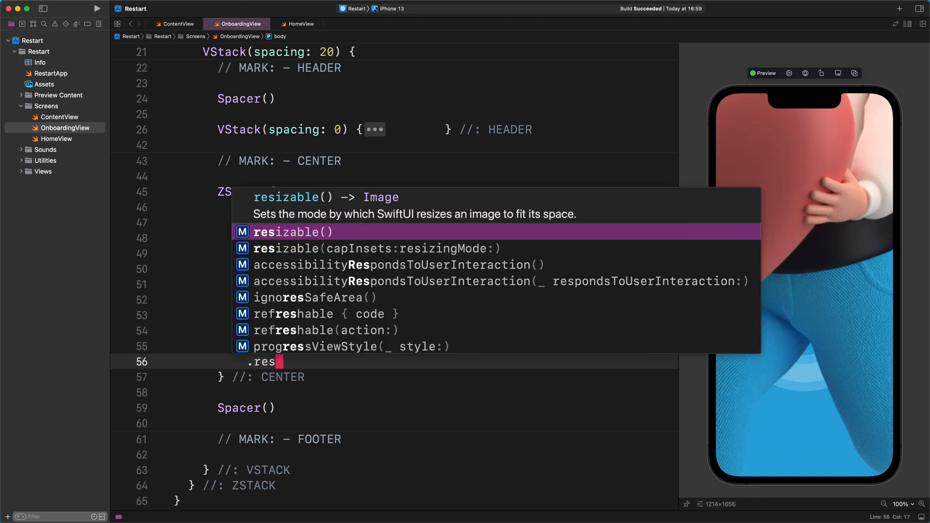
pyautogui.write('sca')
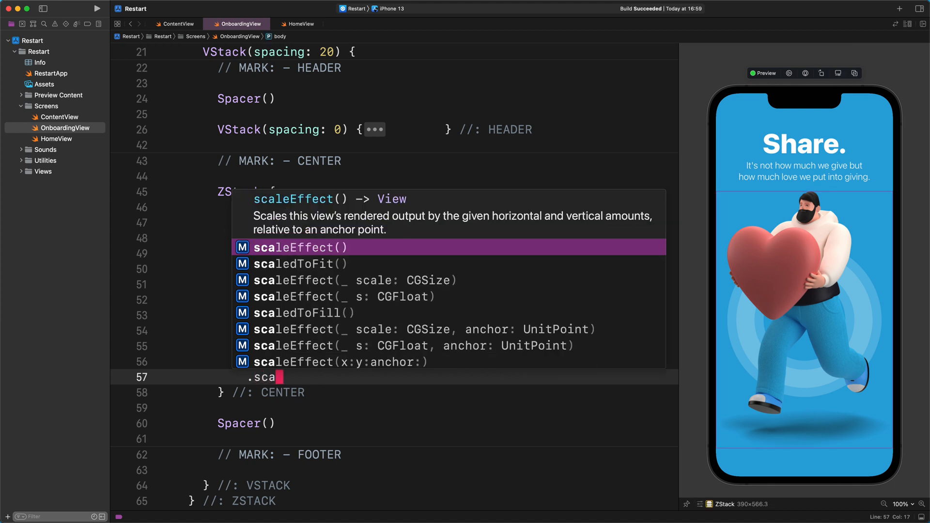
pyautogui.click(302, 264)
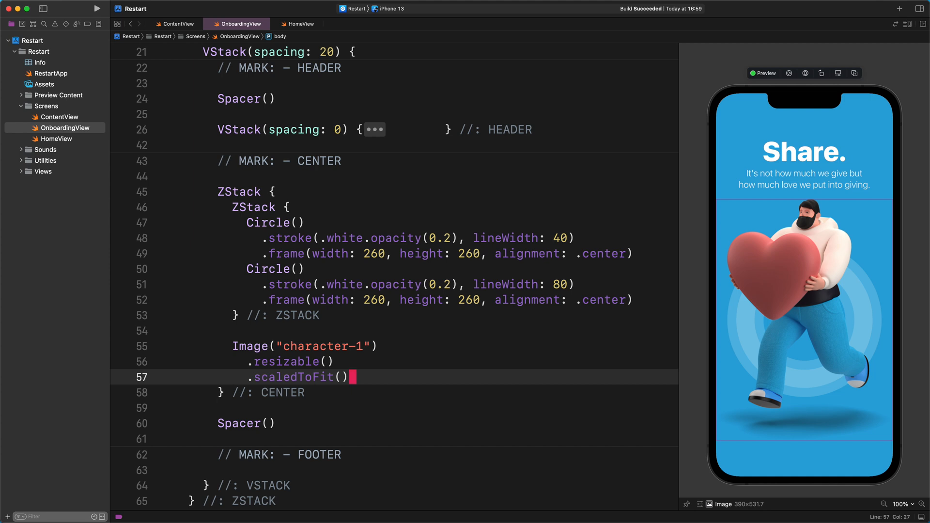
pyautogui.moveTo(485, 335)
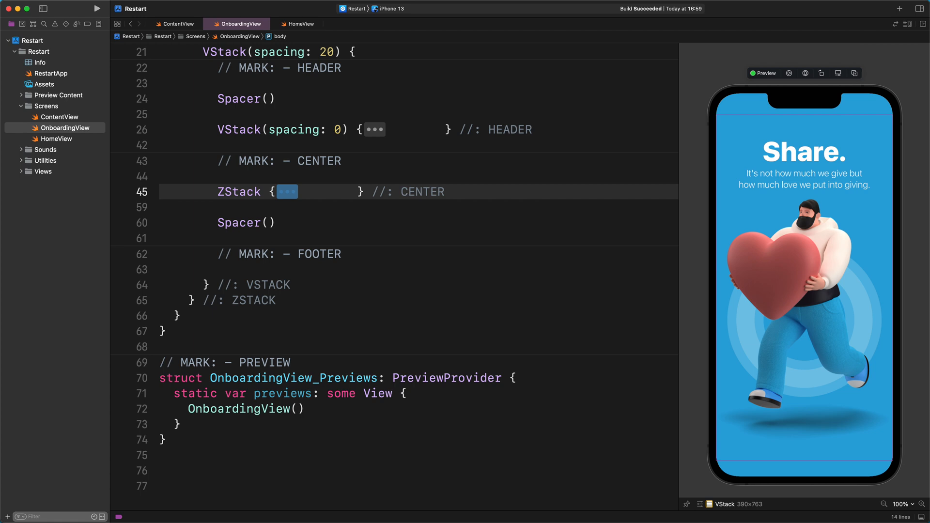
pyautogui.moveTo(527, 278)
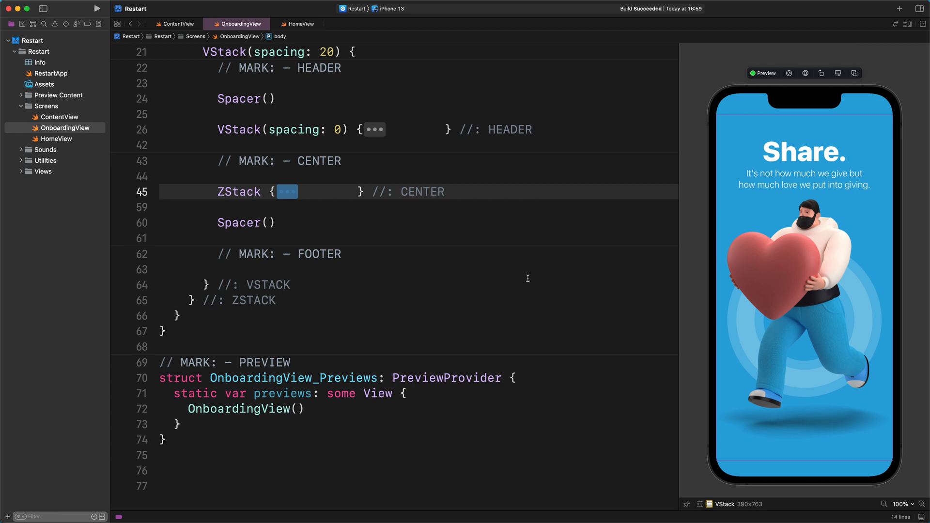
pyautogui.scroll(-3)
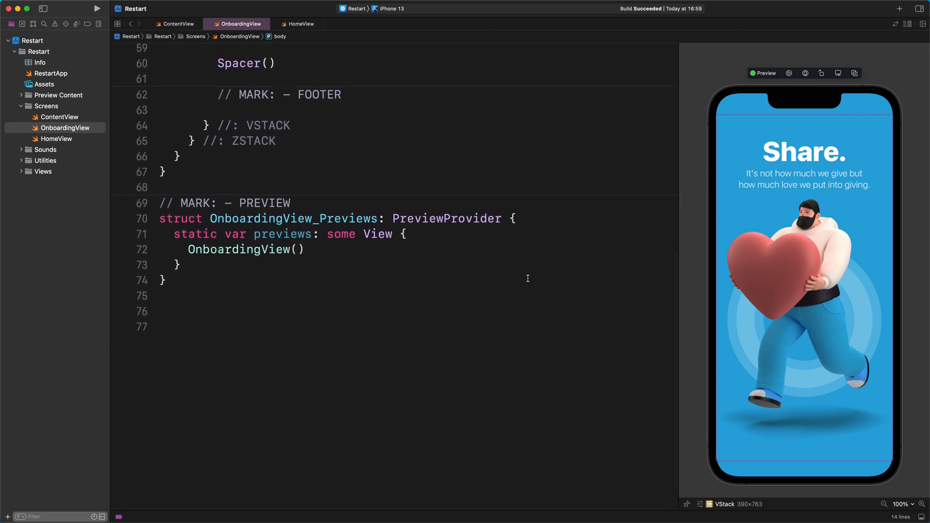
pyautogui.click(351, 109)
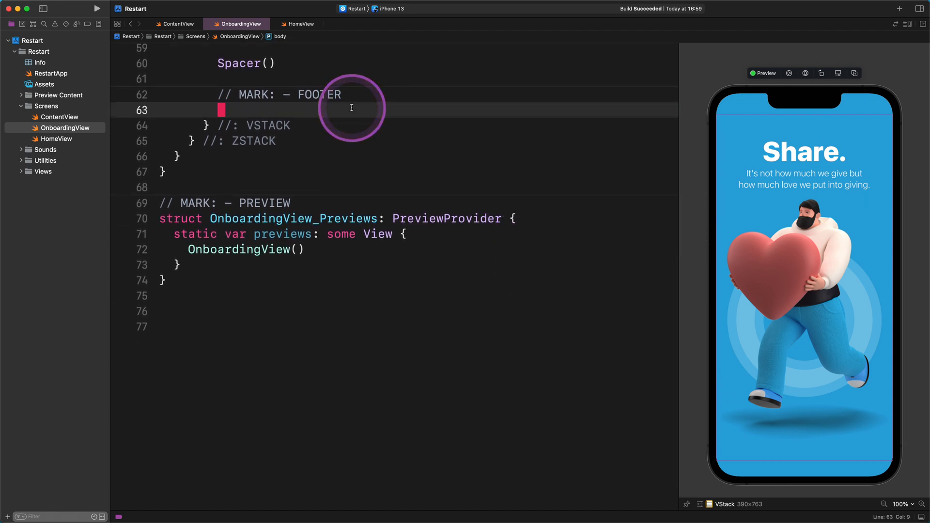
# Step: Add a footer ZStack closed with //: FOOTER and a PARTS OF THE CUSTOM BUTTON comment
pyautogui.write('ZStack {')
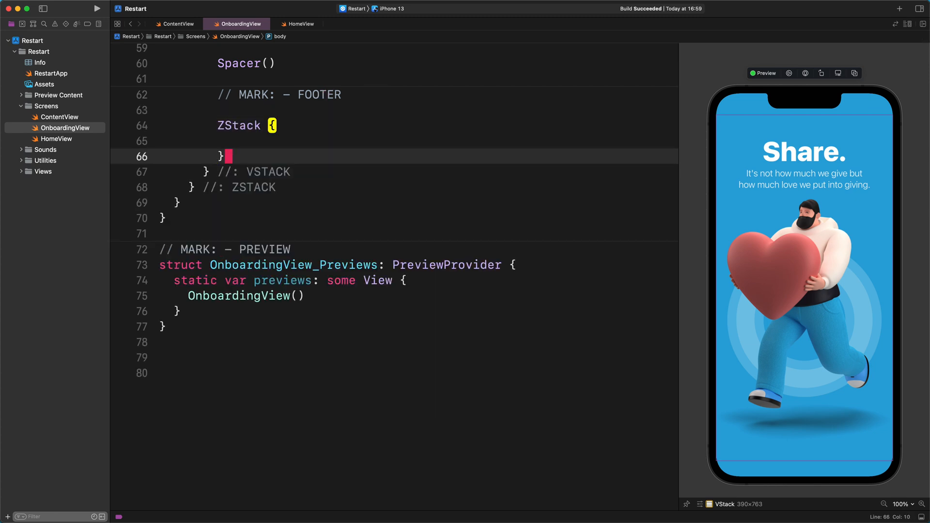
pyautogui.write('//: FOO')
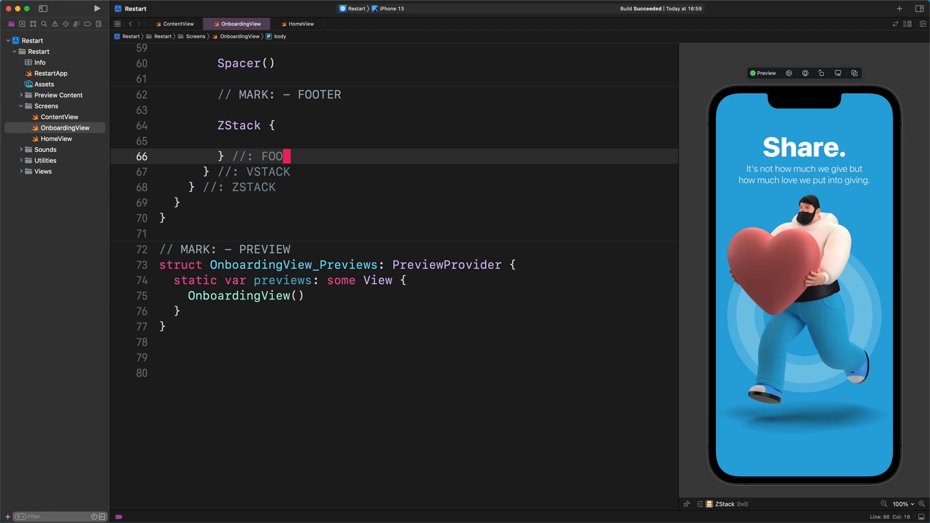
pyautogui.write('TER')
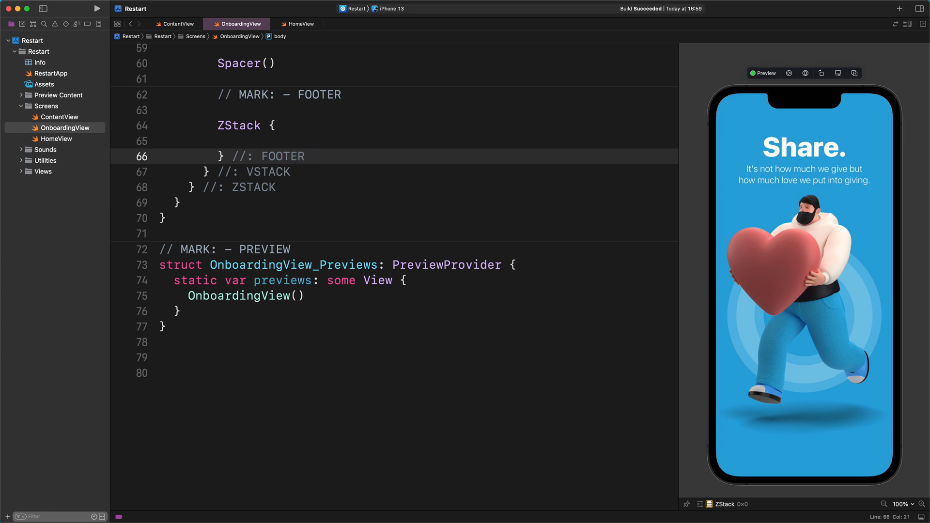
pyautogui.write('// PART')
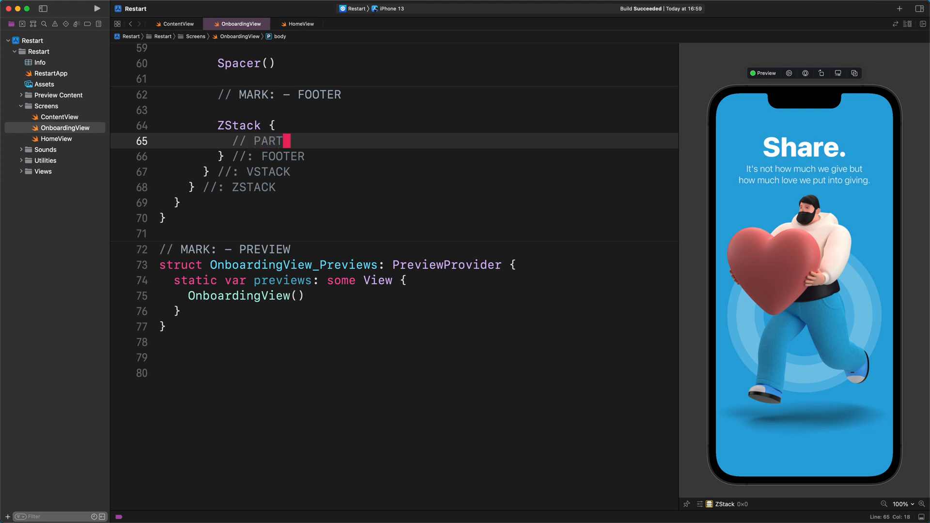
pyautogui.write('S OF THE CUSTOM BUTTON')
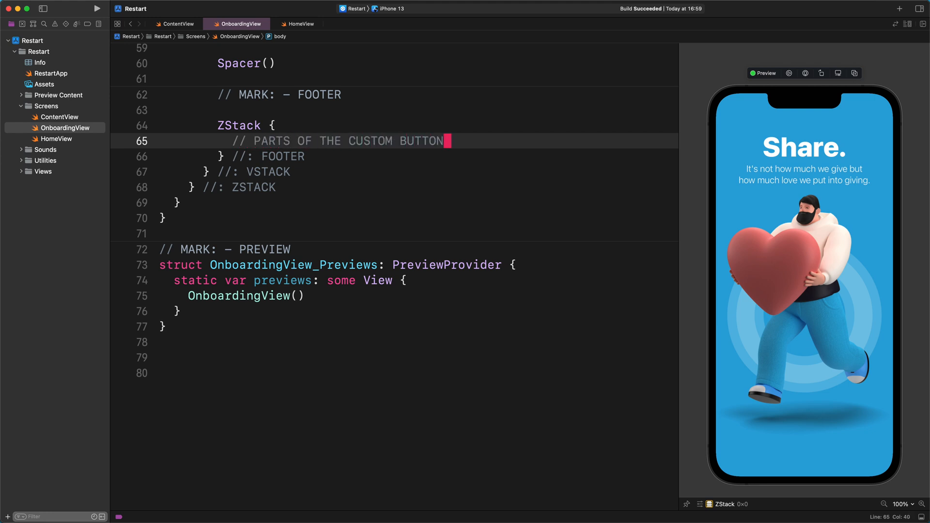
# Step: List four numbered notes: background (static), call-to-action (static), capsule (dynamic width), circle (draggable)
pyautogui.write('// 1.')
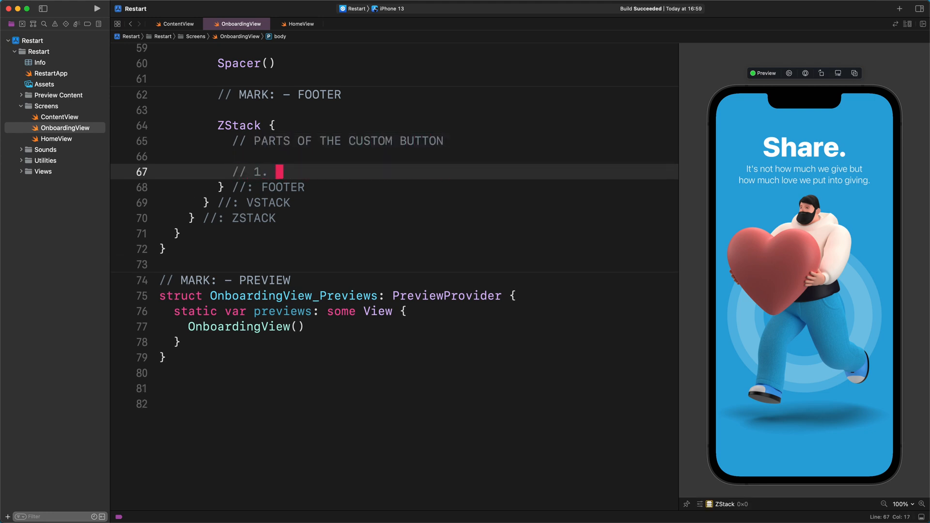
pyautogui.write('BACKGROUND (STAT')
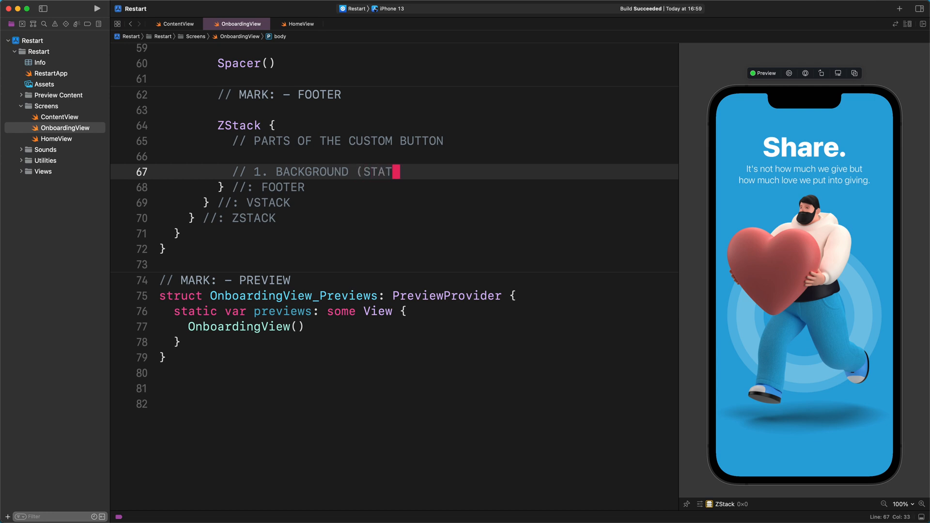
pyautogui.write('IC)')
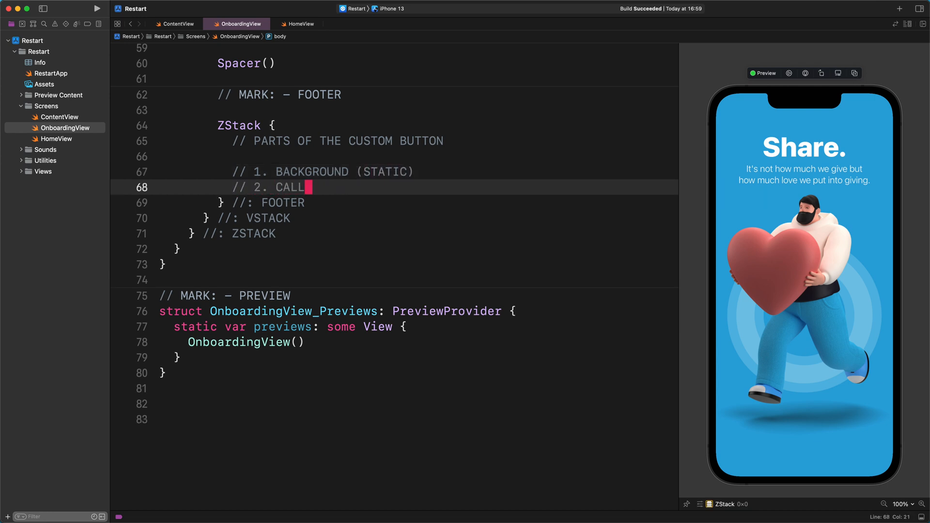
pyautogui.write('-TO-ACTION (')
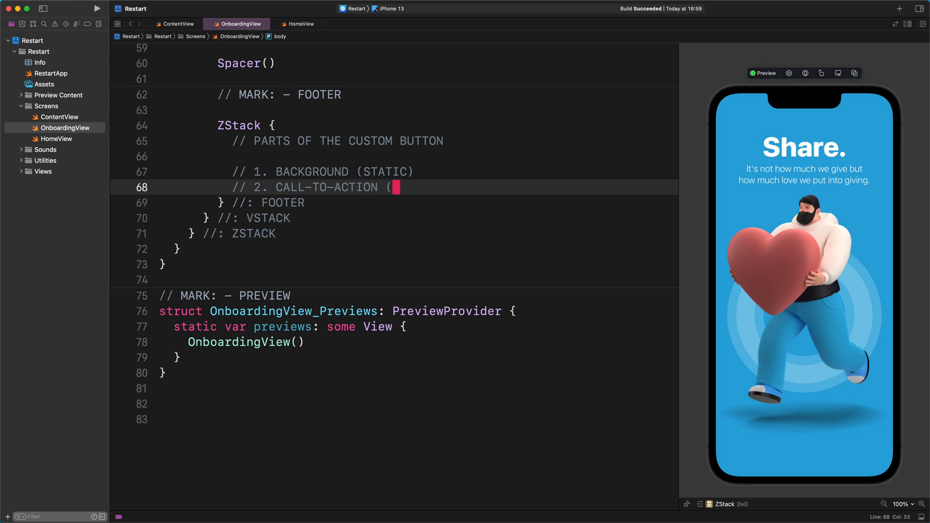
pyautogui.write('STATIC)')
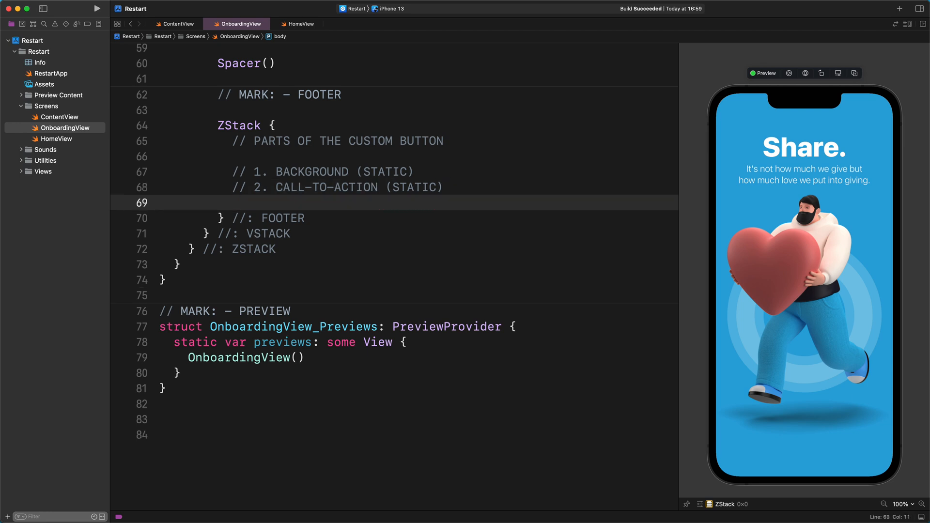
pyautogui.write('// 3. CAPSULE (DYNAMIC WIDTH')
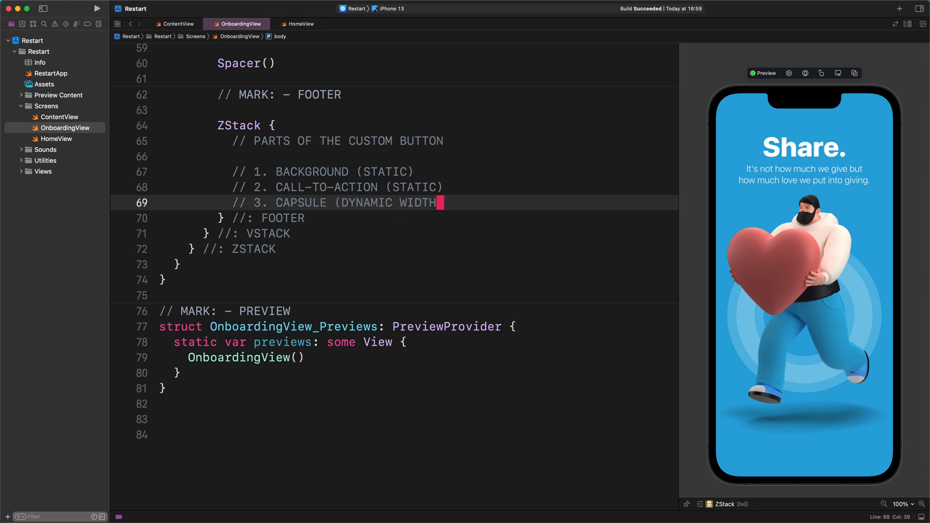
pyautogui.write(')')
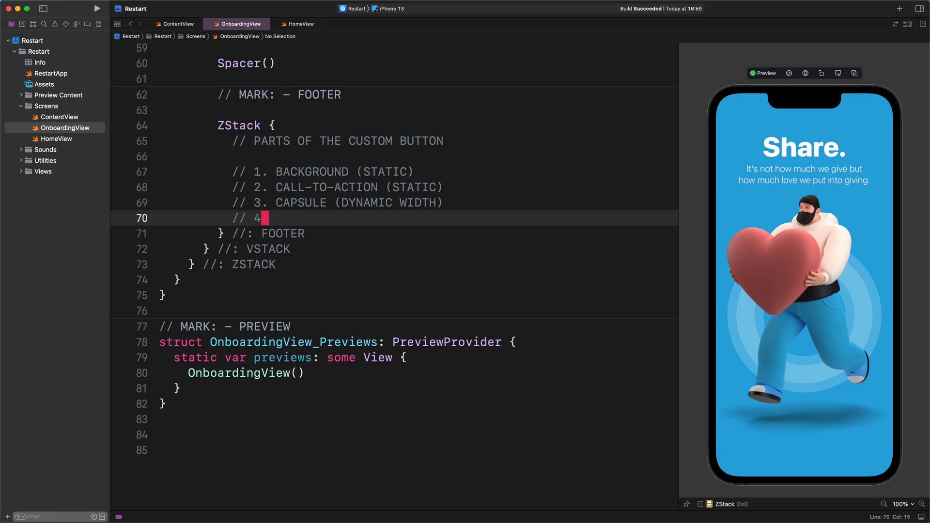
pyautogui.write('CIRCLE (')
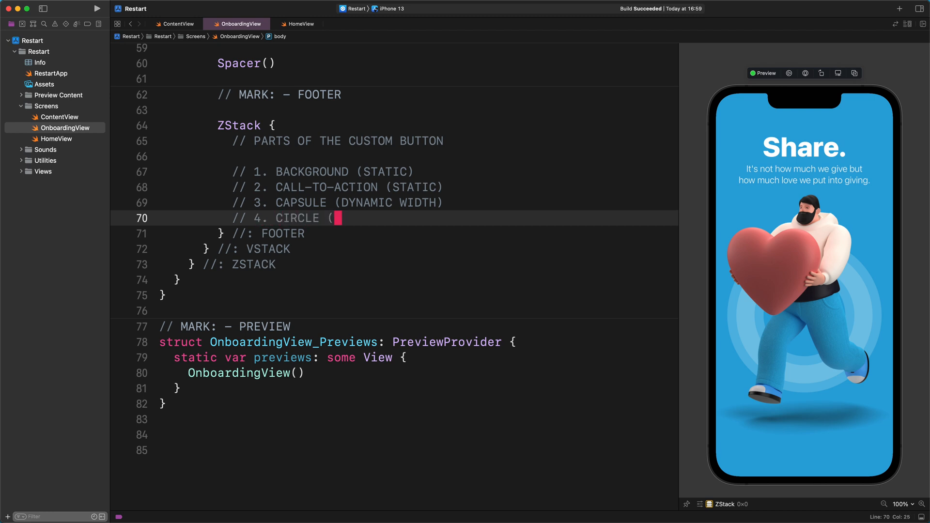
pyautogui.write('DRAGGABLE)')
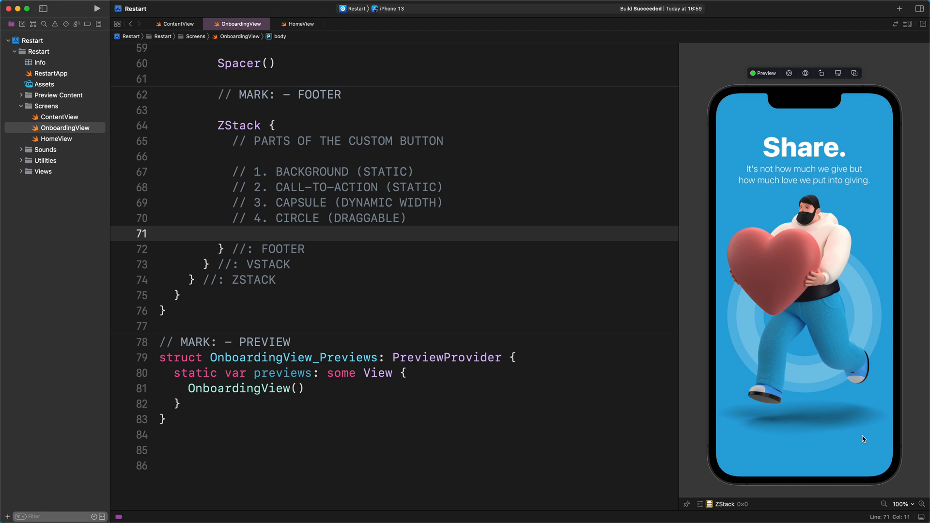
pyautogui.click(235, 233)
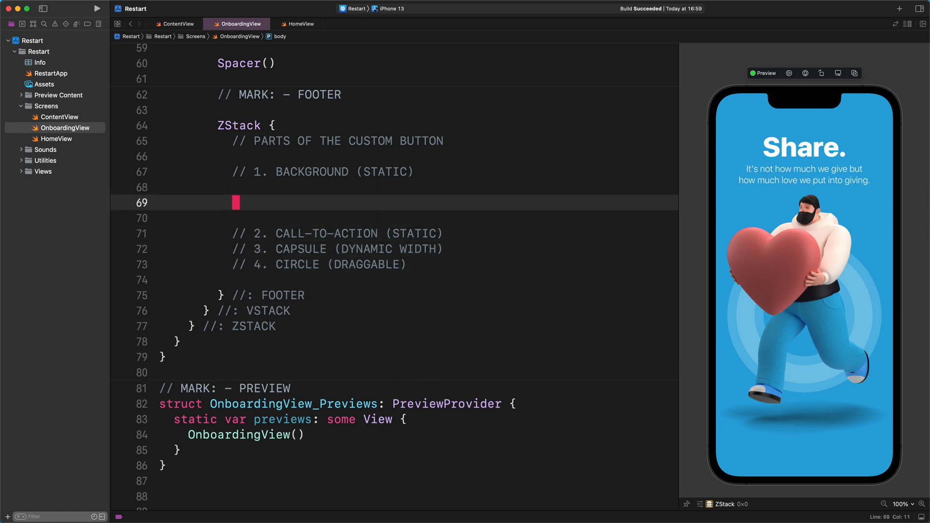
# Step: Add a first Capsule filled with Color.white at 0.2 opacity as the footer background
pyautogui.write('Cap')
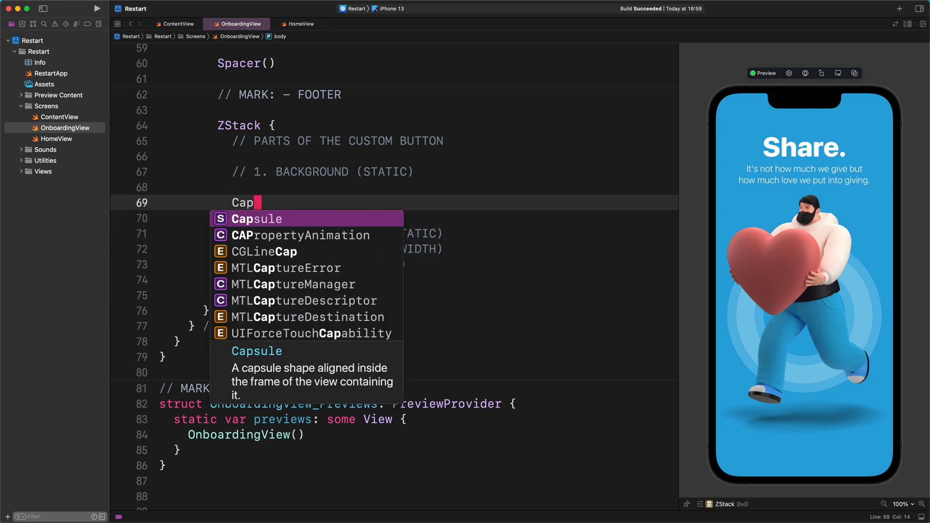
pyautogui.press('Return')
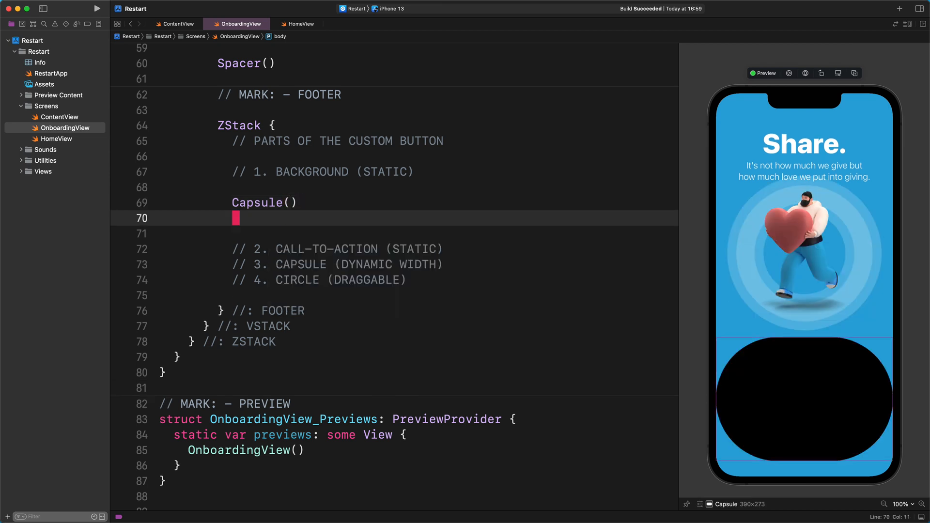
pyautogui.write('.fill(')
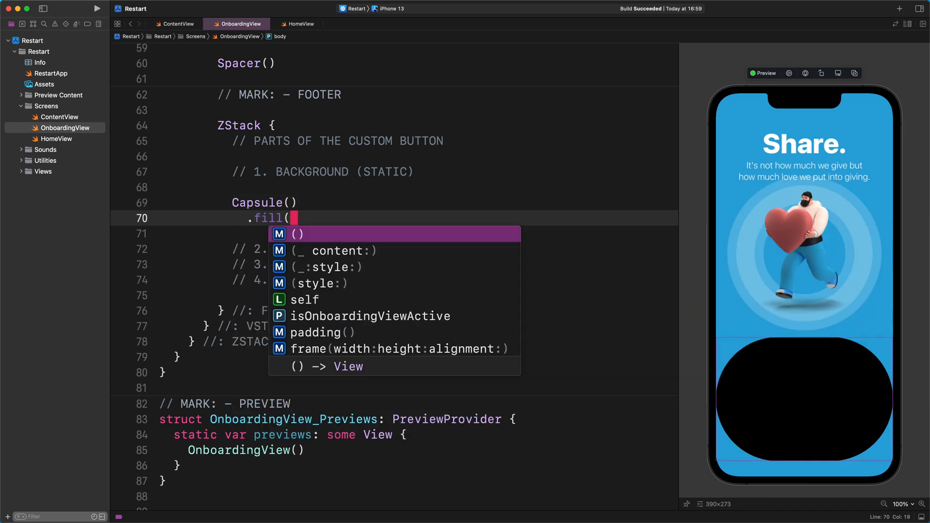
pyautogui.write('Color.white.opacity(0.2')
pyautogui.write('Capsule(')
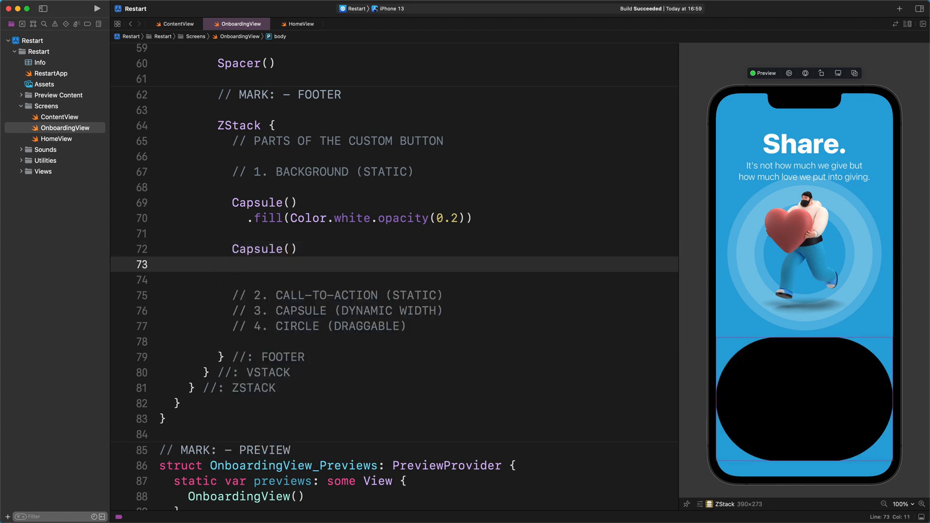
# Step: Add a second white 0.2-opacity Capsule with .padding(8) over the first
pyautogui.write('.fill(Color.white.opacity(opacity: Double')
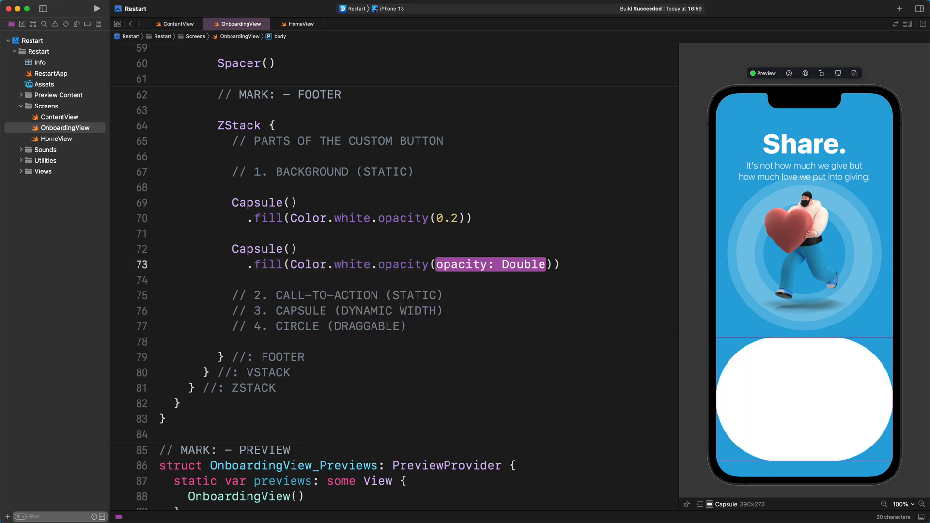
pyautogui.write('0.2')
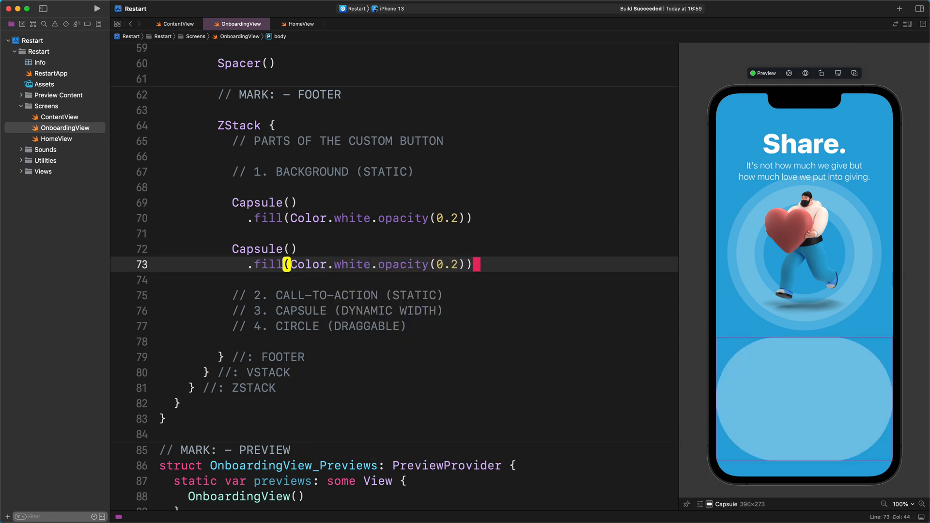
pyautogui.write('.padding(')
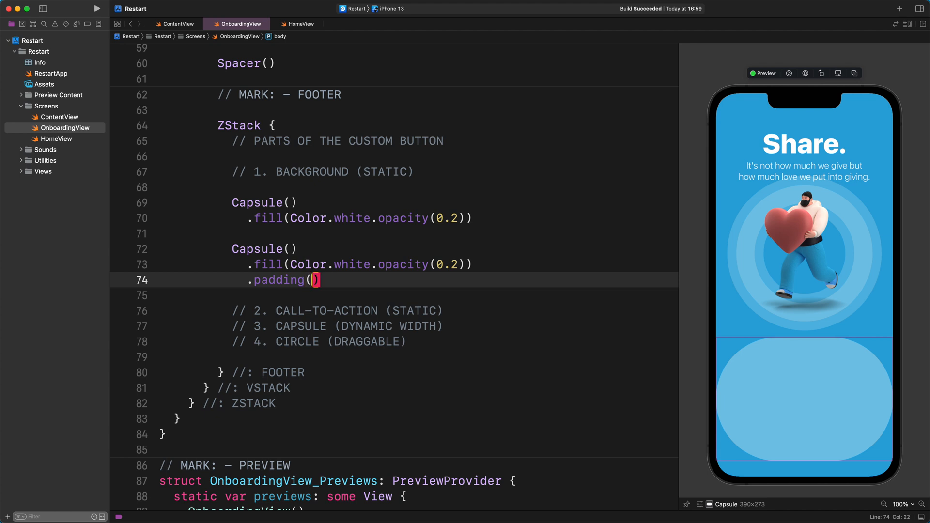
pyautogui.write('8')
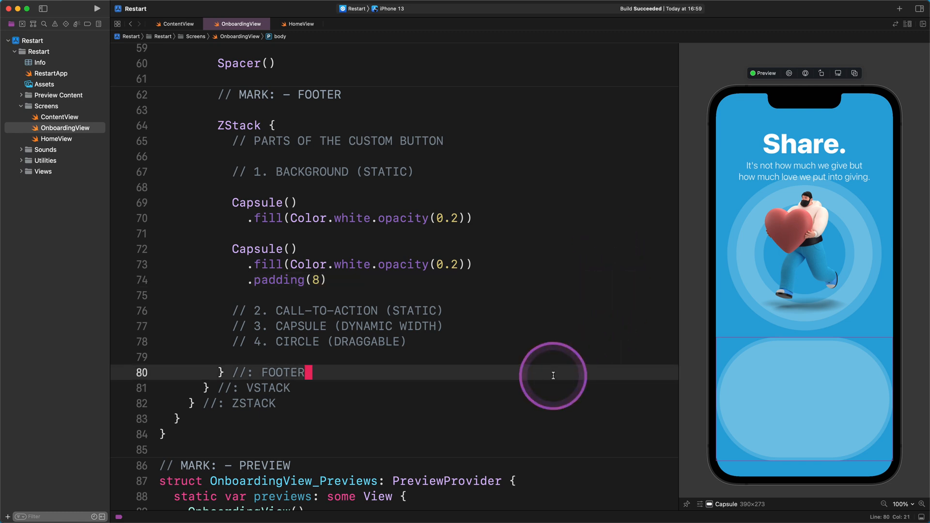
# Step: Give the footer ZStack .frame(height: 80, alignment: .center) and .padding(), then space out the button comments
pyautogui.write('.fra')
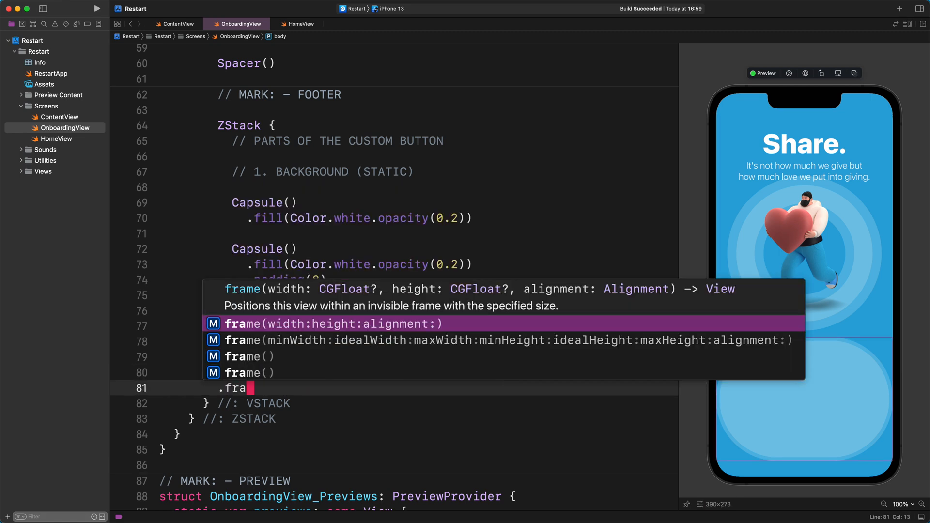
pyautogui.click(328, 322)
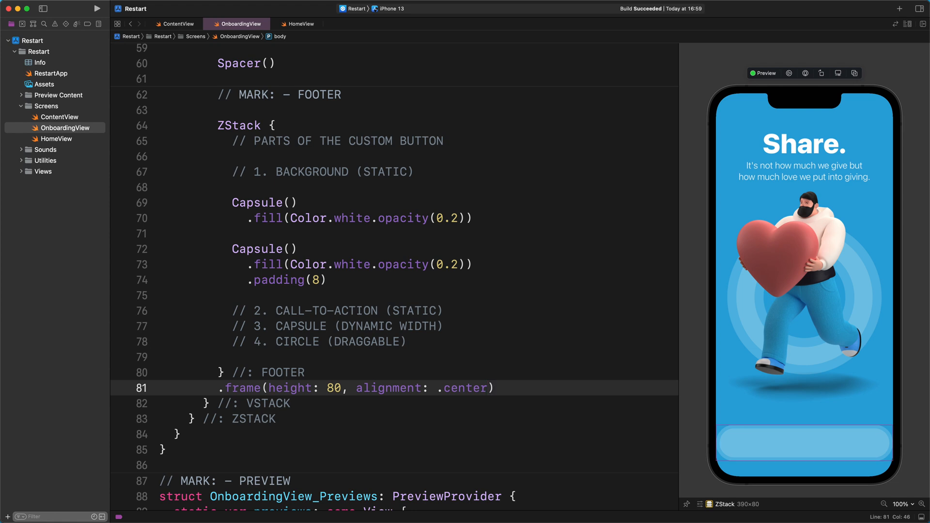
pyautogui.write('.padding()')
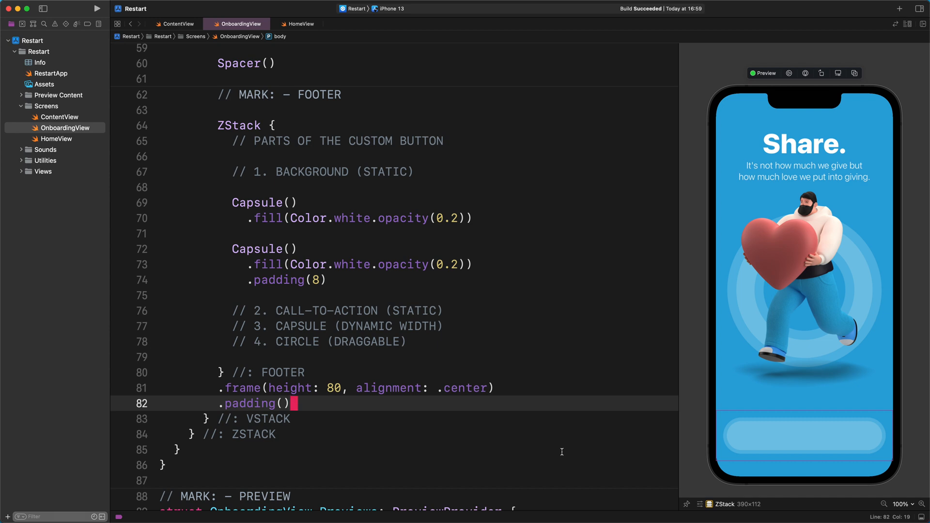
pyautogui.click(497, 310)
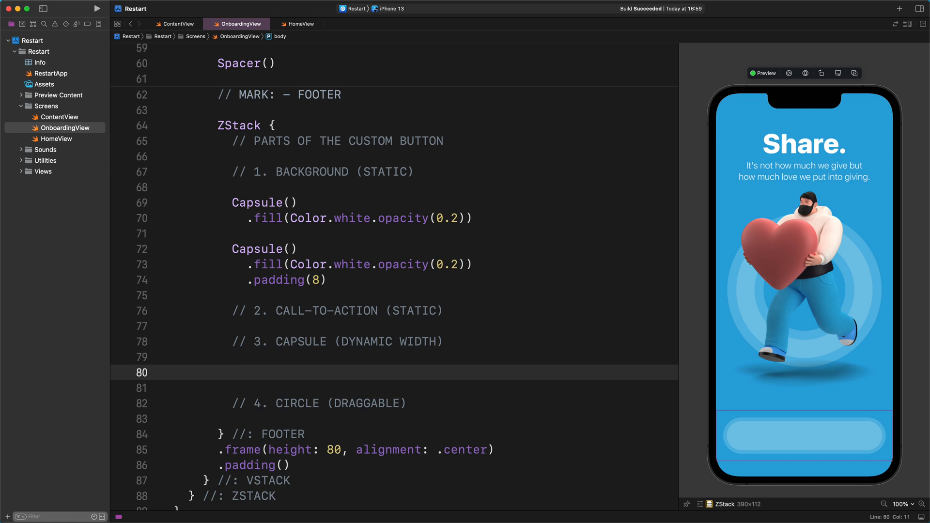
# Step: Add an HStack holding a Capsule filled with Color("ColorRed") framed 80 wide
pyautogui.scroll(-3)
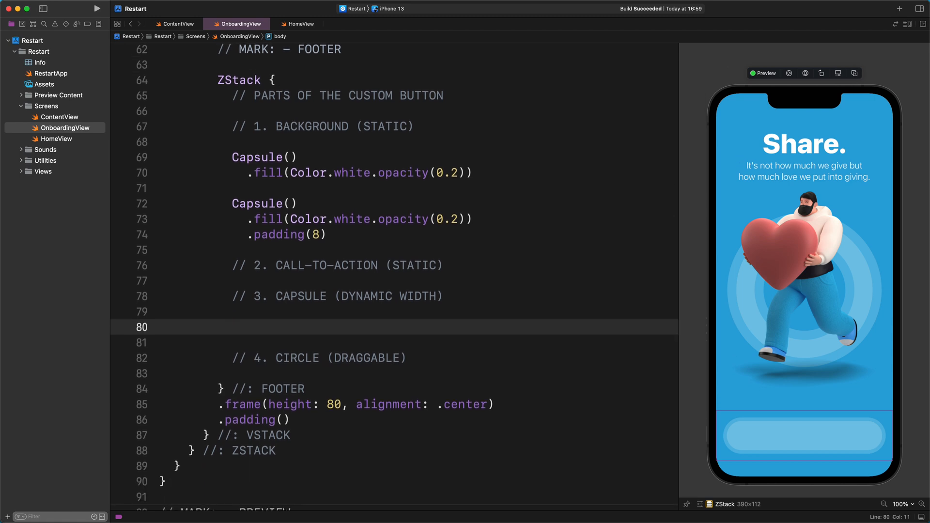
pyautogui.write('HStack {')
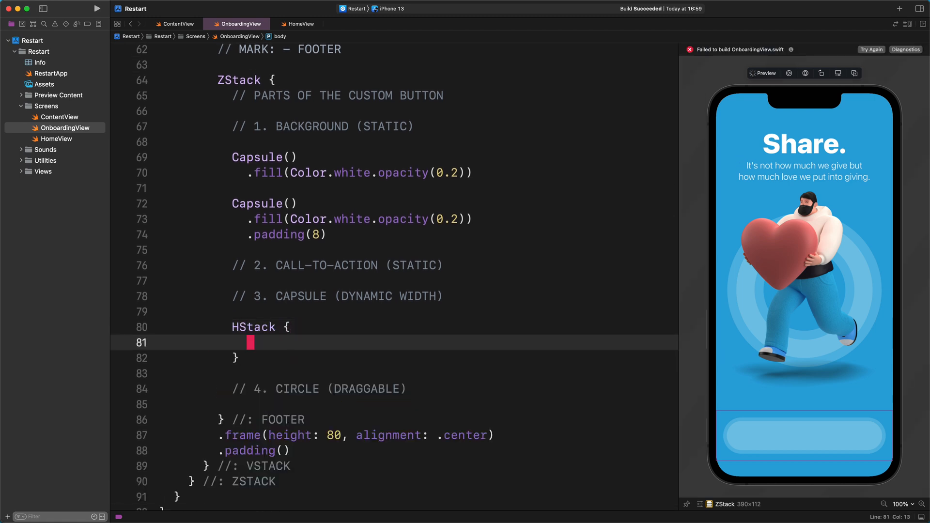
pyautogui.write('Capsule()')
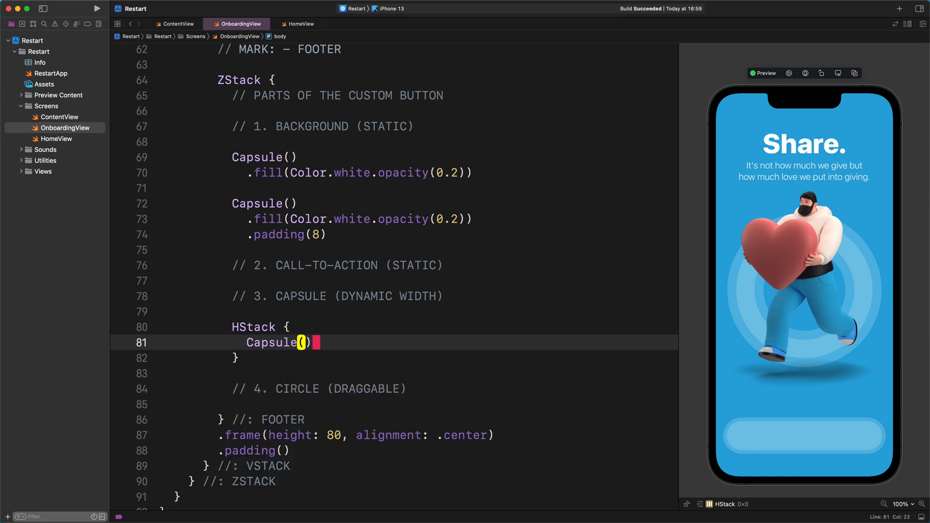
pyautogui.write('.fill')
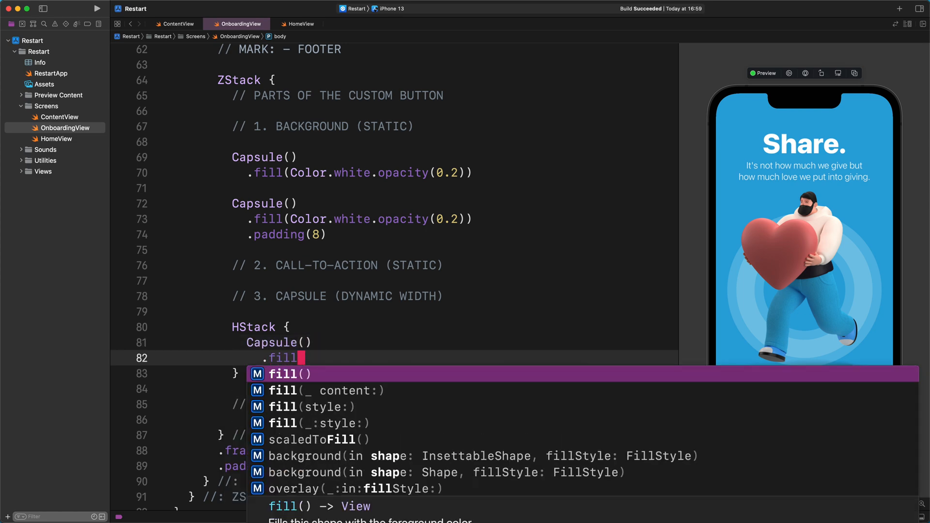
pyautogui.write('(Color')
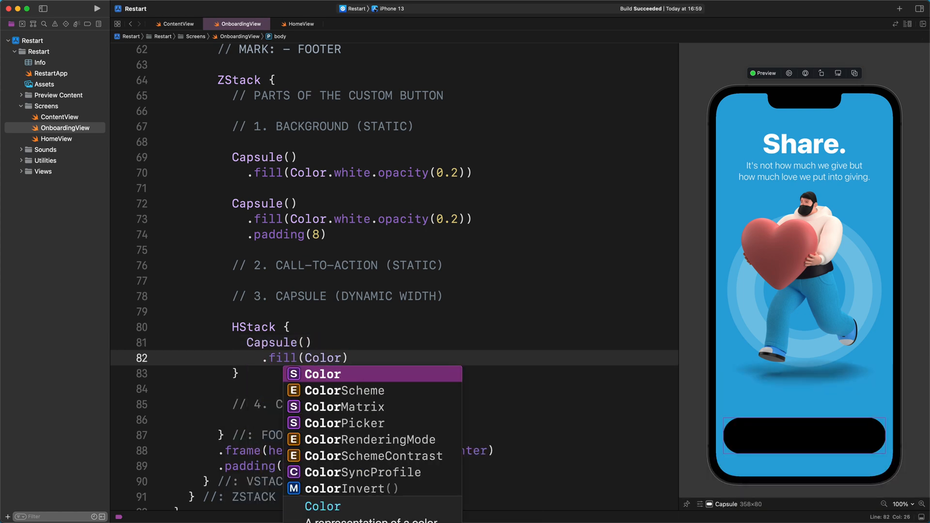
pyautogui.write('("ColorRed")')
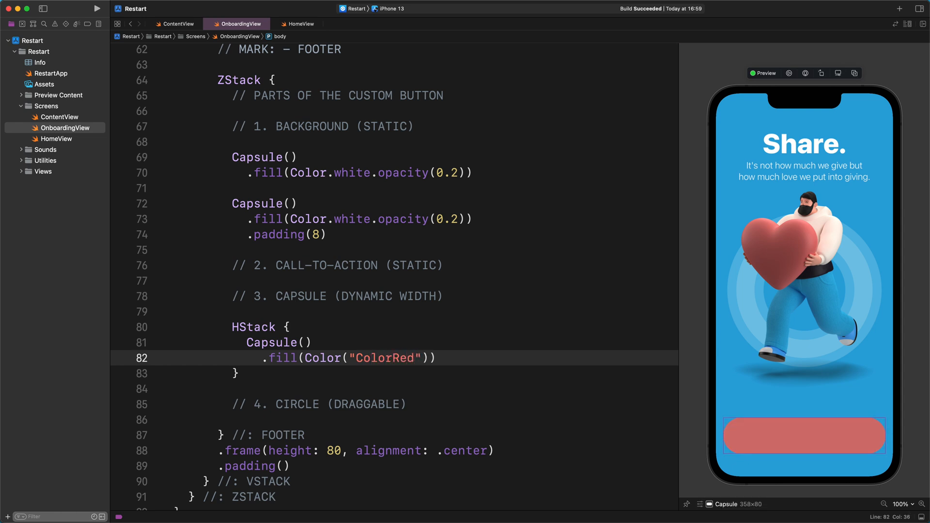
pyautogui.write('.frame(width: 80')
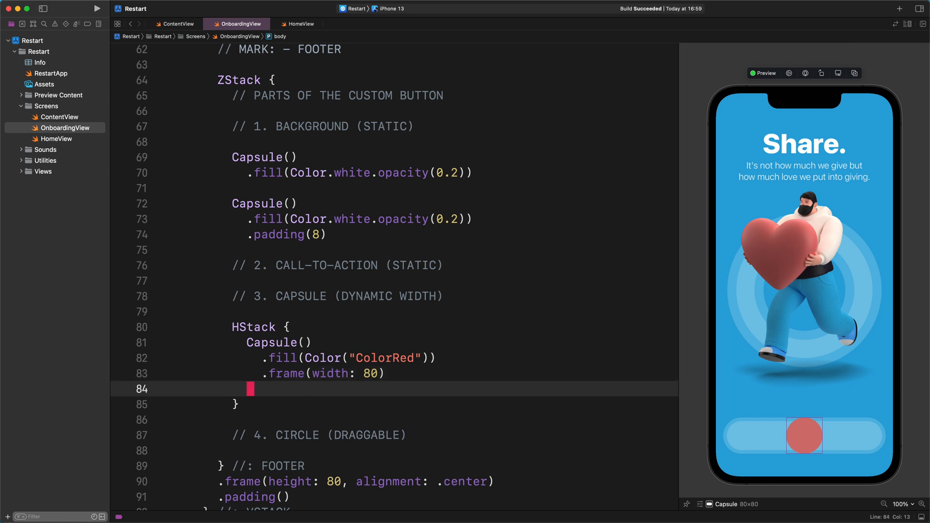
# Step: Add a Spacer() after the red capsule so it sits at the track's left end
pyautogui.write('Spa')
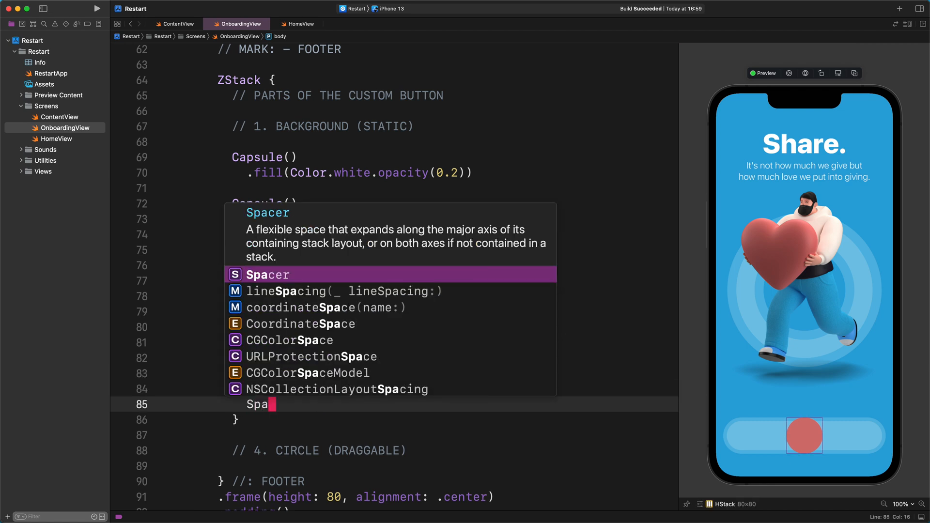
pyautogui.press('return')
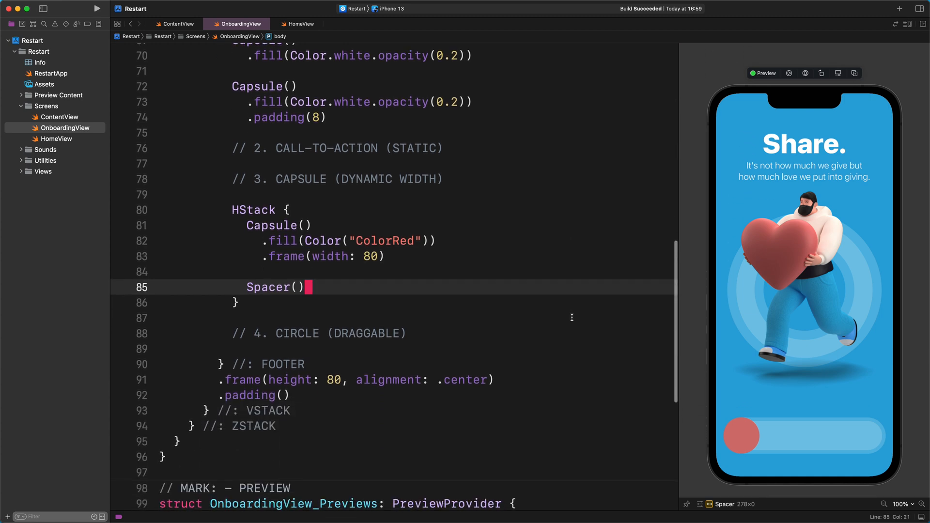
pyautogui.scroll(-3)
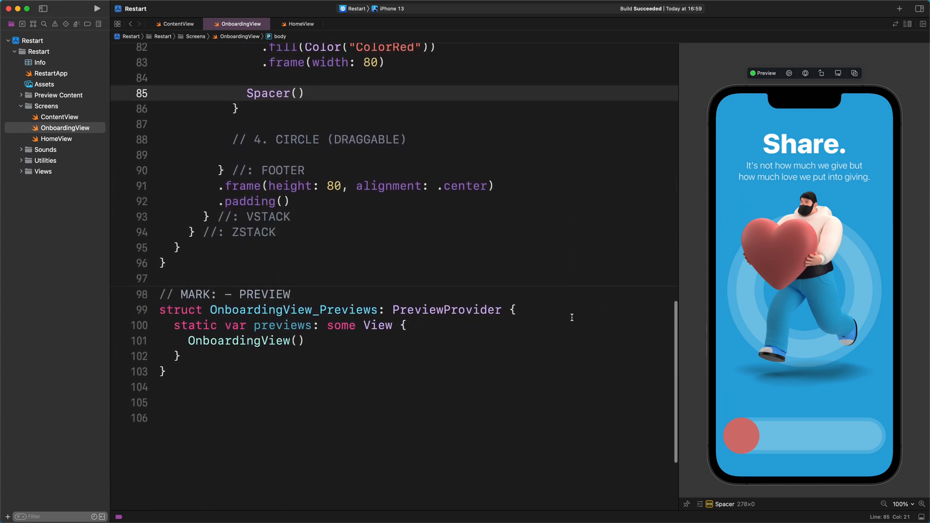
pyautogui.scroll(-3)
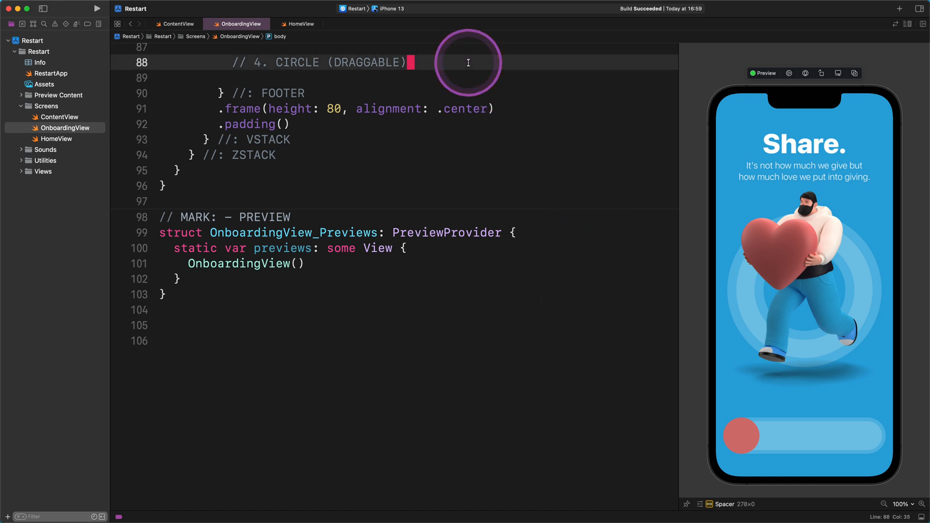
# Step: Add a ZStack of size 80 containing a Circle filled with Color("ColorRed")
pyautogui.write('Z')
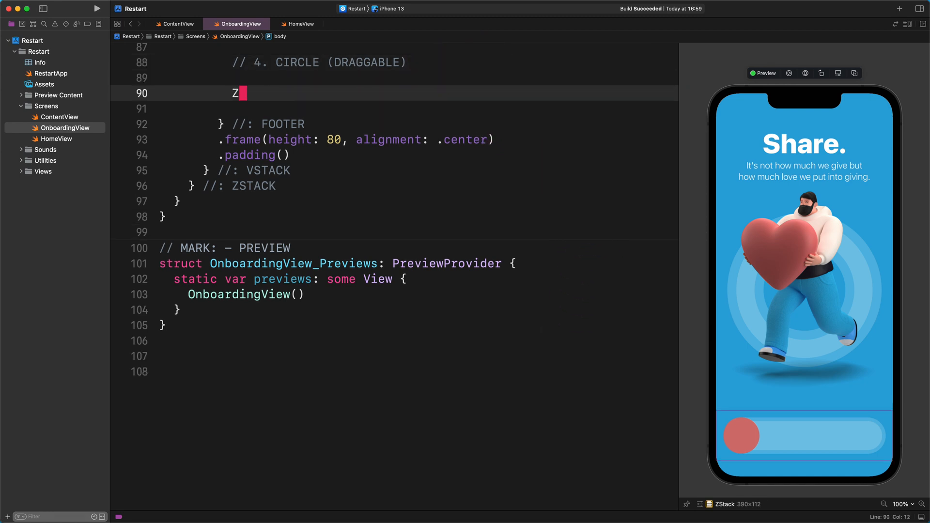
pyautogui.write('Stack {')
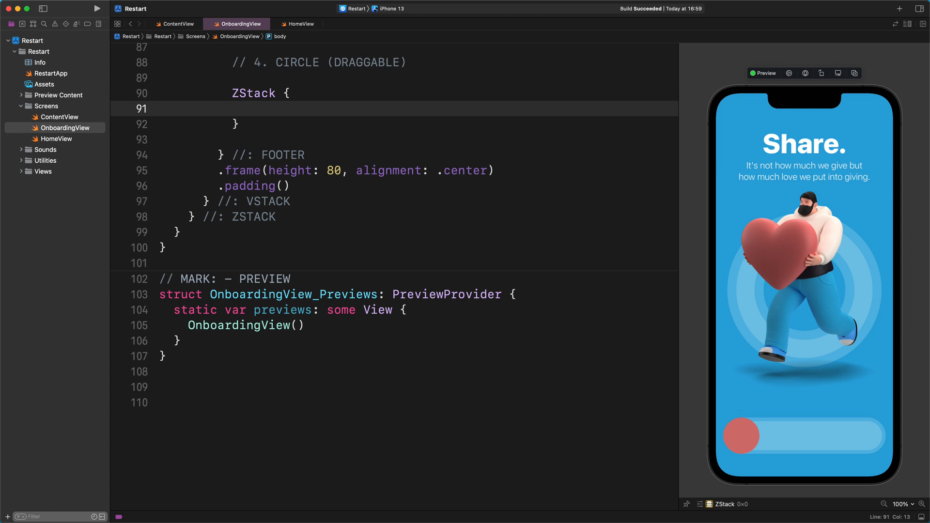
pyautogui.write('.foregroundColor(.white')
pyautogui.write('.frame(width: CGFloat?, height: CGFloat?, alignment: Alignment')
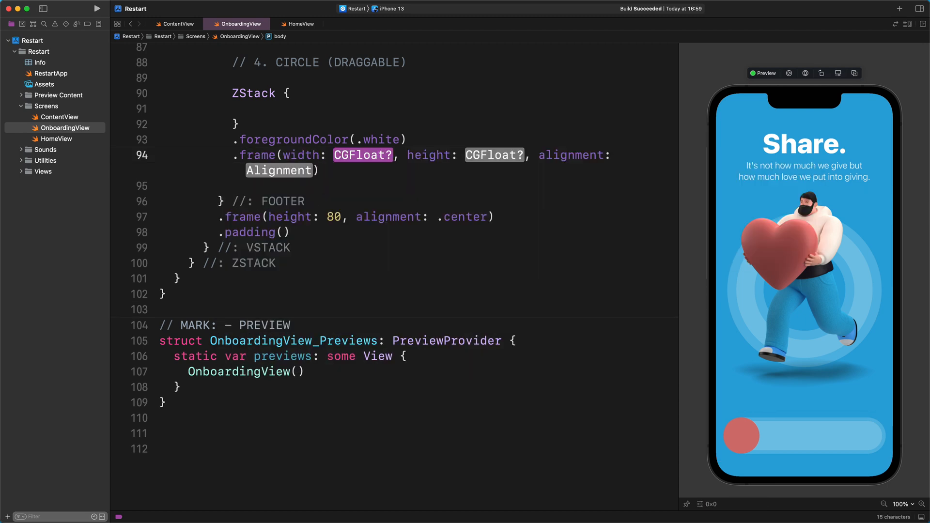
pyautogui.write('80')
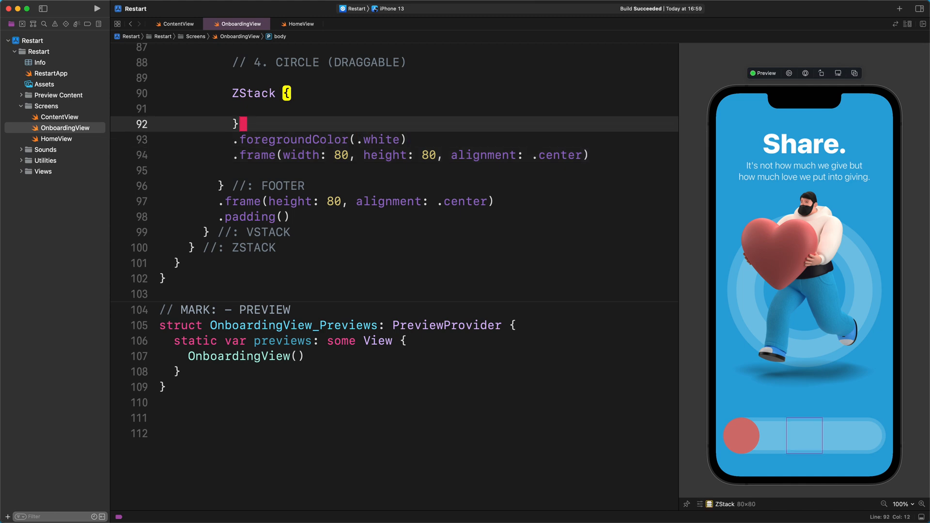
pyautogui.write('Circle')
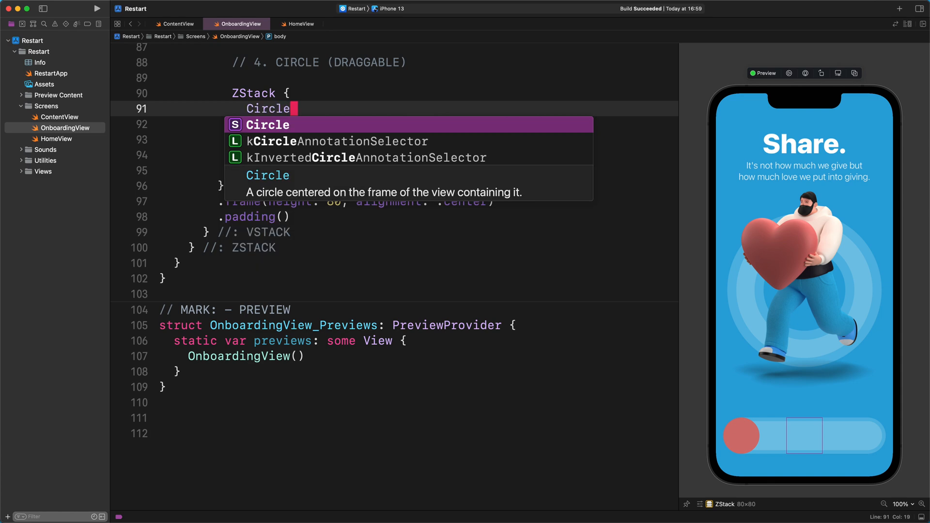
pyautogui.write('().fi')
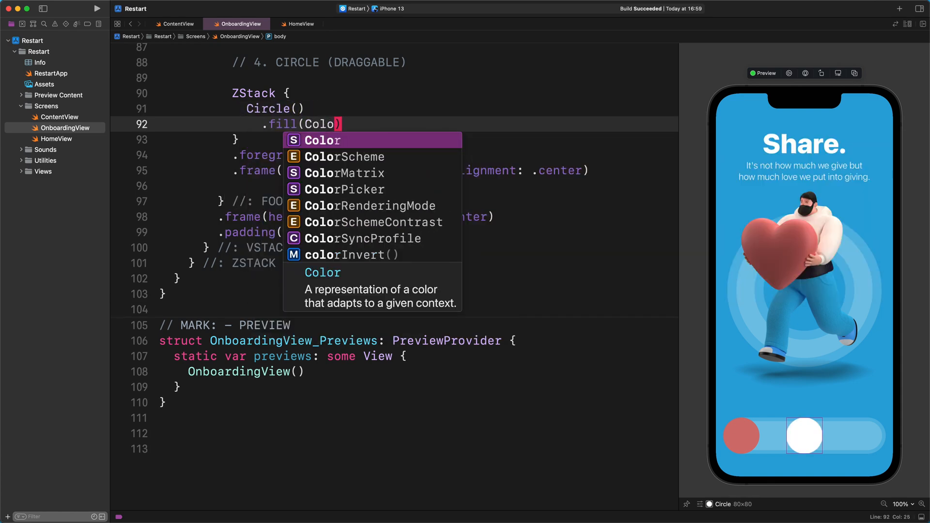
pyautogui.click(322, 140)
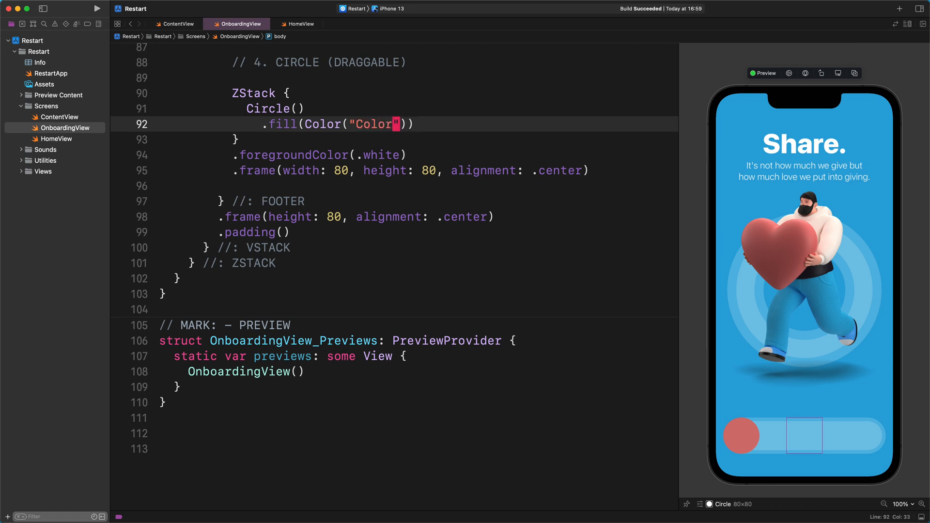
pyautogui.write('Red')
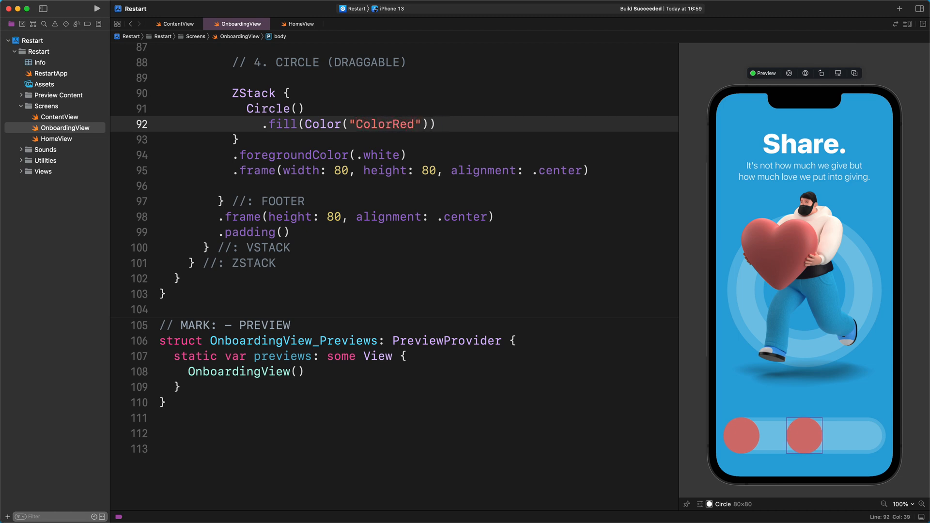
# Step: Add an inner Circle filled at 0.15 opacity with .padding(8) for the darker ring
pyautogui.write('C')
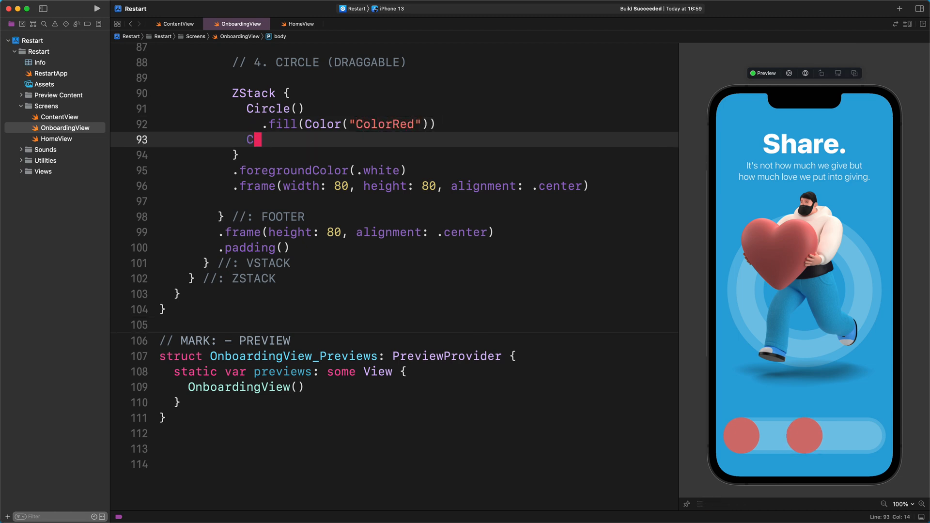
pyautogui.write('ircle()')
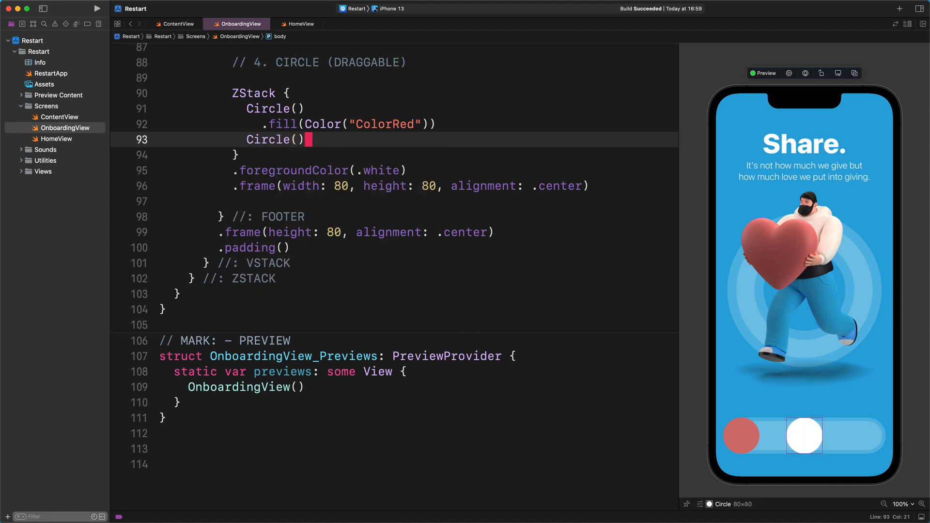
pyautogui.write('.fill(.black.')
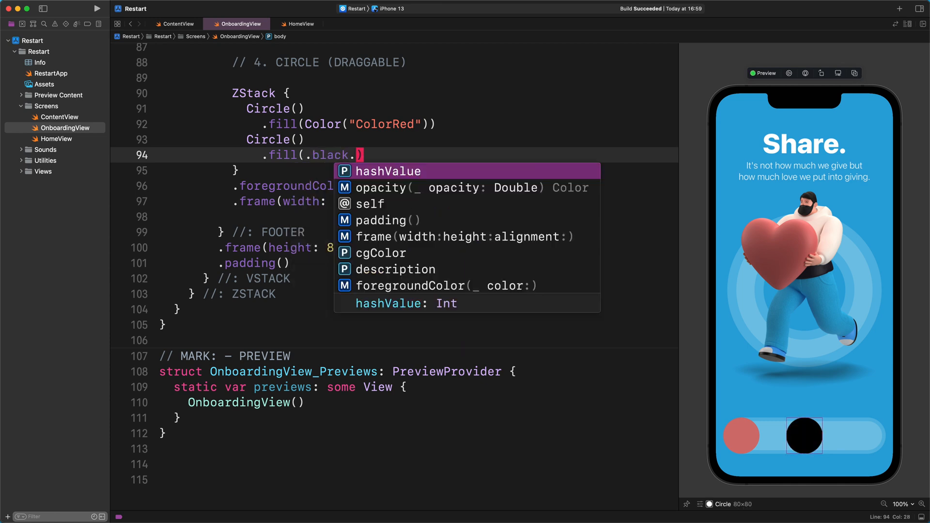
pyautogui.write('.opacity(0.1')
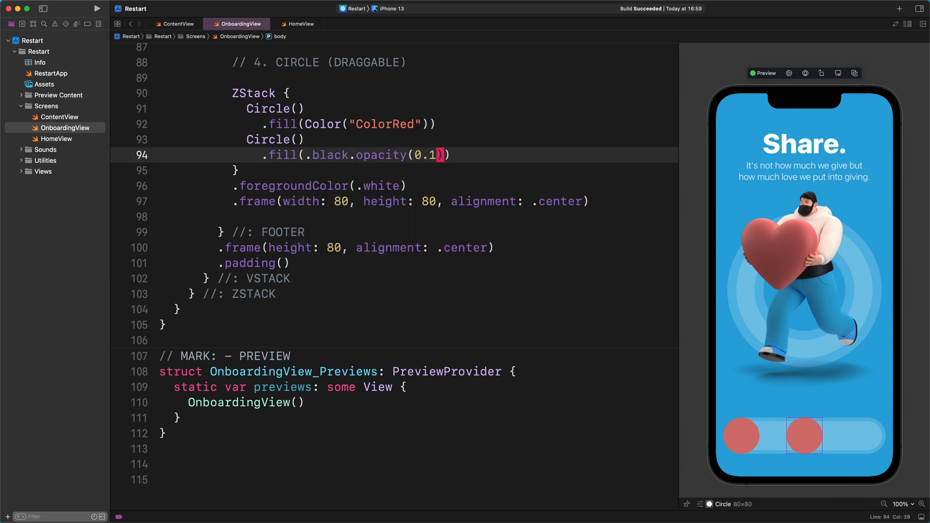
pyautogui.write('5')
pyautogui.write('.')
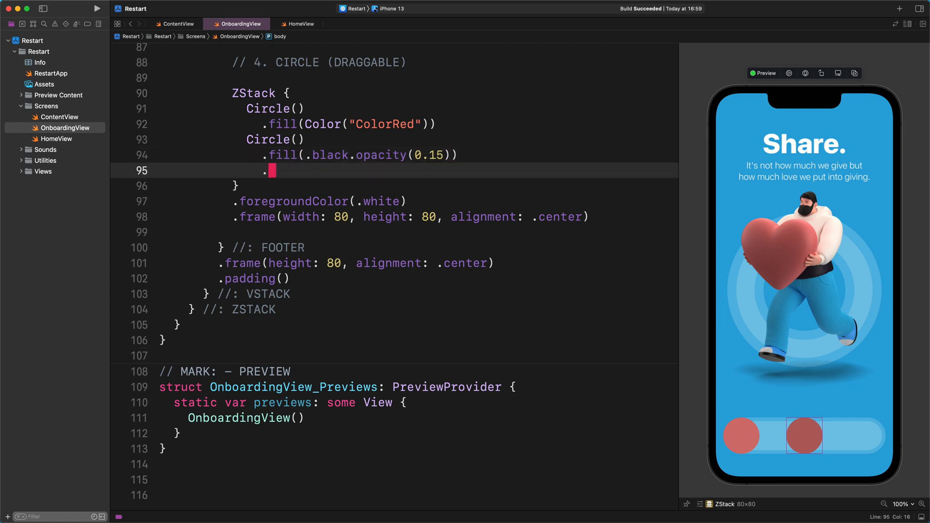
pyautogui.write('padding(8)')
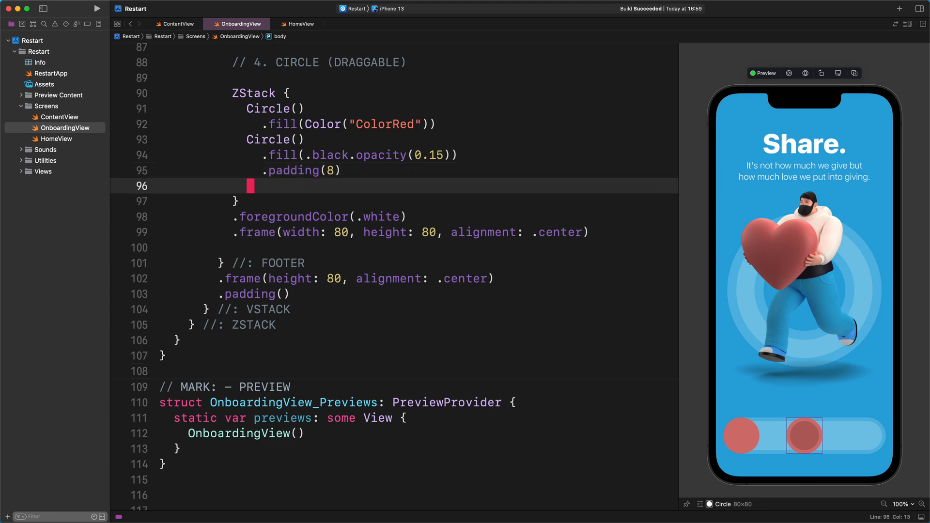
# Step: Add Image(systemName: "chevron.right.2") with a bold system font of size 24
pyautogui.write('Image(systemName: "chevron')
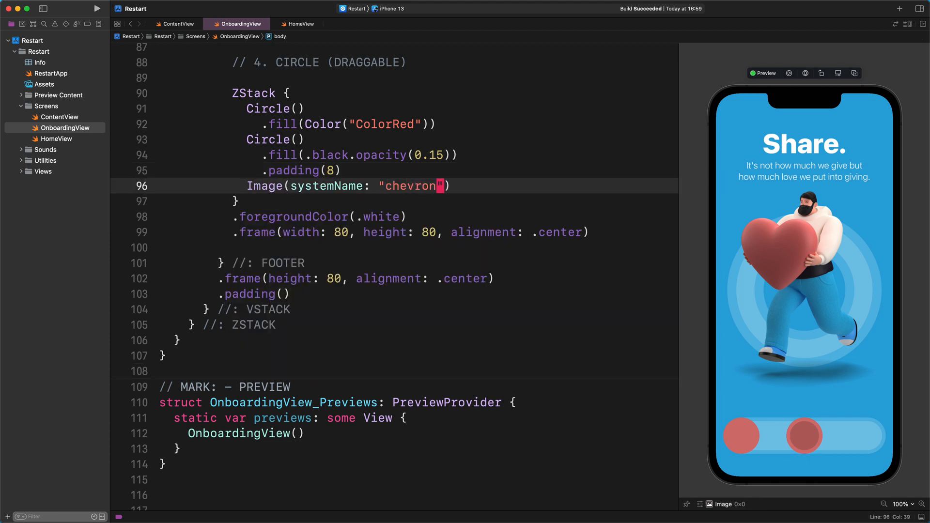
pyautogui.write('.right.2')
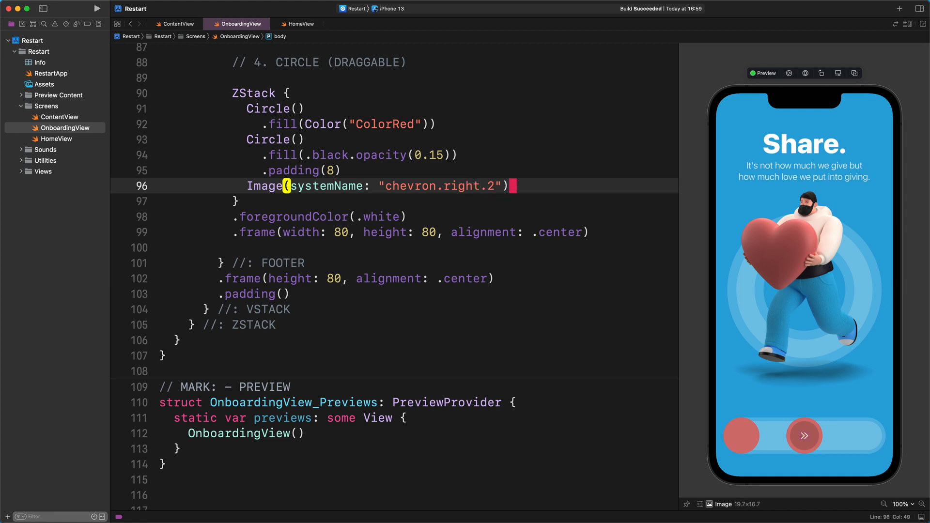
pyautogui.write('.font(.system(size: 24, weight: .bold')
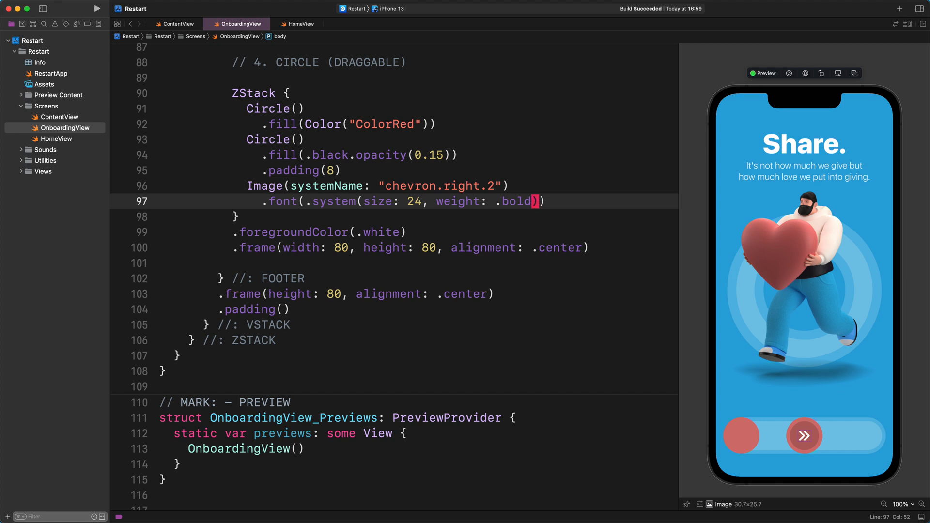
pyautogui.moveTo(577, 329)
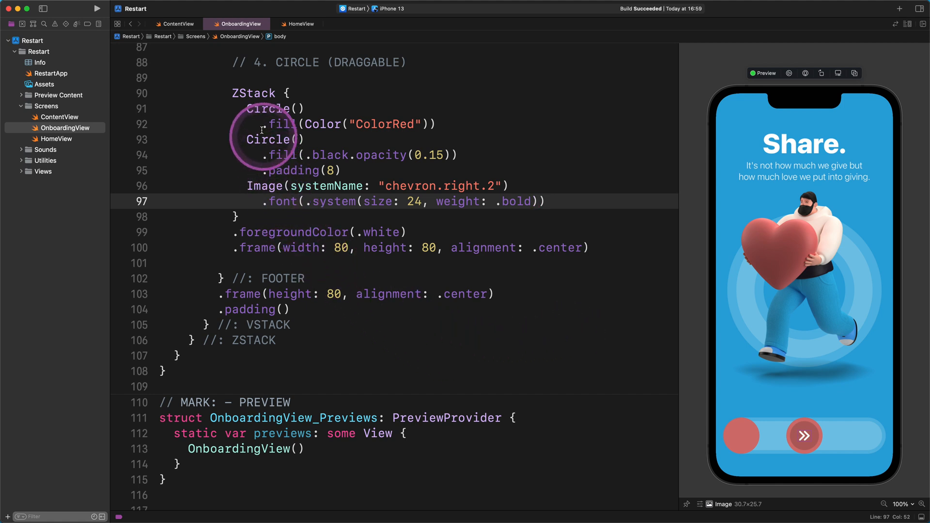
# Step: Embed the circle ZStack in an HStack with a trailing Spacer() and a //: HSTACK comment
pyautogui.doubleClick(253, 93)
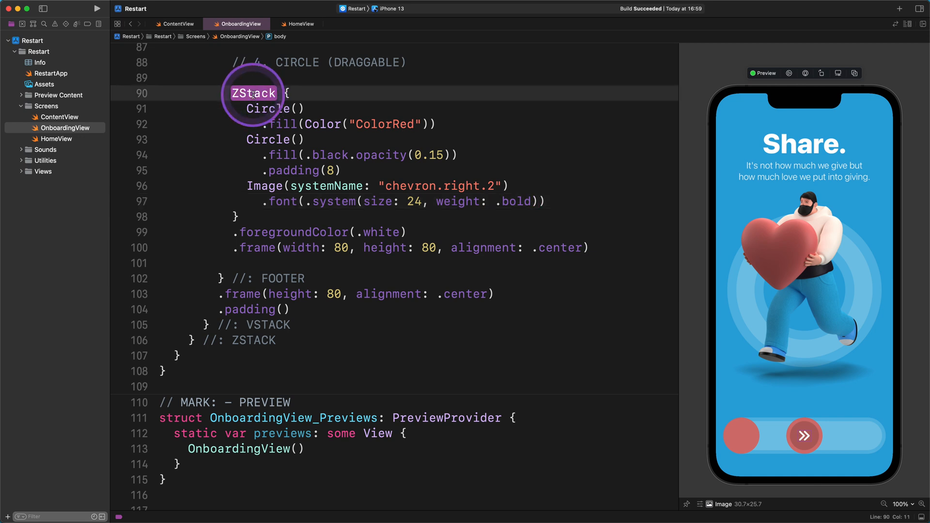
pyautogui.click(253, 93)
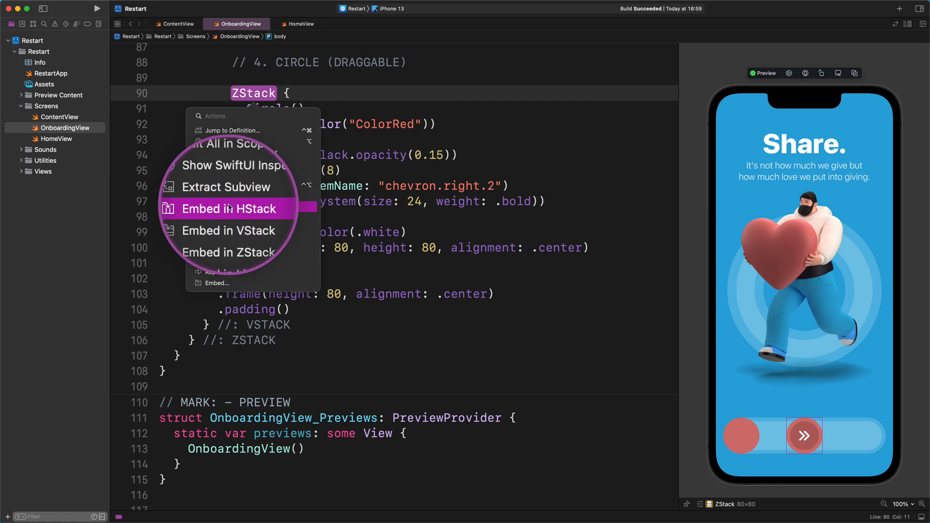
pyautogui.click(228, 209)
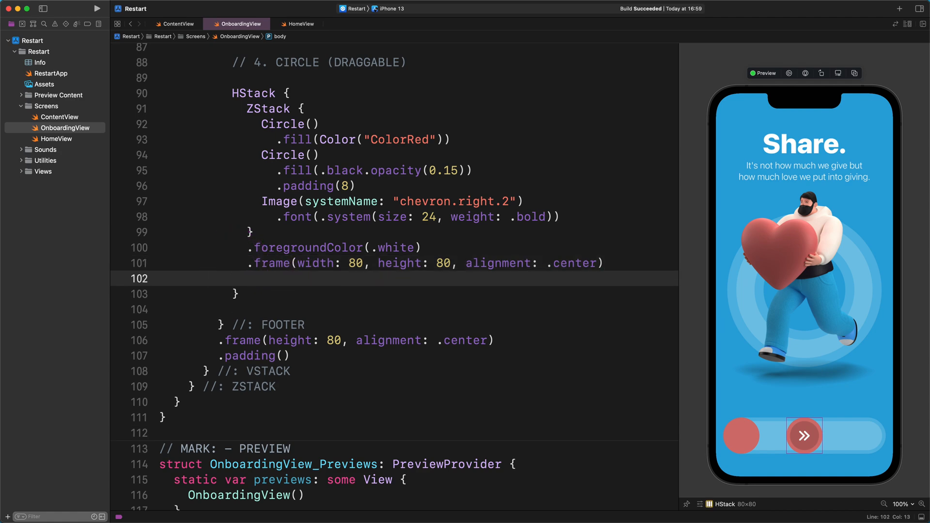
pyautogui.write('Spacer()')
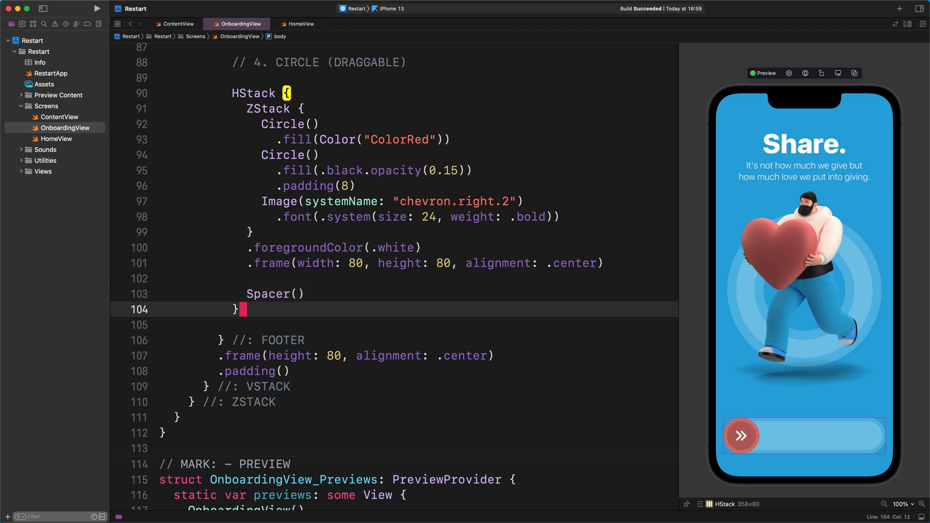
pyautogui.write('//:')
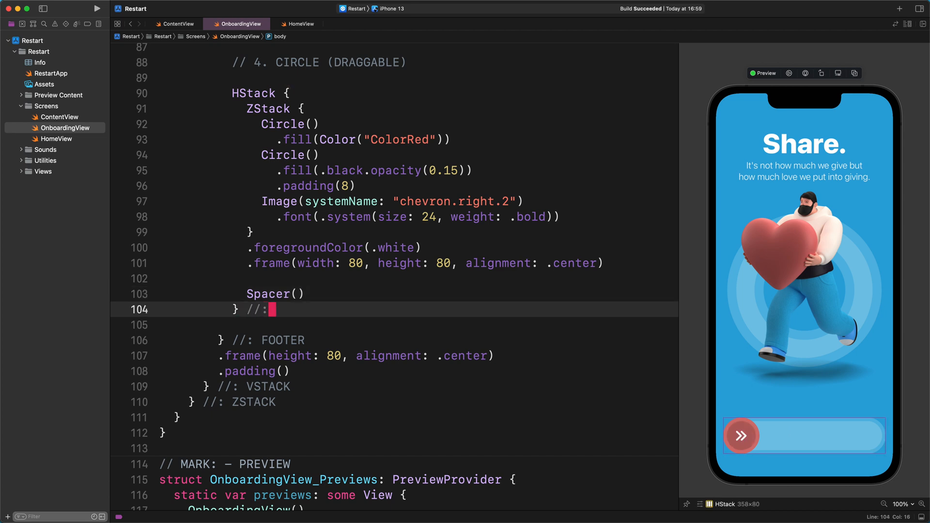
pyautogui.write('HSTACK')
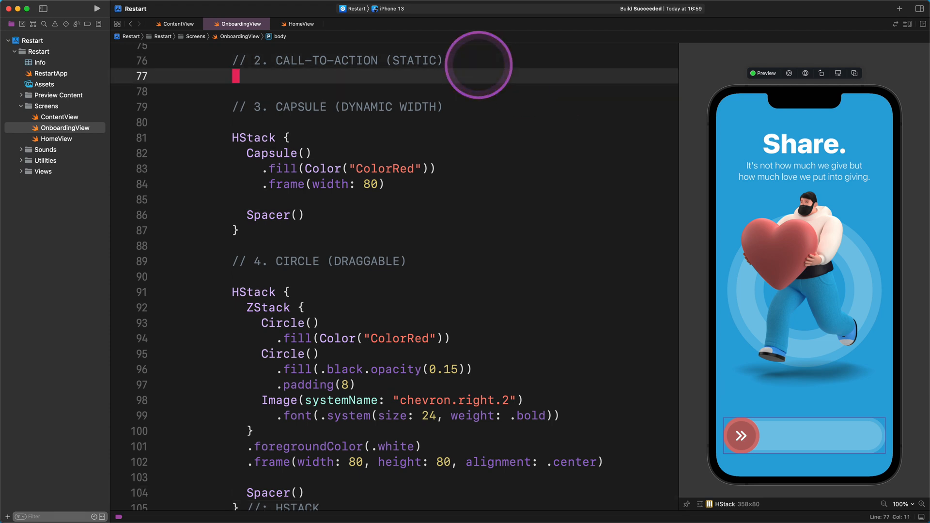
# Step: Add Text("Get Started") with .font(.system(.title3, design: .rounded))
pyautogui.write('Text')
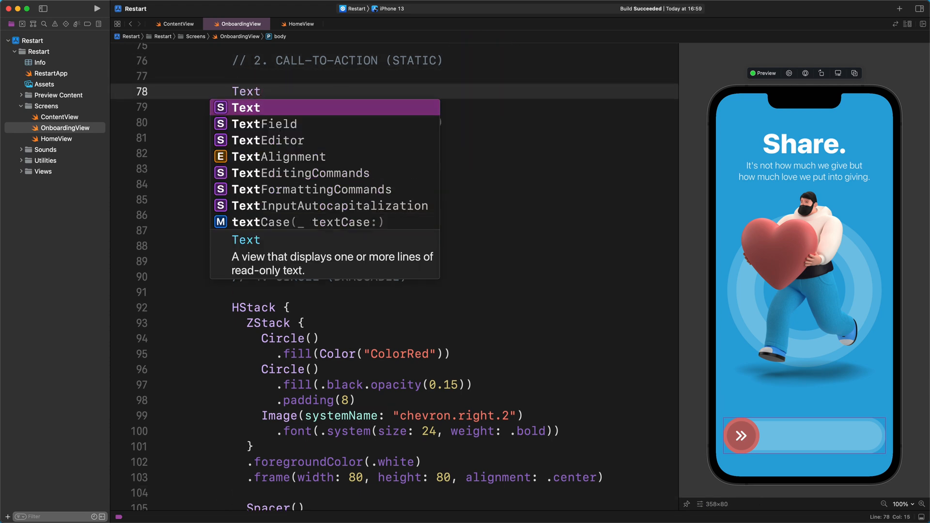
pyautogui.write('("Get"')
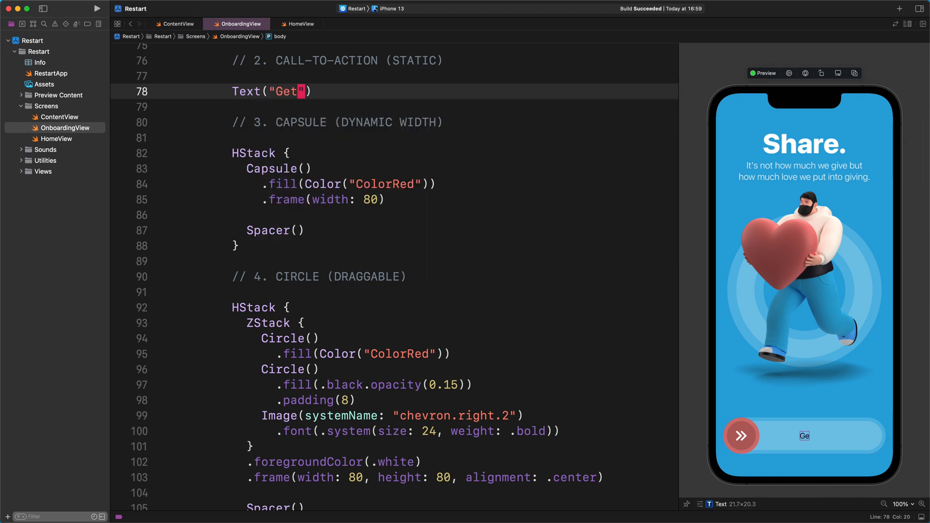
pyautogui.write('Started')
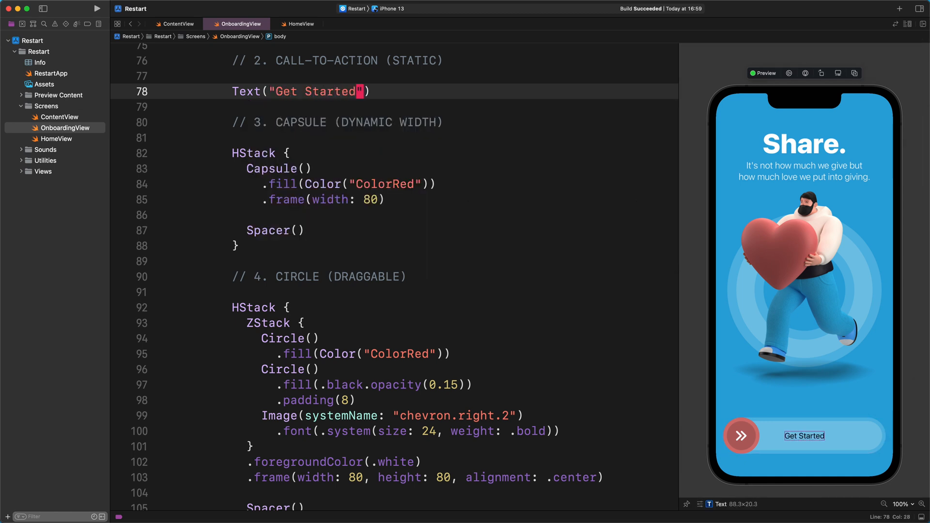
pyautogui.write('.')
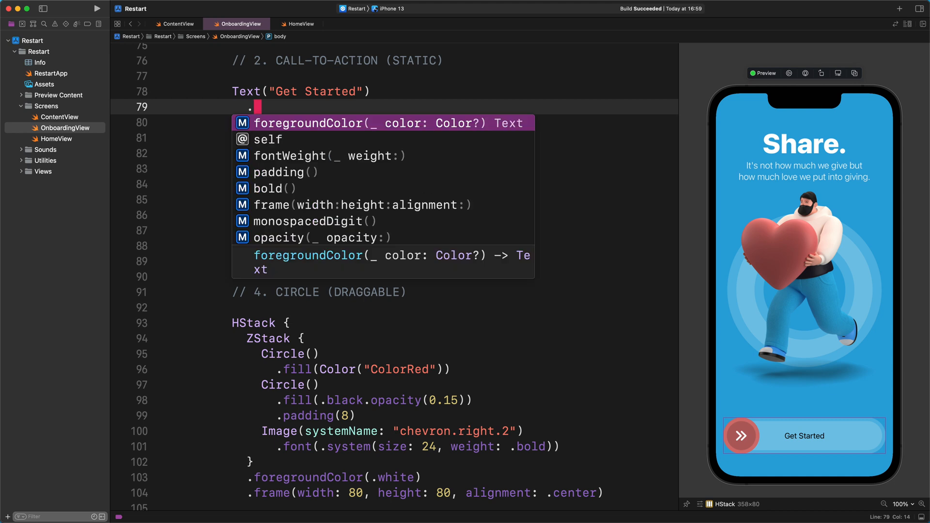
pyautogui.write('.font(.system')
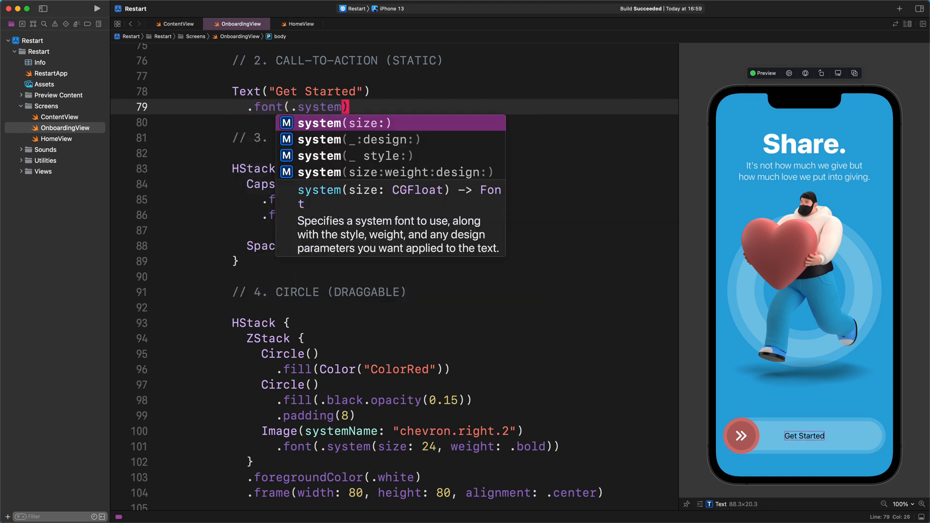
pyautogui.write('.title3, design: .rounded')
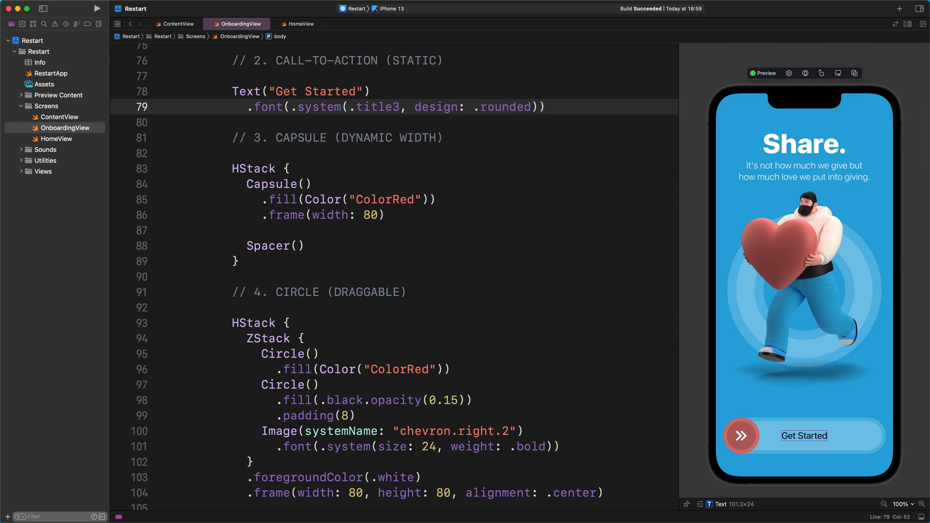
# Step: Make the label bold, white, and offset 20 points along x
pyautogui.write('.fontWeight(.bold')
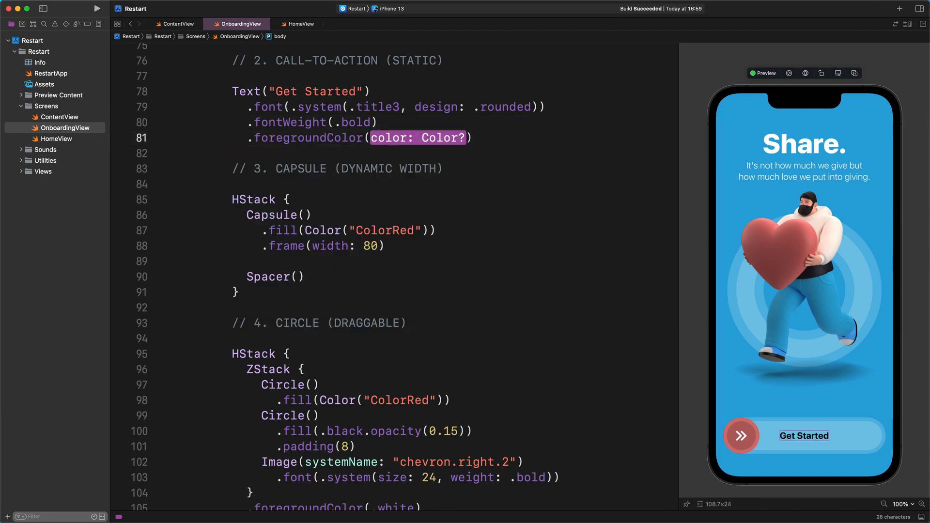
pyautogui.write('.white')
pyautogui.write('.offset(')
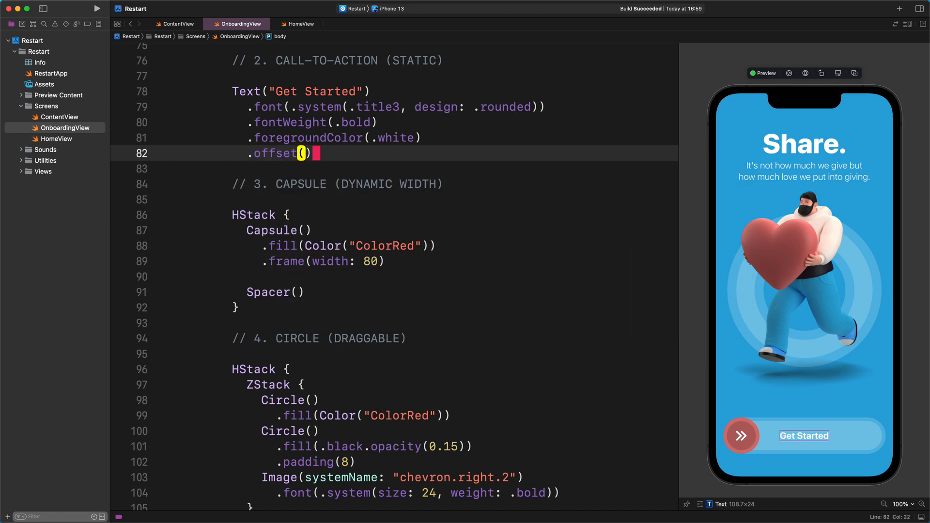
pyautogui.write('x:')
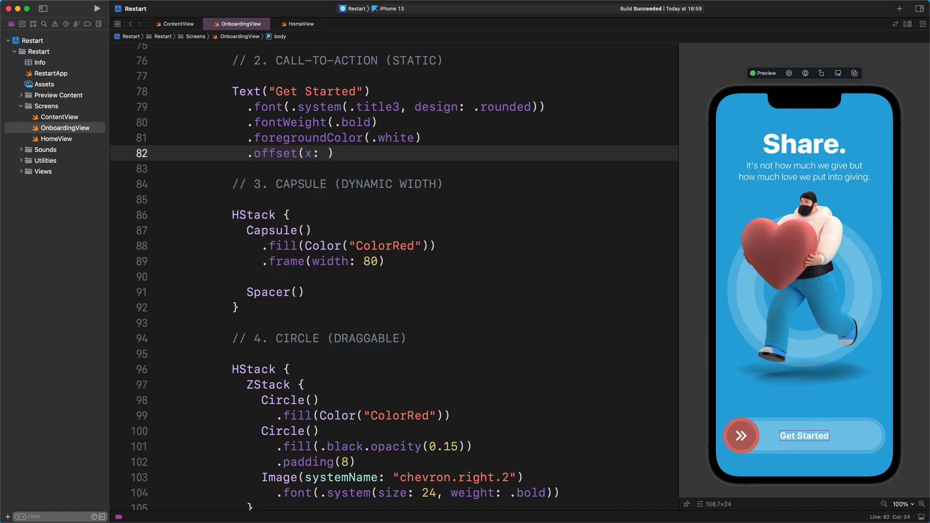
pyautogui.write('20')
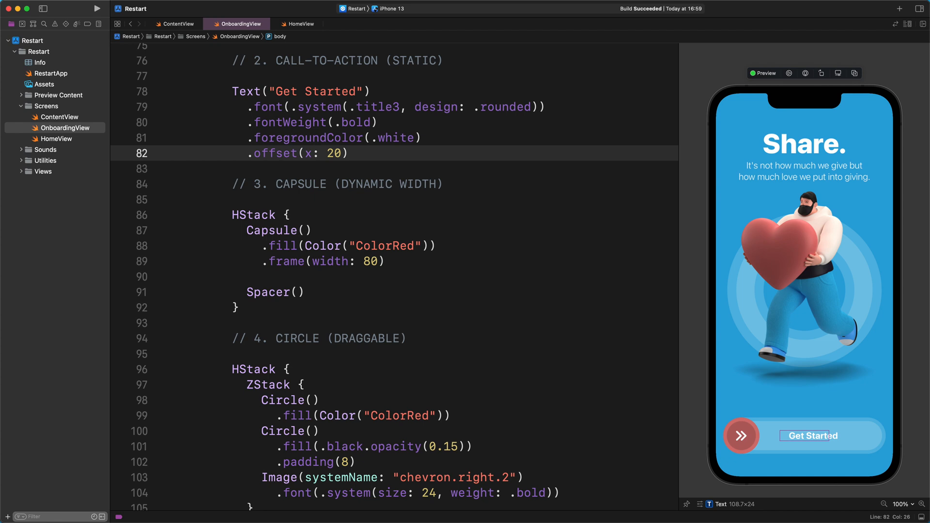
pyautogui.moveTo(531, 238)
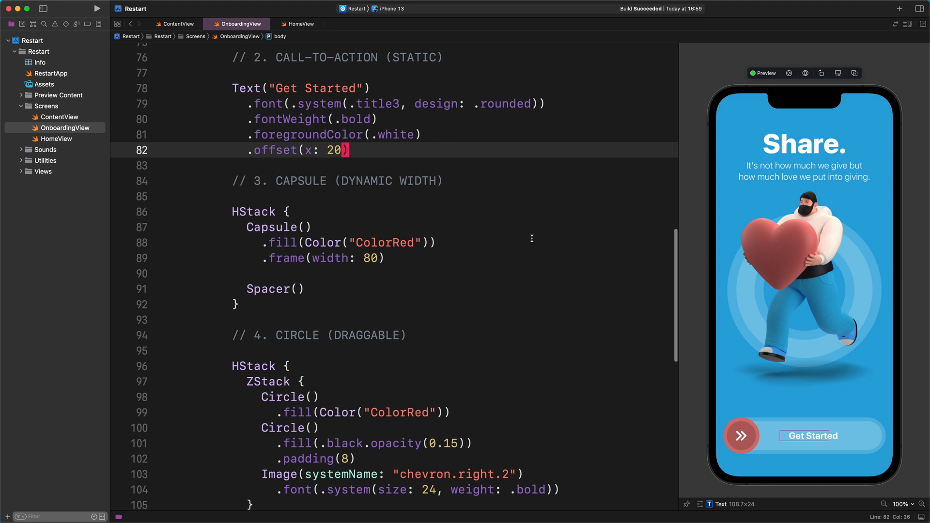
# Step: Add .onTapGesture { isOnboardingViewActive = false } after the circle's frame modifier
pyautogui.scroll(-3)
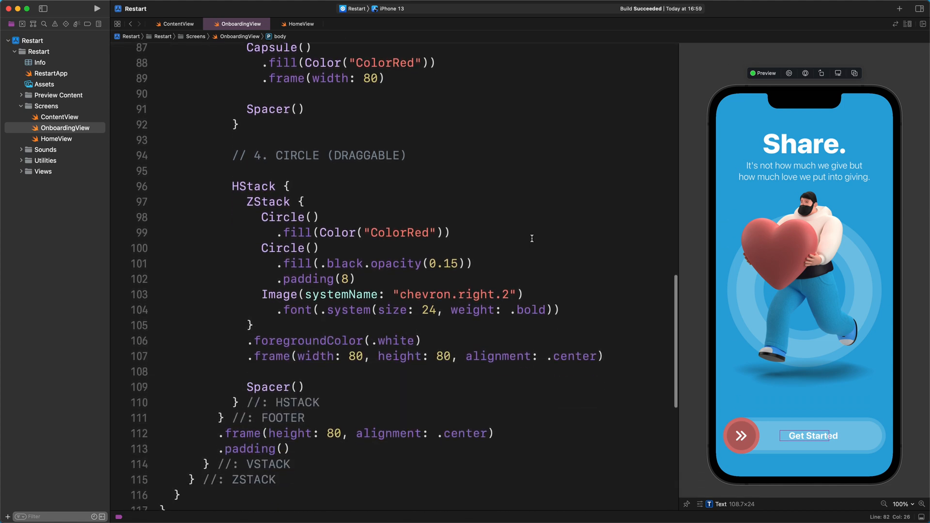
pyautogui.scroll(-3)
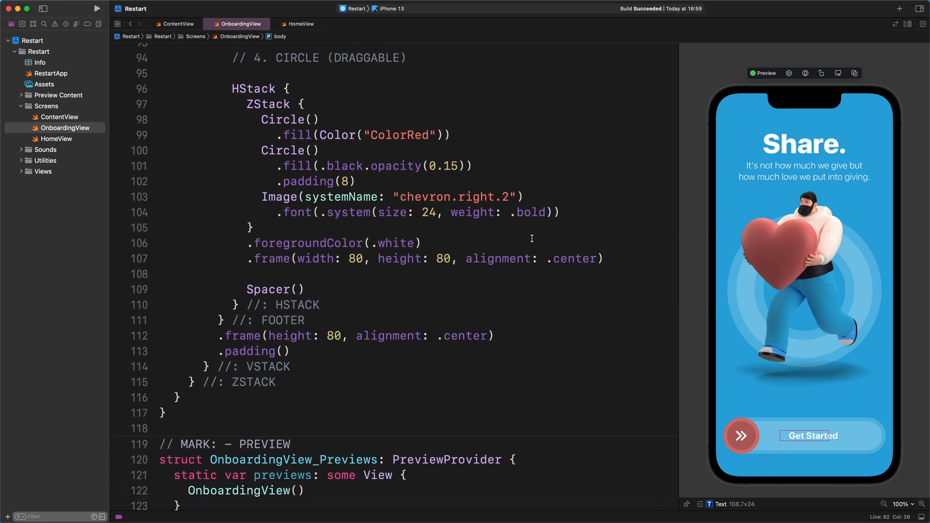
pyautogui.click(605, 258)
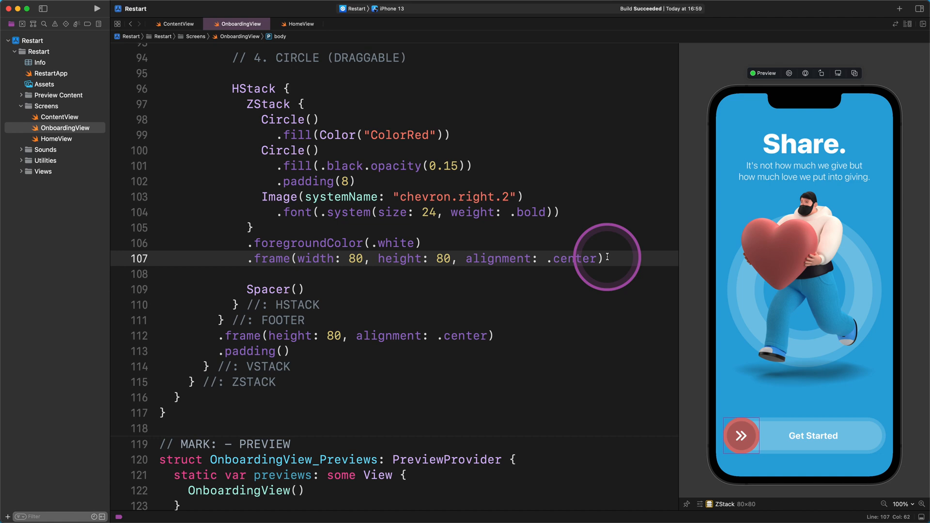
pyautogui.write('.on')
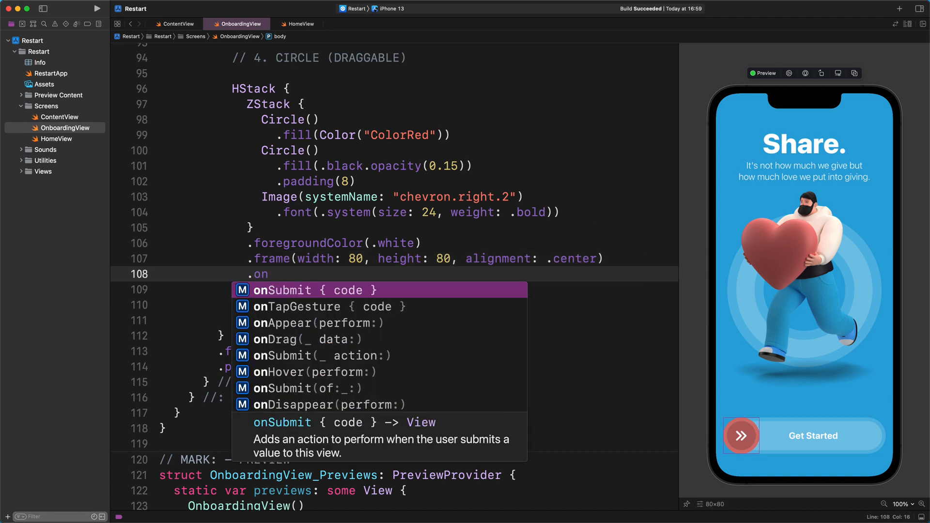
pyautogui.click(312, 306)
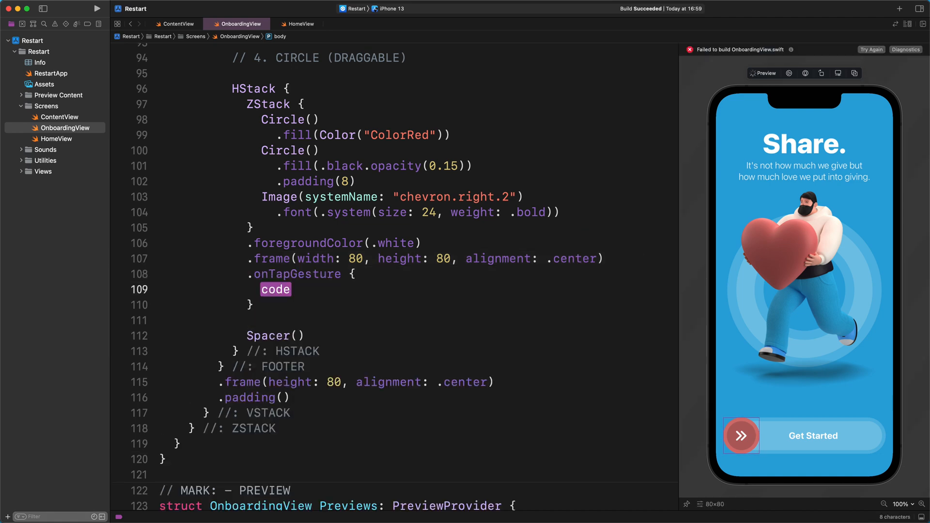
pyautogui.write('isOnboardingViewActive =')
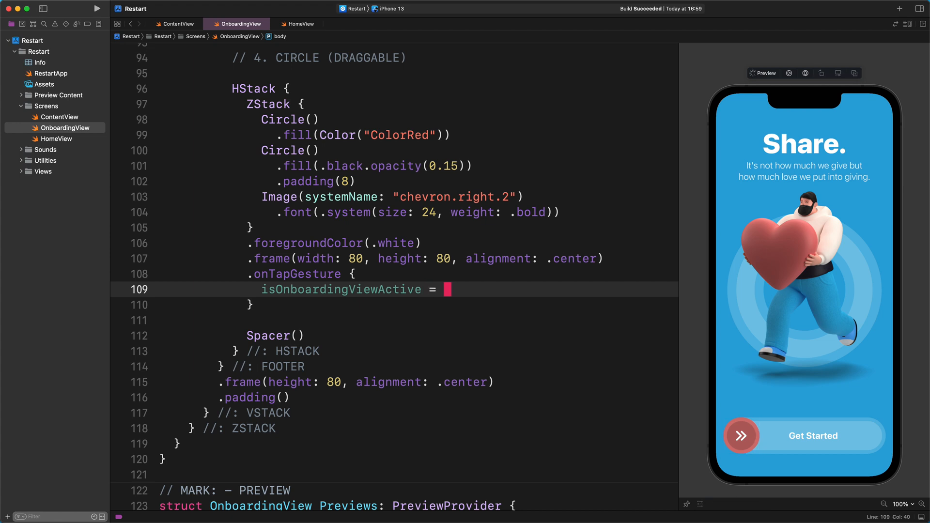
pyautogui.write('false')
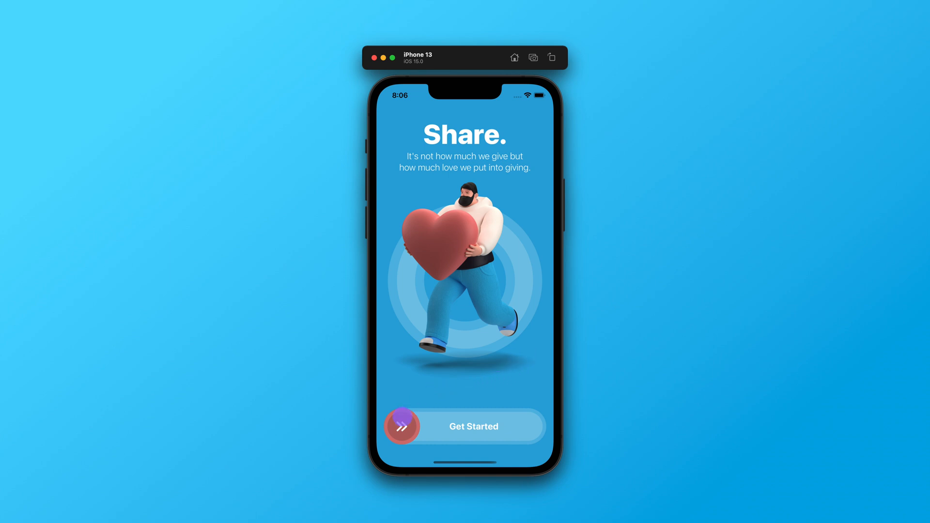
pyautogui.click(472, 426)
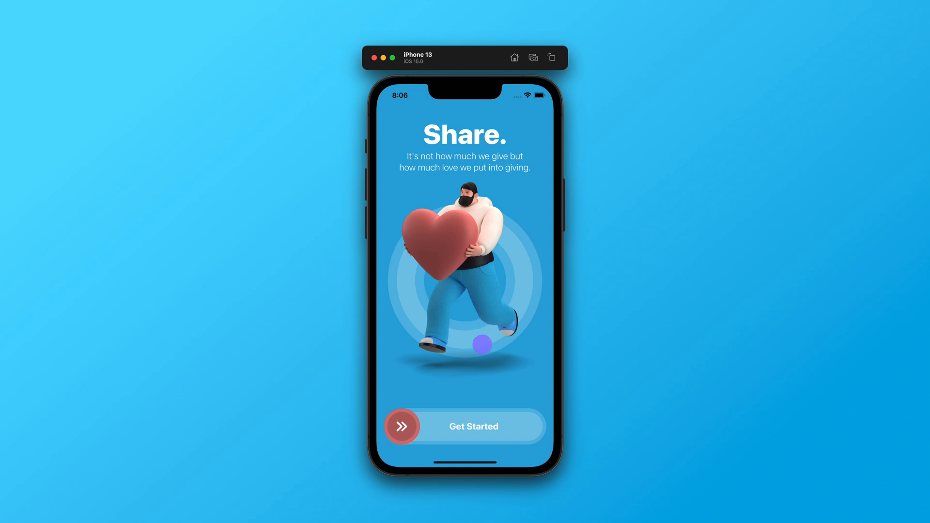
pyautogui.click(465, 427)
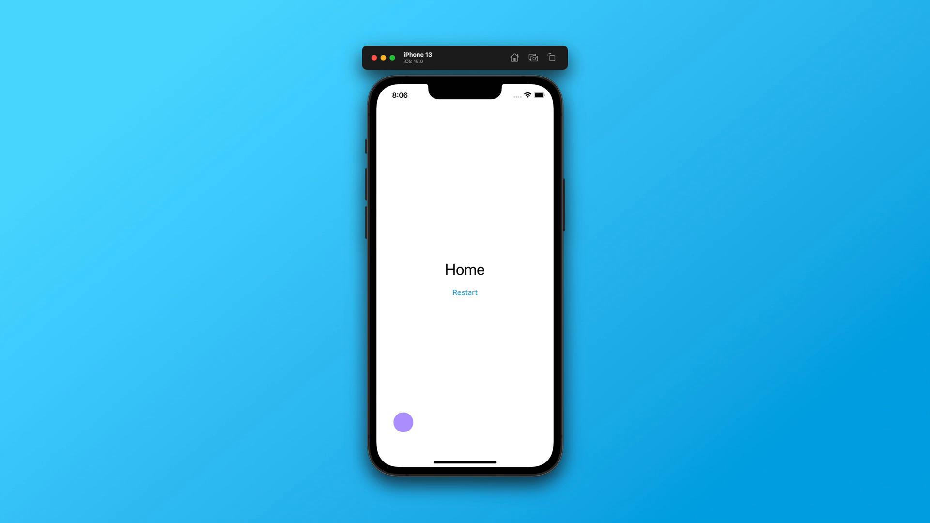
pyautogui.moveTo(403, 423); pyautogui.dragTo(455, 299)
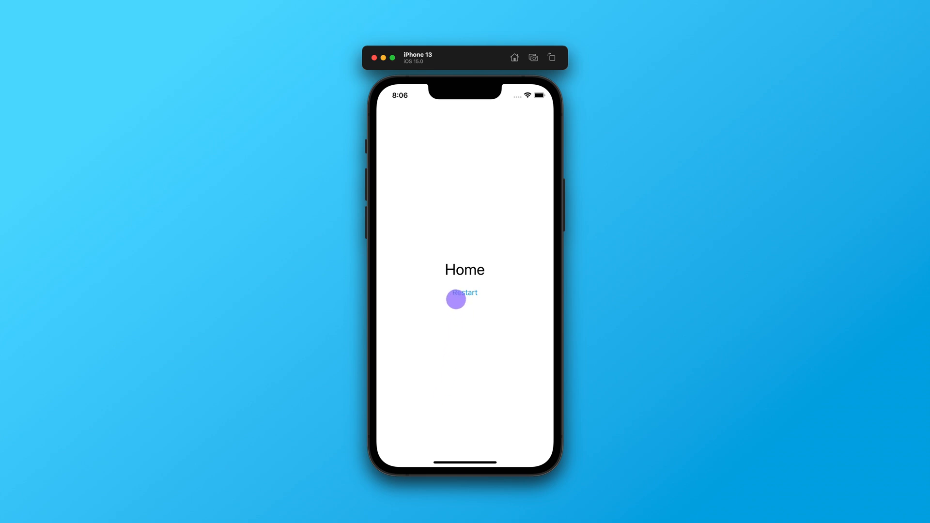
pyautogui.click(455, 299)
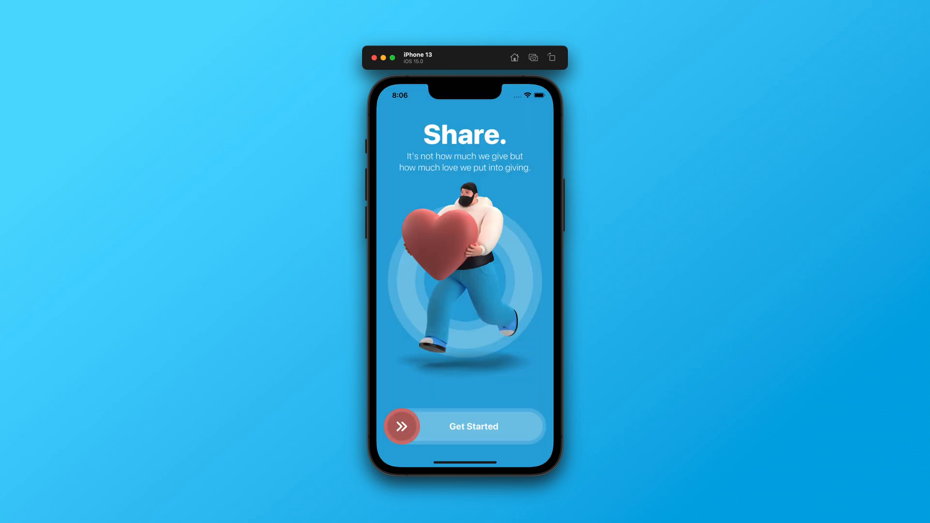